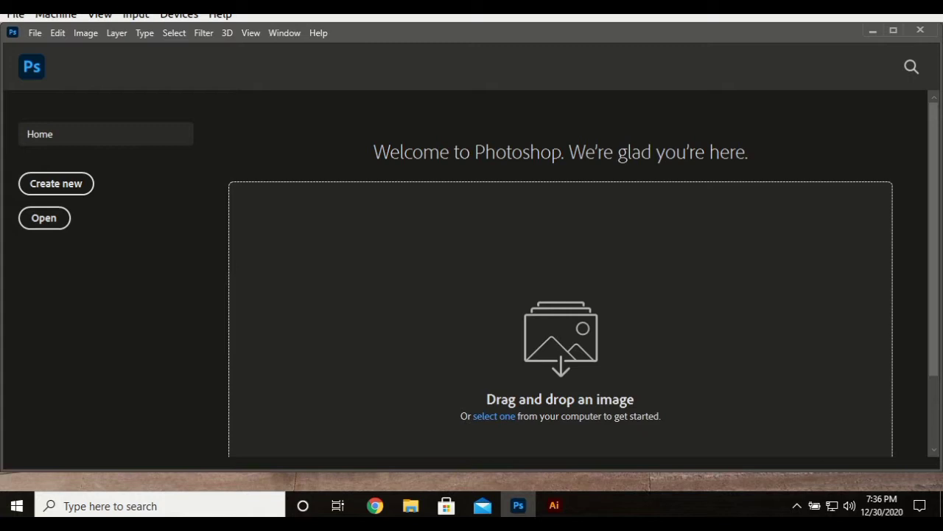
Bring the Photoshop window back from the desktop and scroll the Home screen
scroll("down", 3)
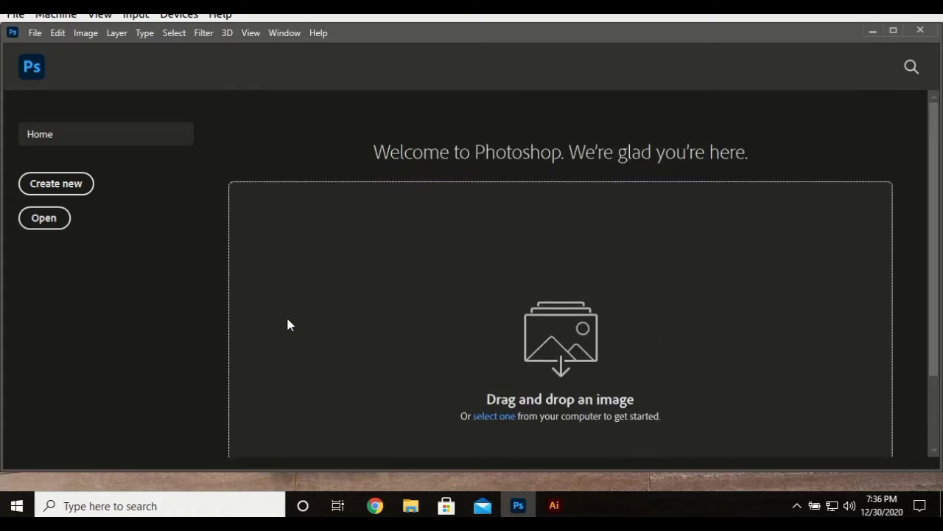
mouse_move(864, 31)
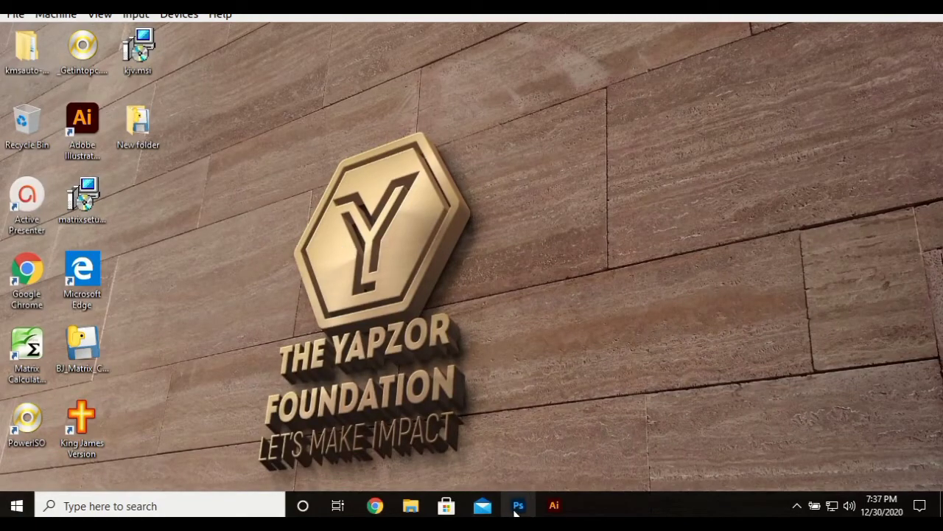
left_click(520, 505)
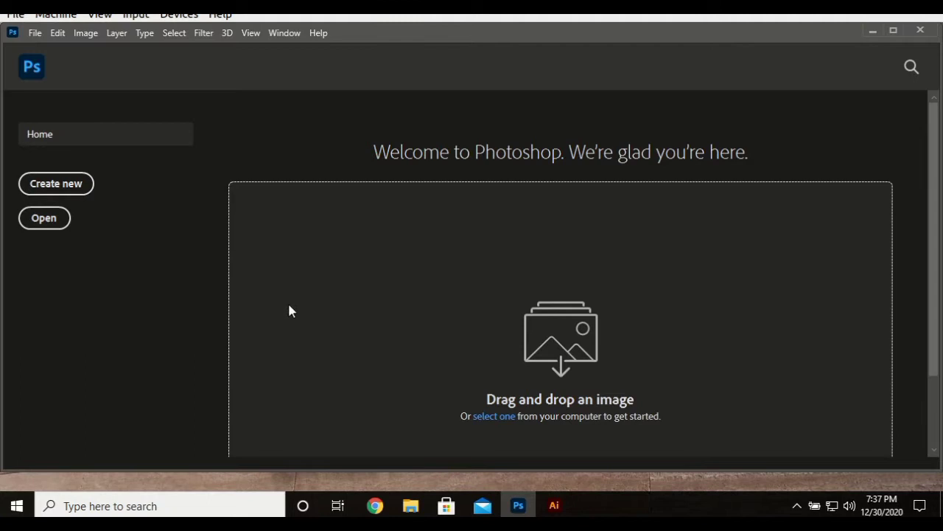
scroll("down", 3)
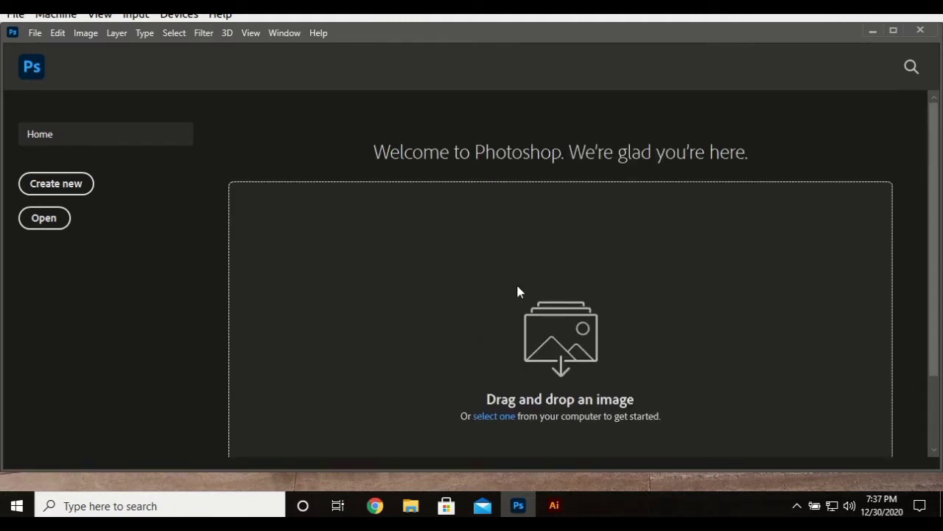
mouse_move(781, 155)
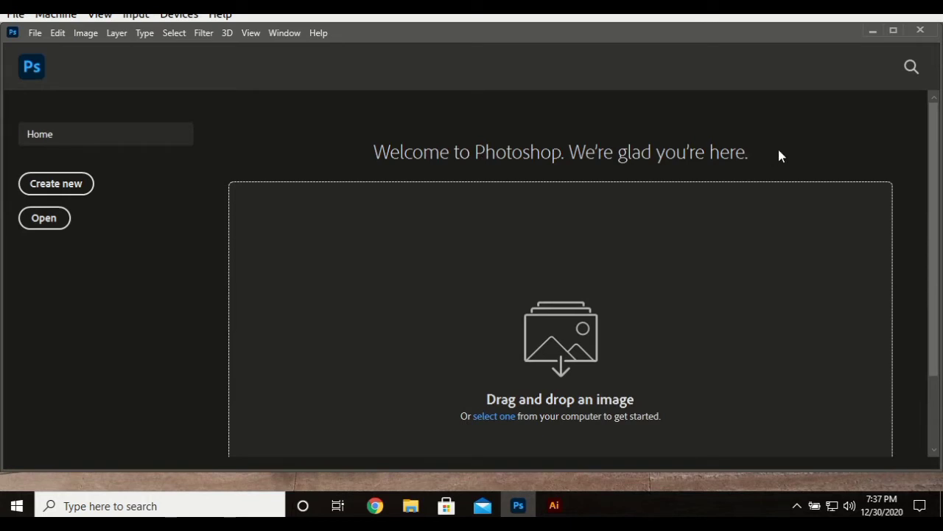
scroll("down", 3)
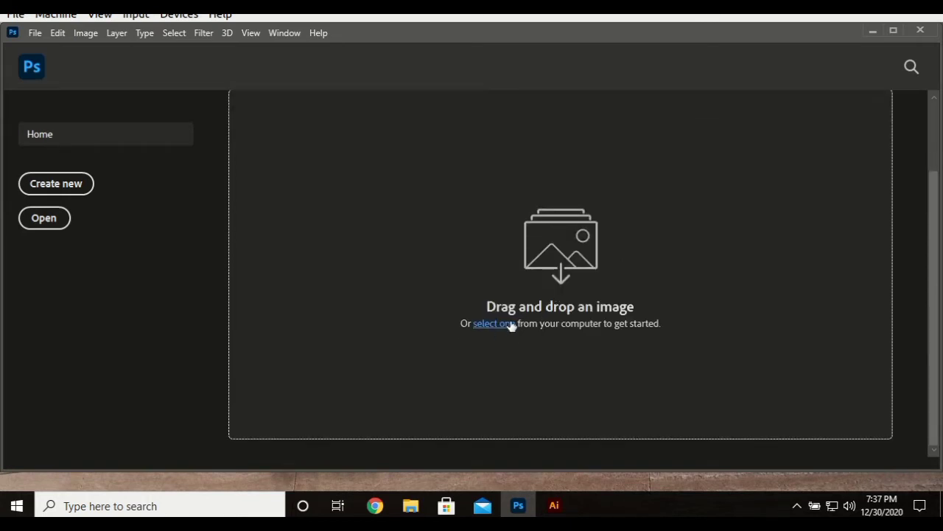
mouse_move(575, 326)
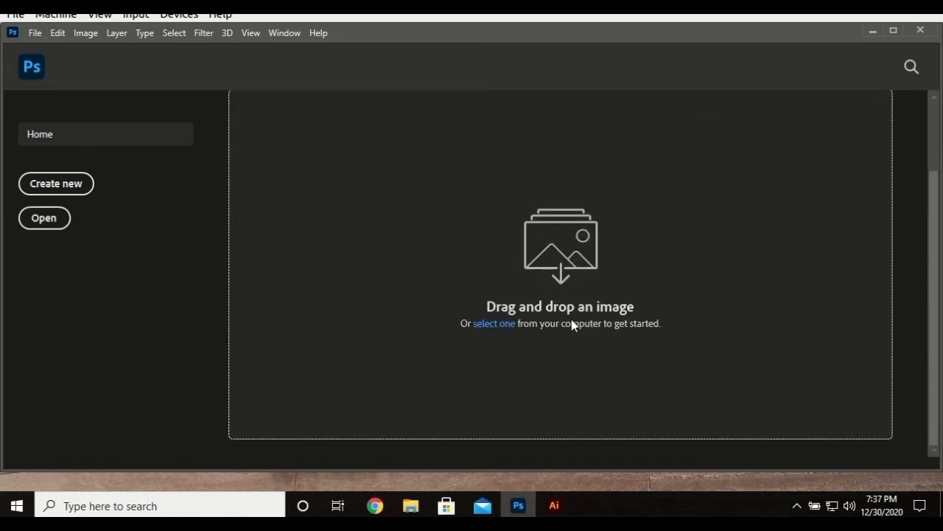
mouse_move(658, 315)
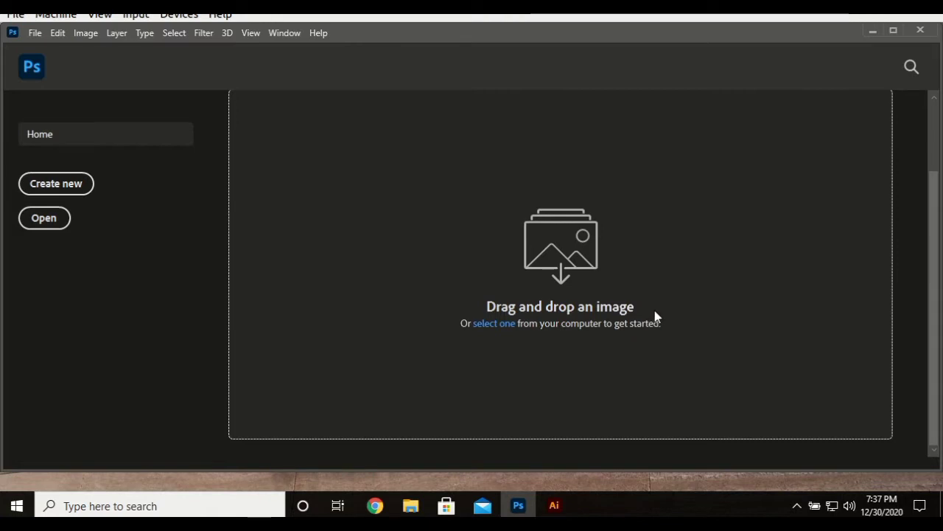
mouse_move(654, 315)
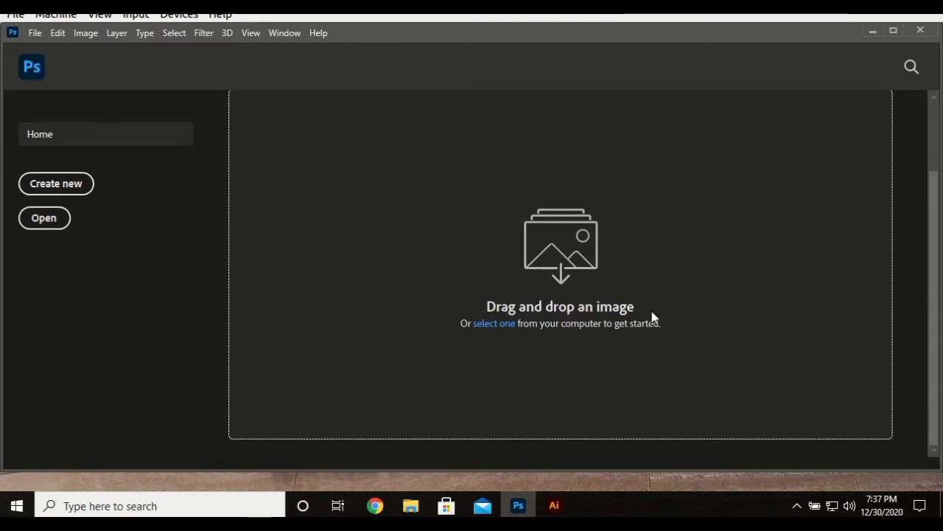
mouse_move(608, 325)
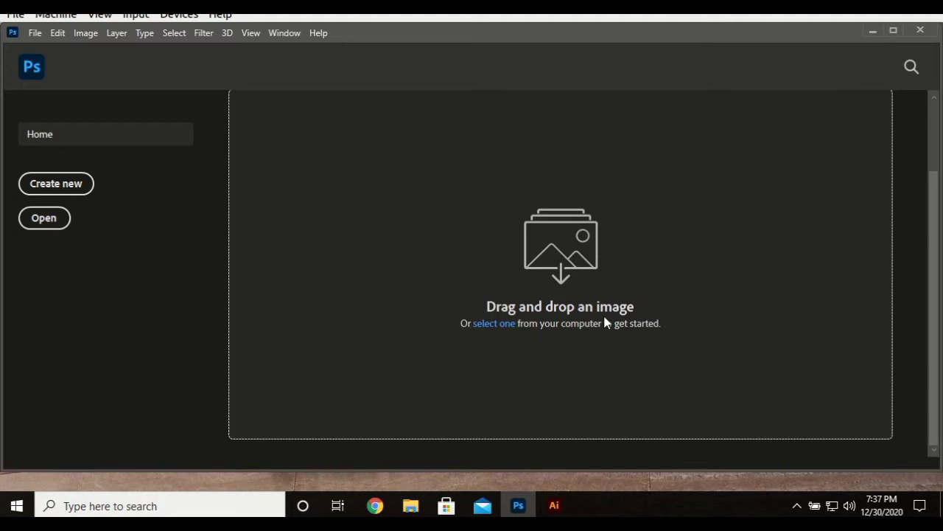
mouse_move(538, 346)
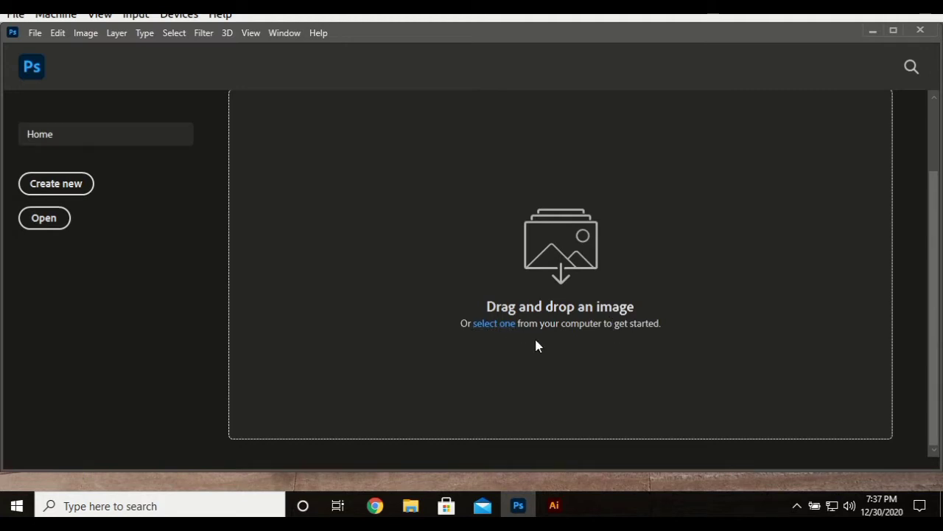
mouse_move(571, 330)
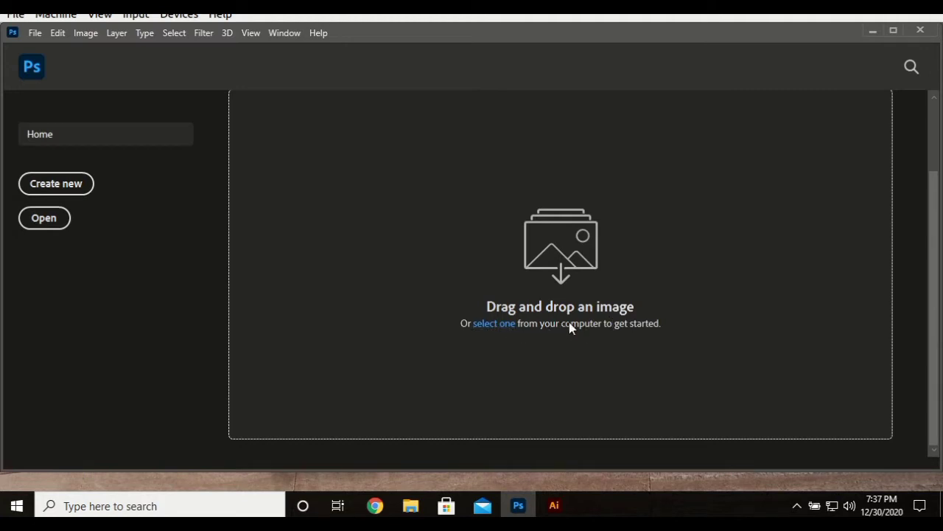
mouse_move(505, 331)
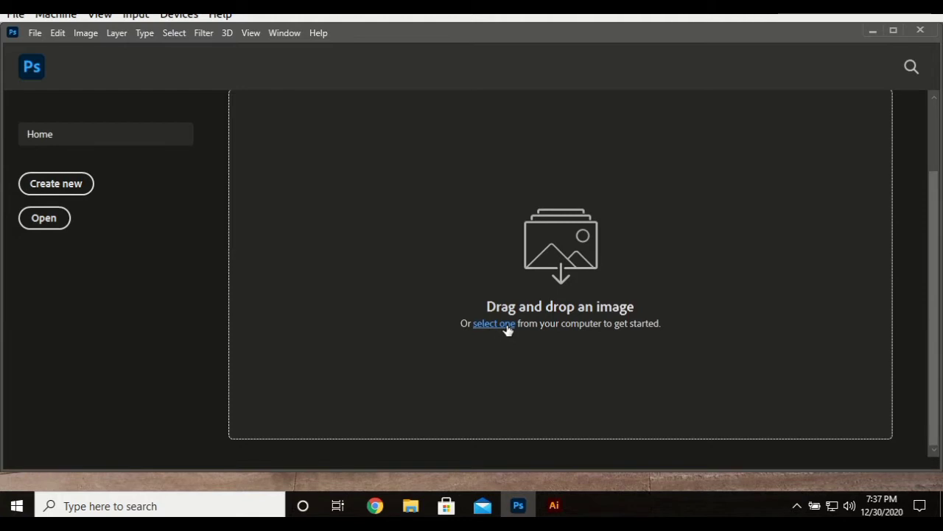
Open FB_IMG_1609239177041.psd from a project folder
left_click(493, 323)
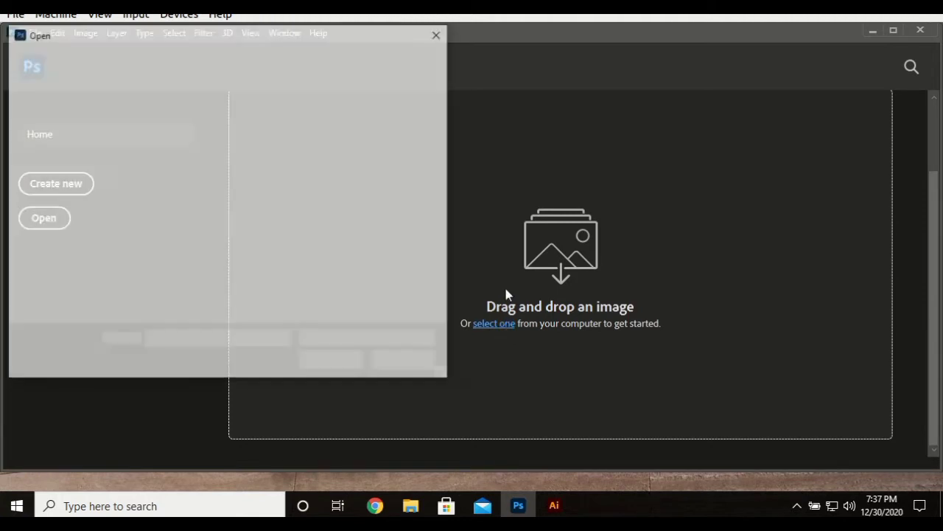
left_click(43, 217)
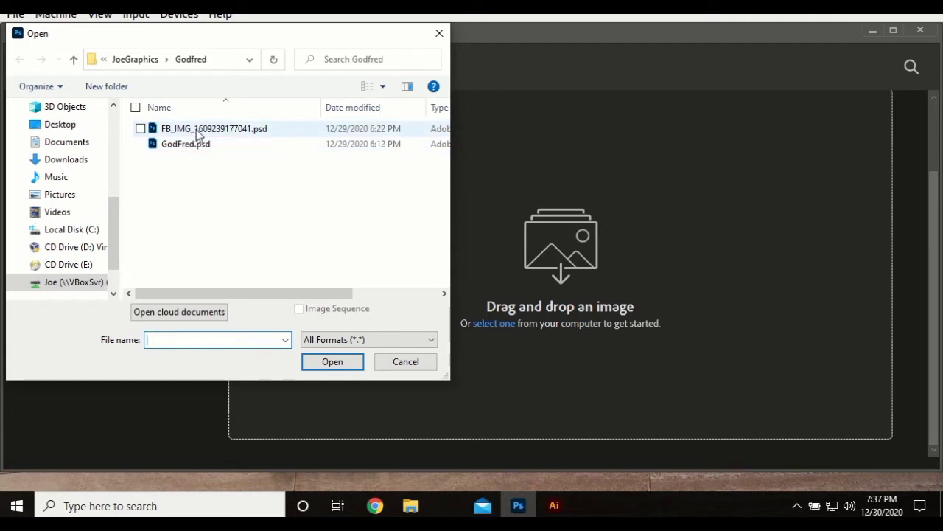
left_click(214, 128)
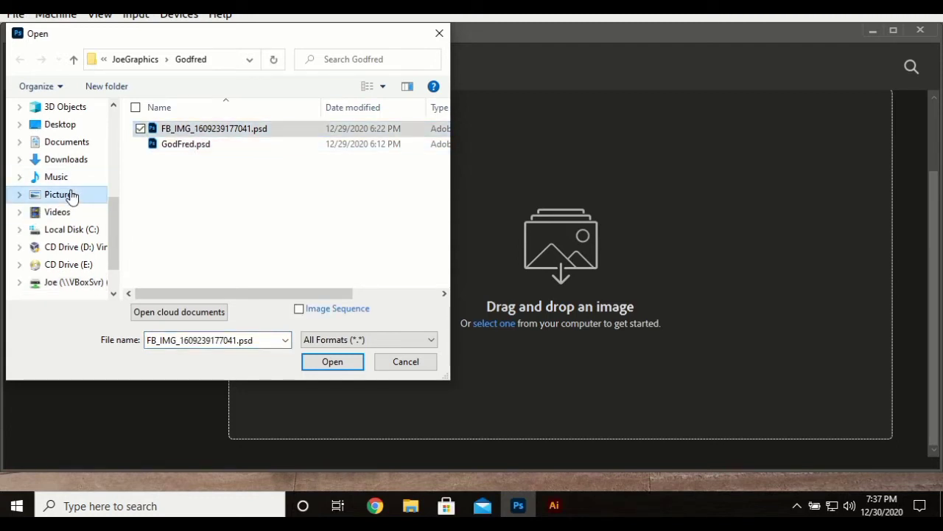
left_click(59, 194)
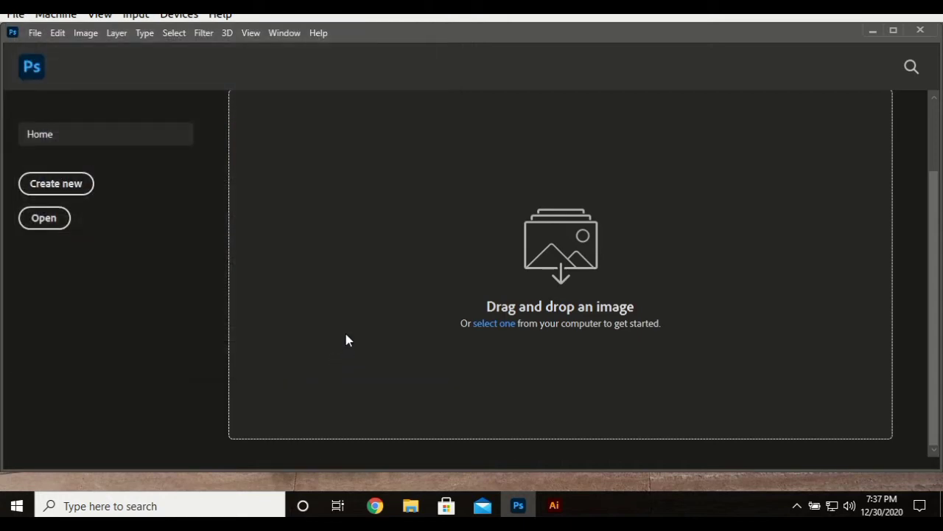
mouse_move(344, 309)
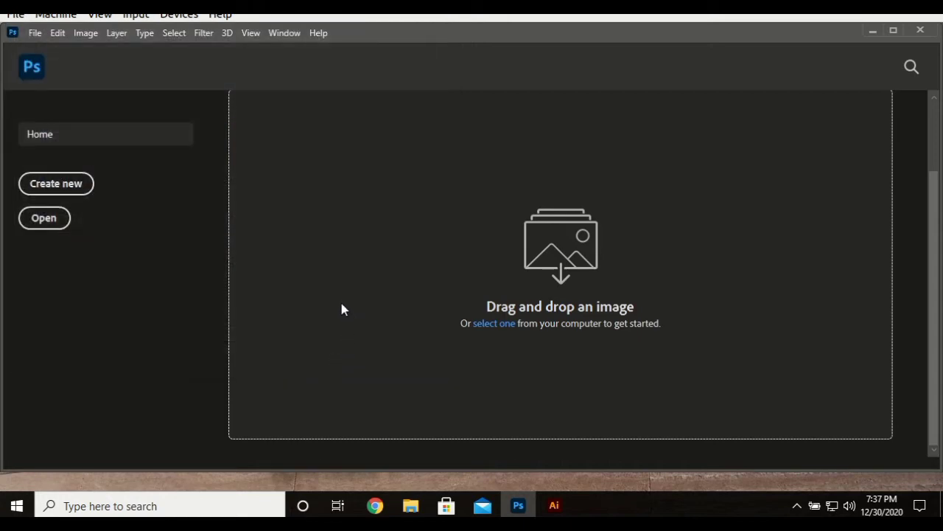
mouse_move(439, 329)
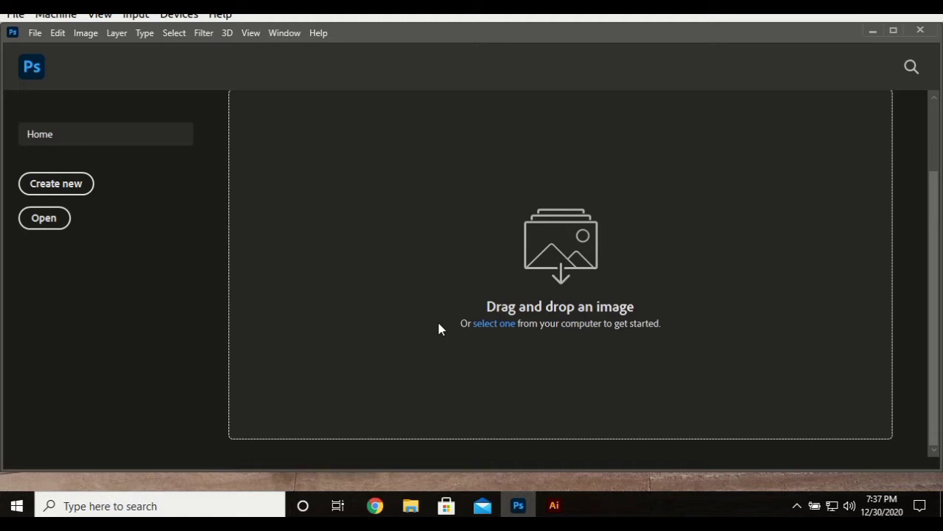
mouse_move(257, 304)
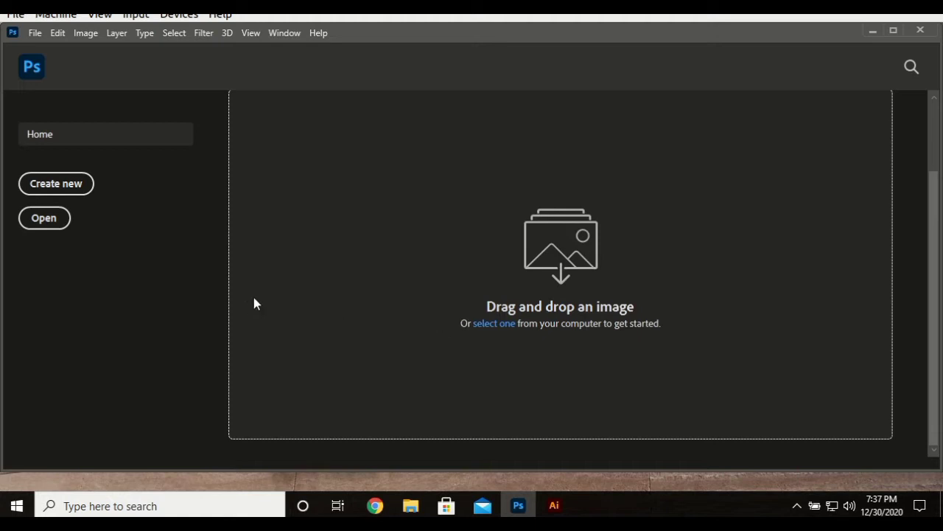
mouse_move(70, 190)
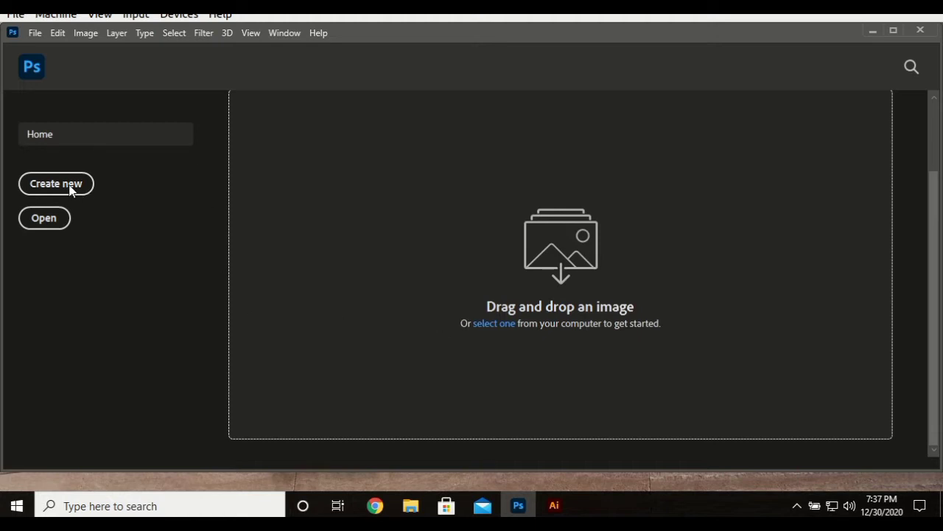
mouse_move(672, 350)
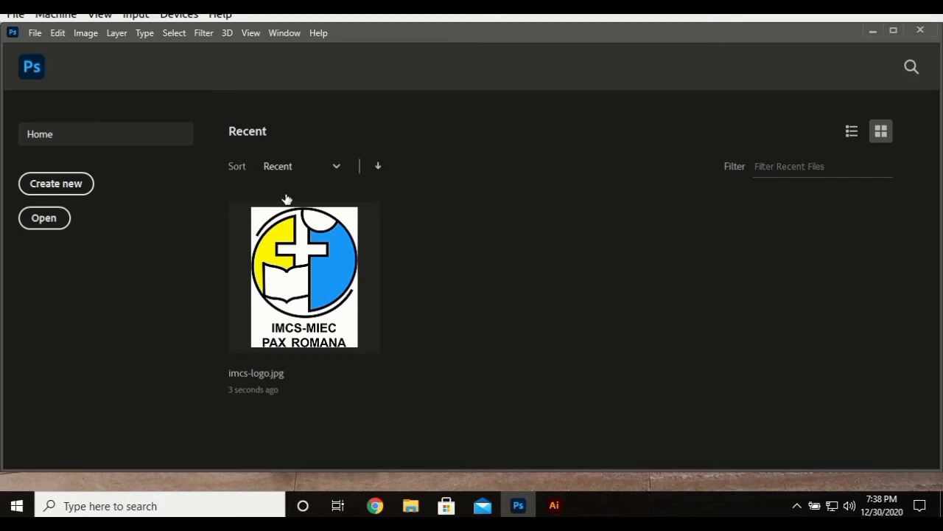
mouse_move(403, 250)
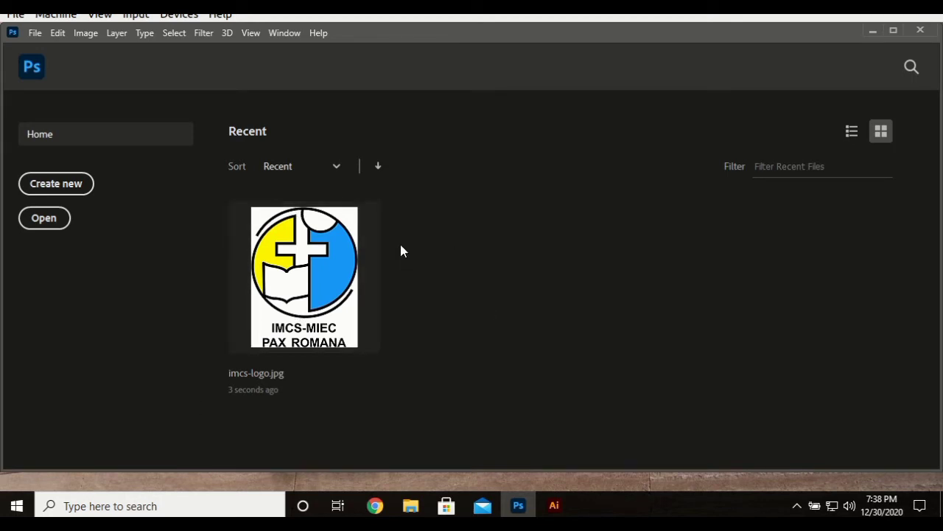
mouse_move(380, 194)
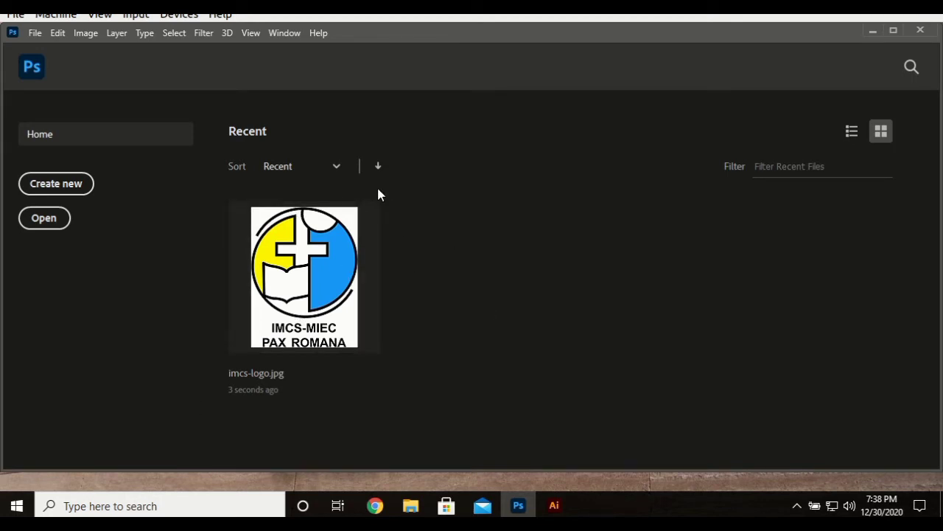
mouse_move(337, 165)
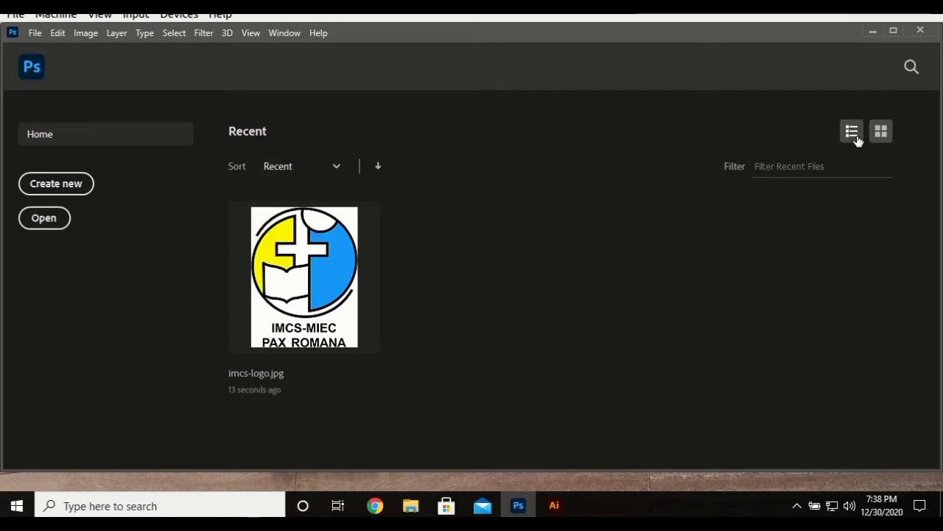
View recent files as a list, then as thumbnails, then enter and exit search
left_click(851, 131)
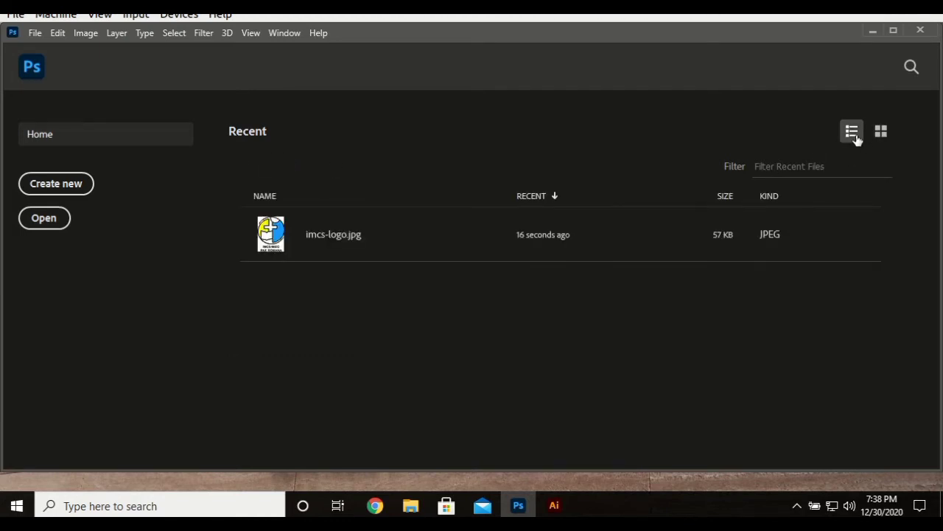
left_click(880, 131)
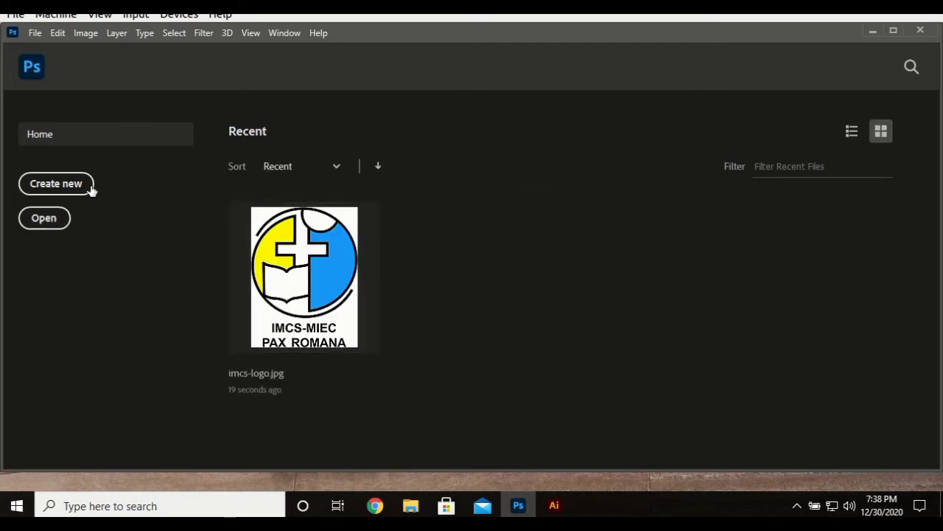
mouse_move(936, 74)
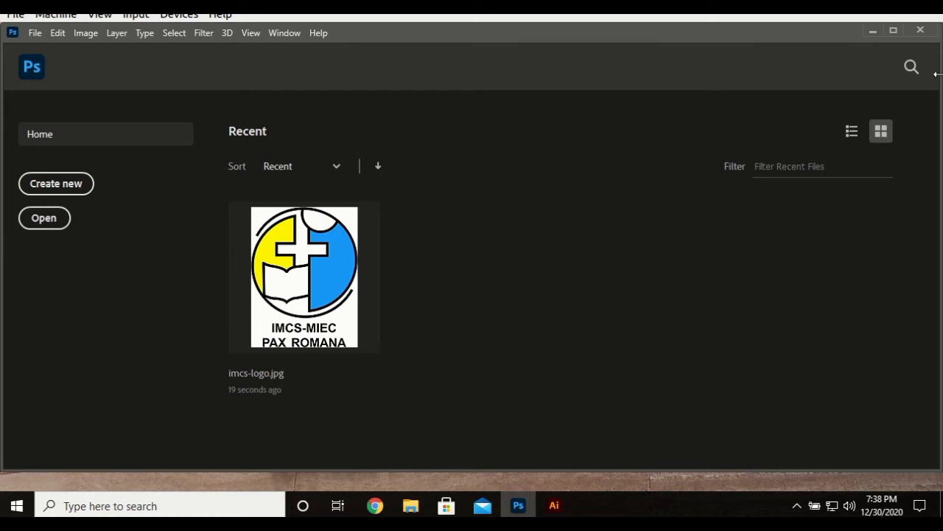
left_click(912, 65)
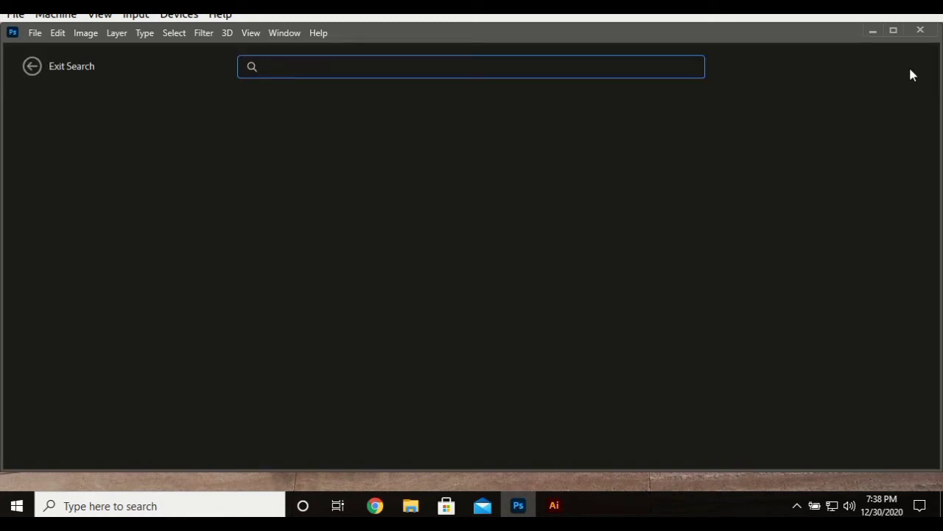
left_click(31, 66)
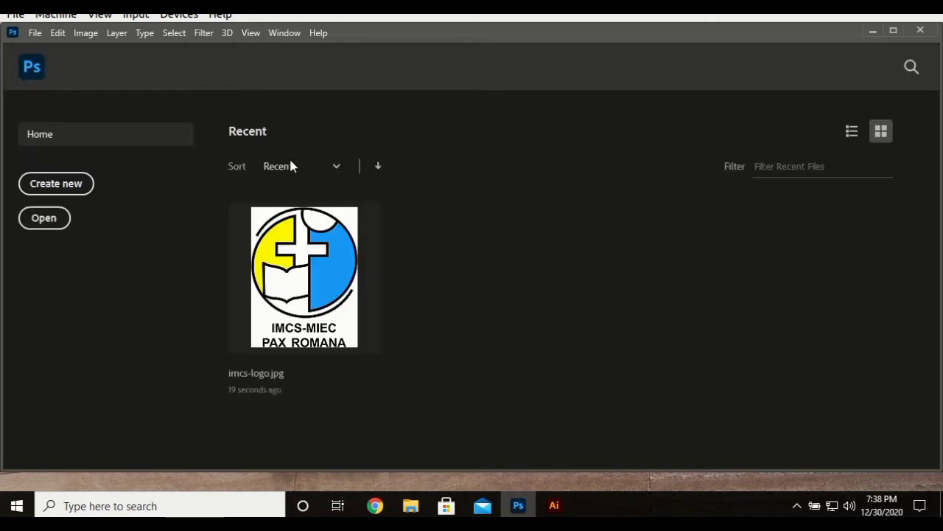
mouse_move(35, 216)
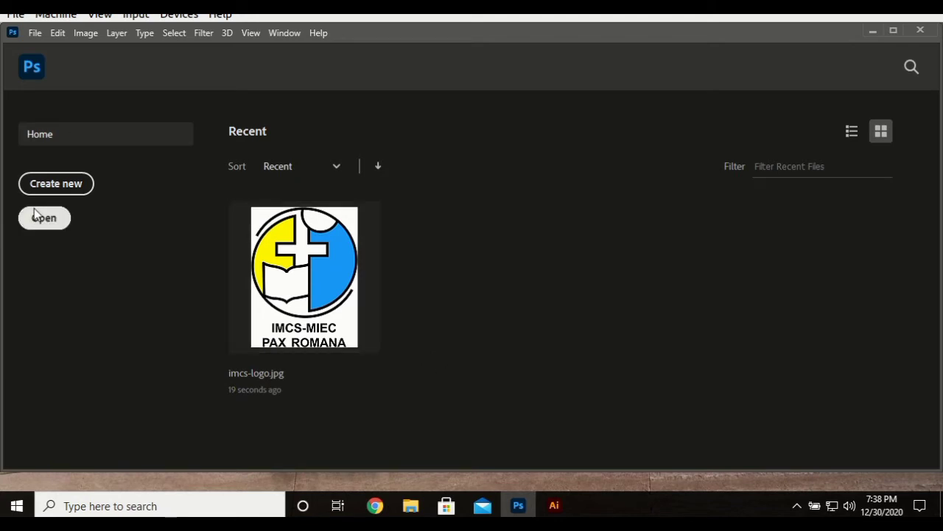
mouse_move(54, 216)
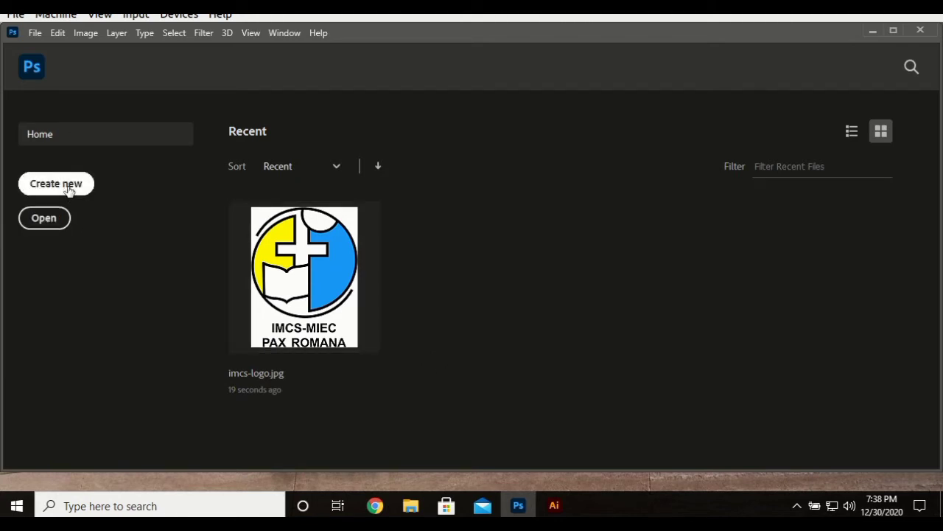
Start a new document and view the empty Saved presets category
left_click(56, 184)
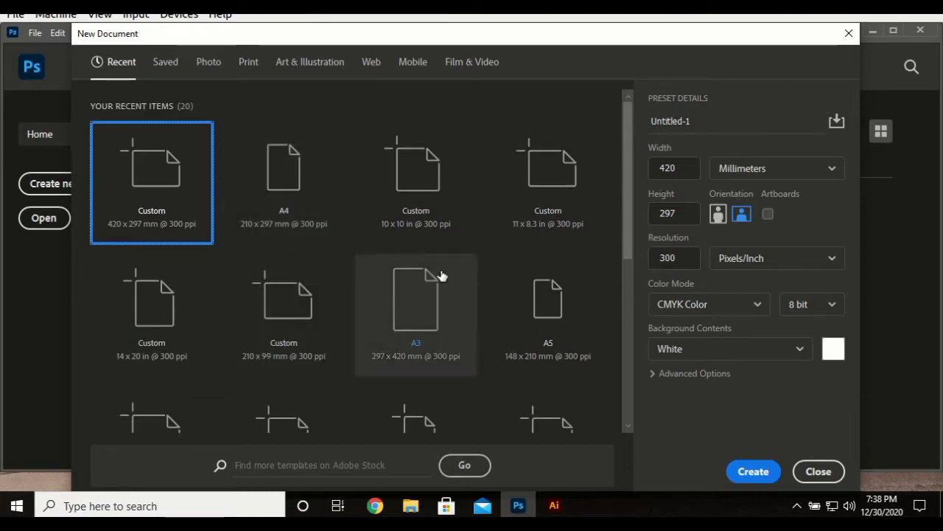
mouse_move(441, 243)
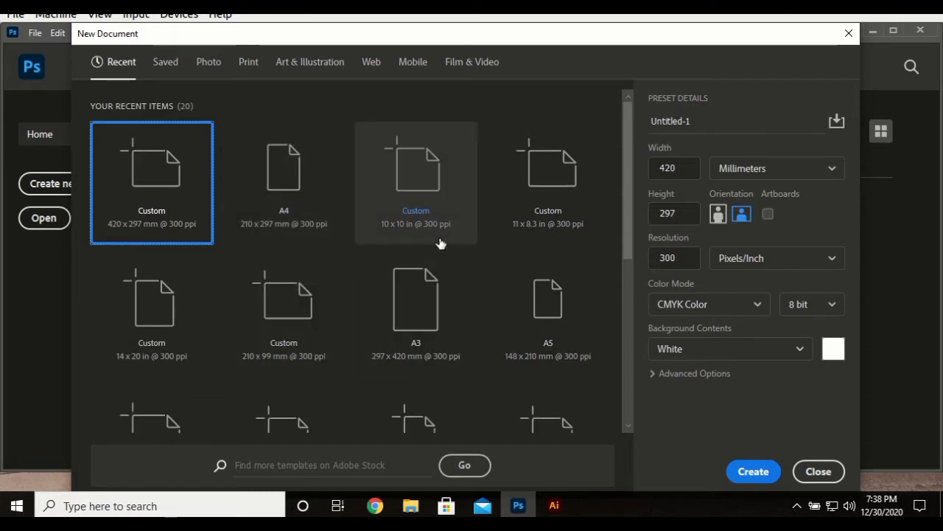
mouse_move(373, 127)
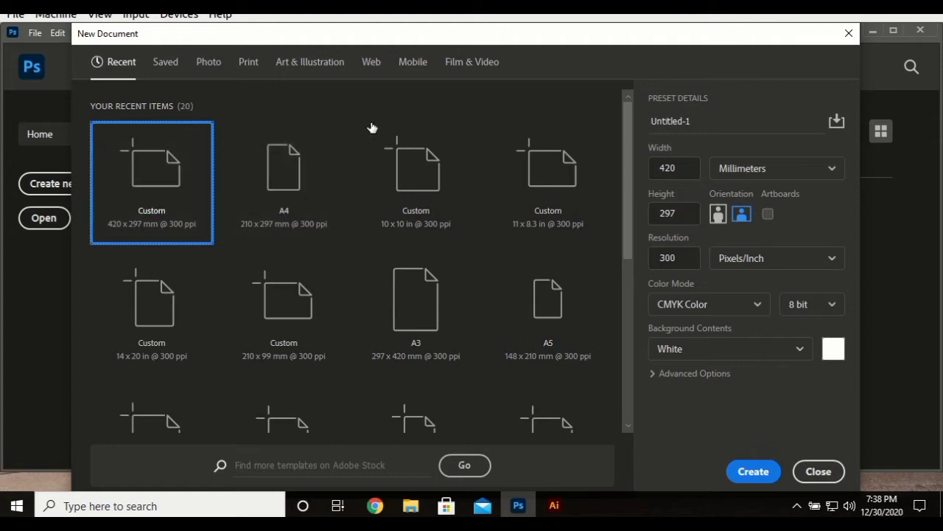
left_click(165, 62)
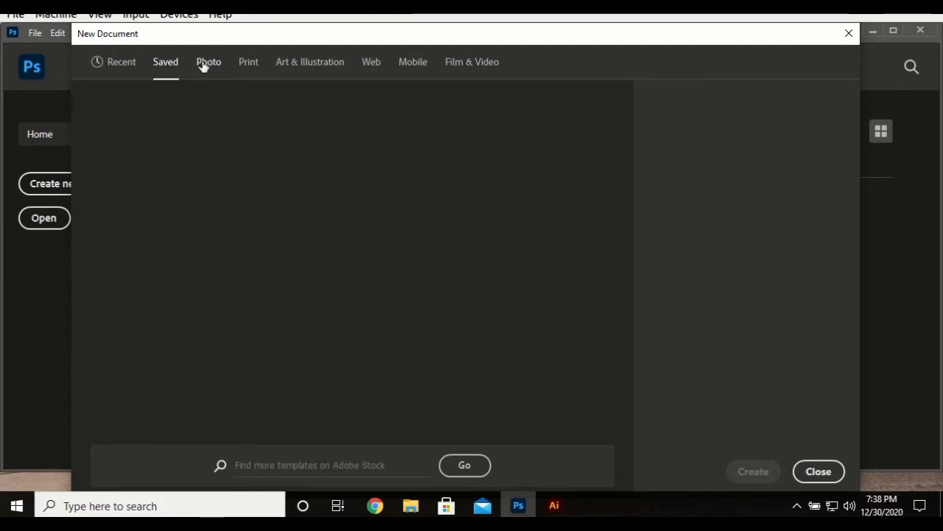
Browse the Photo presets, then the Print presets such as Letter, Legal and A4
left_click(209, 62)
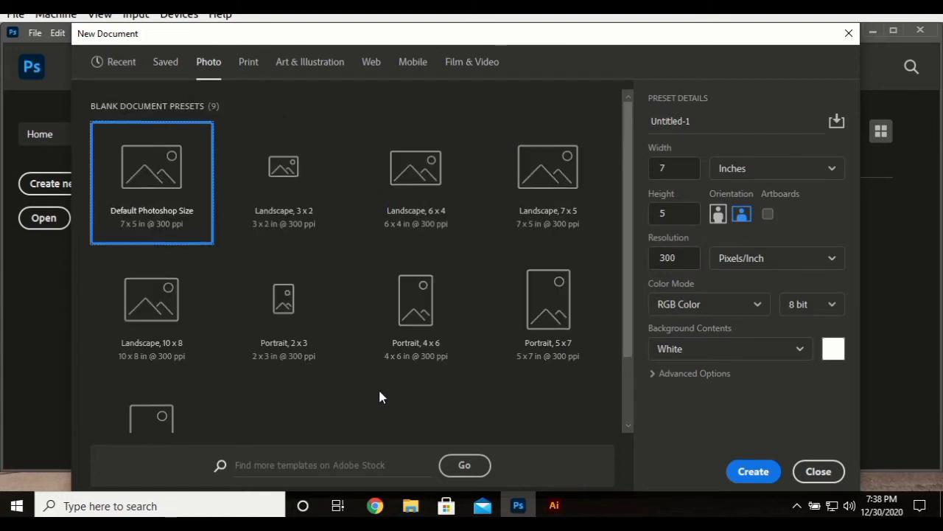
mouse_move(310, 224)
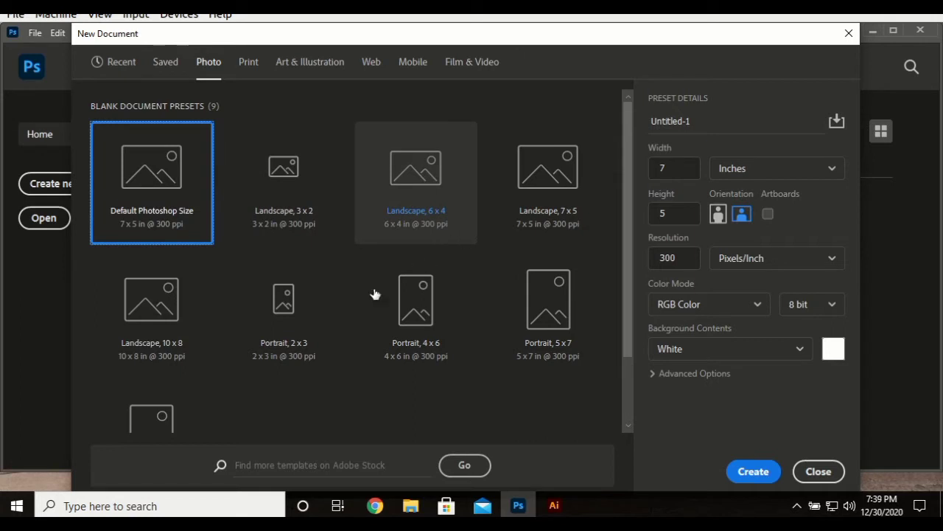
scroll("down", 3)
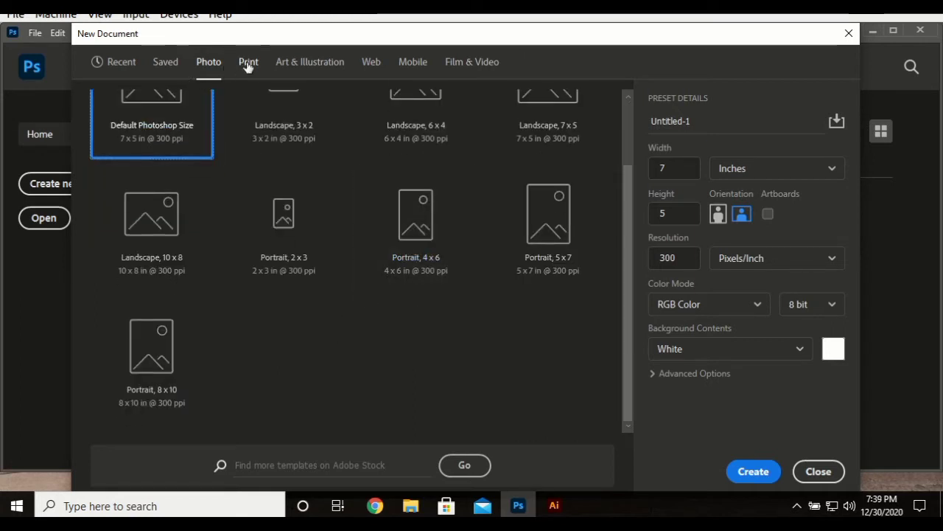
left_click(248, 62)
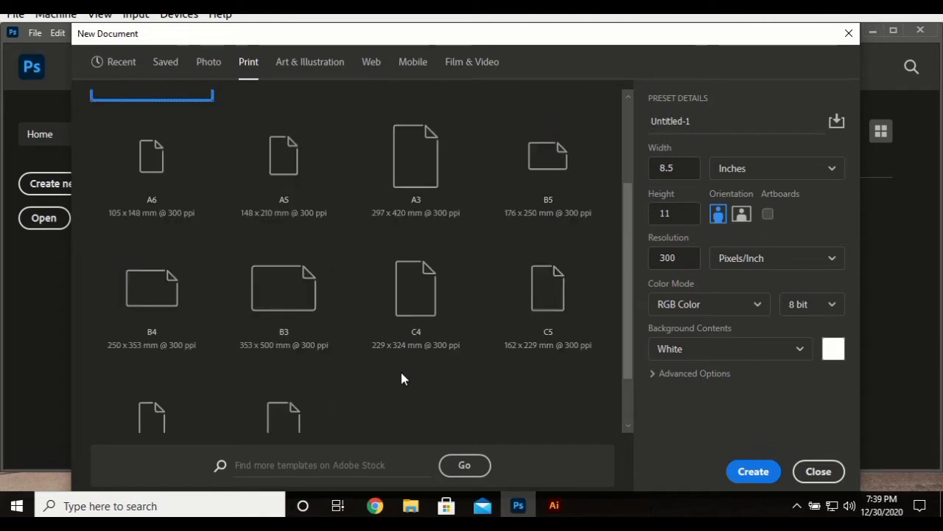
scroll("down", 3)
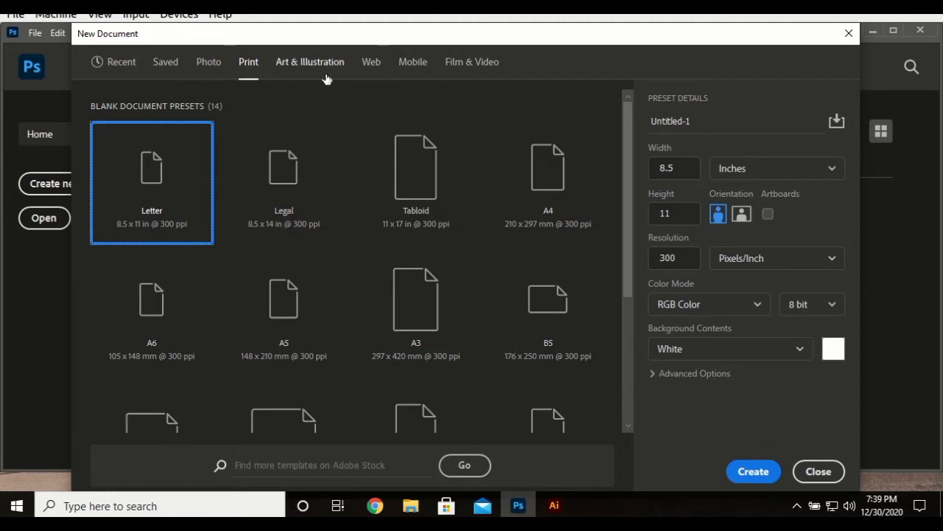
Browse the Art & Illustration and Web document presets
left_click(310, 61)
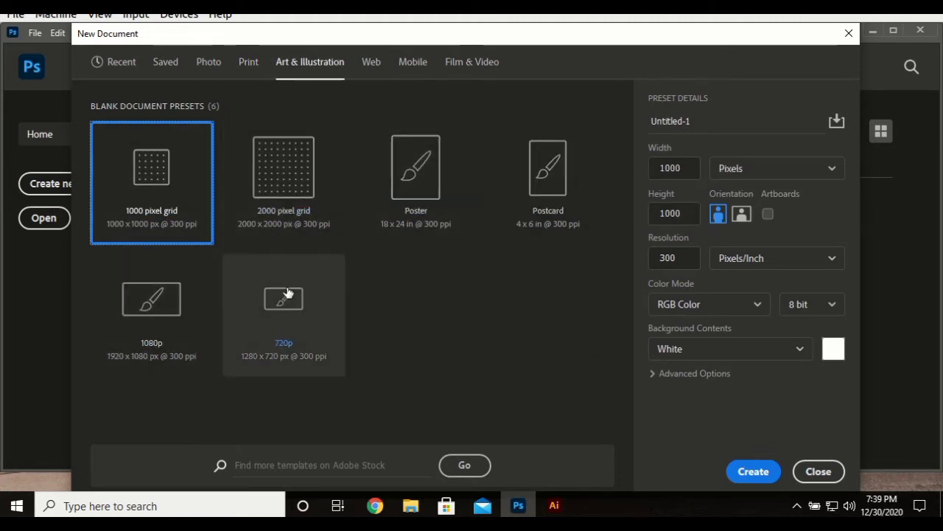
mouse_move(344, 148)
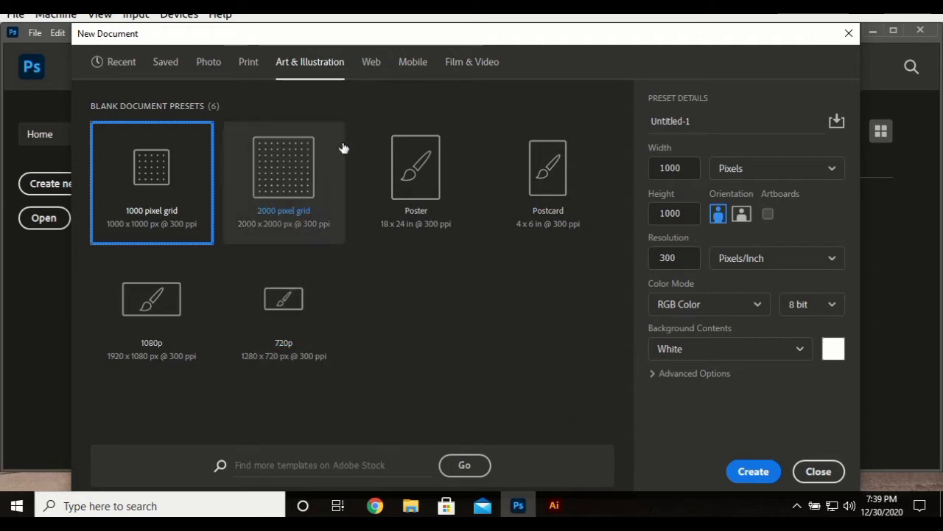
left_click(371, 61)
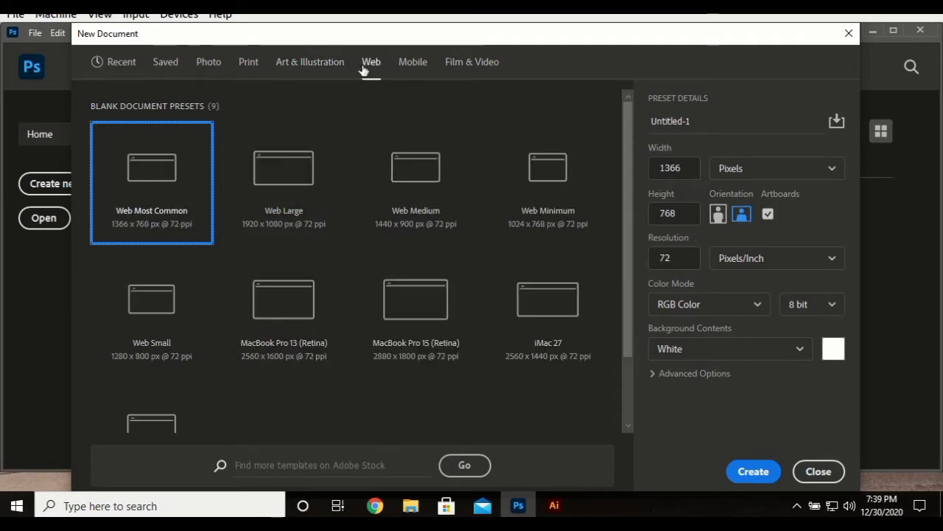
scroll("down", 3)
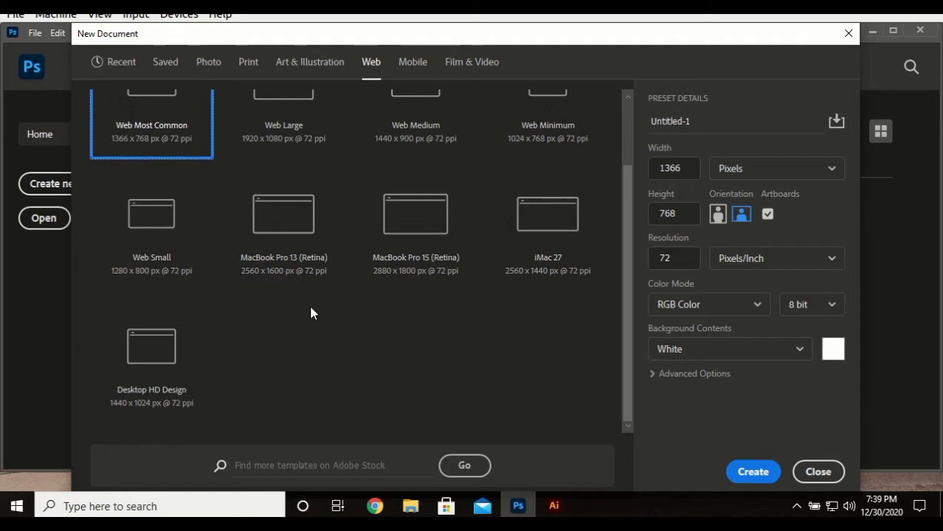
mouse_move(332, 347)
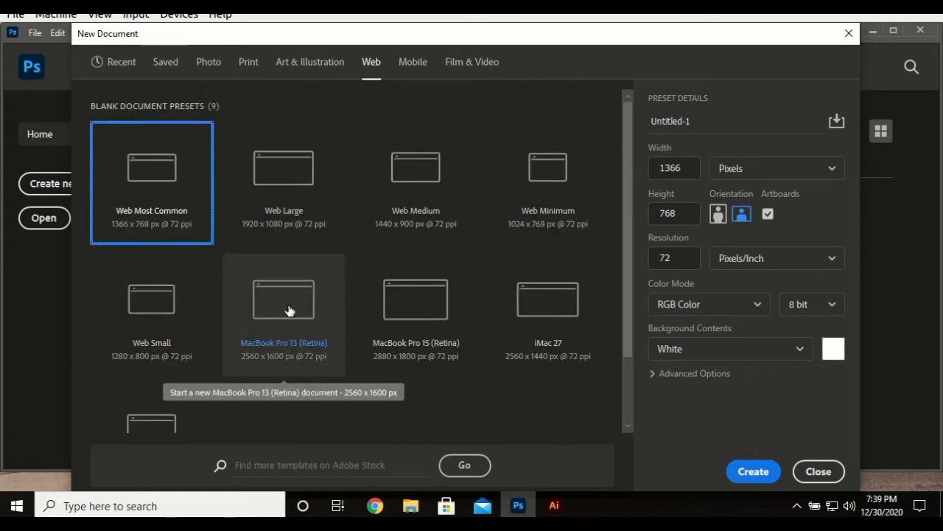
mouse_move(302, 305)
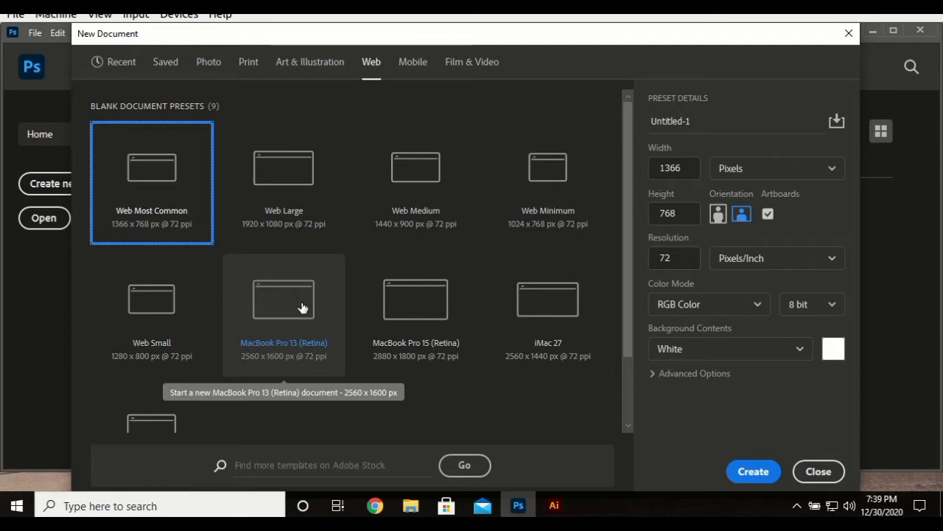
mouse_move(314, 244)
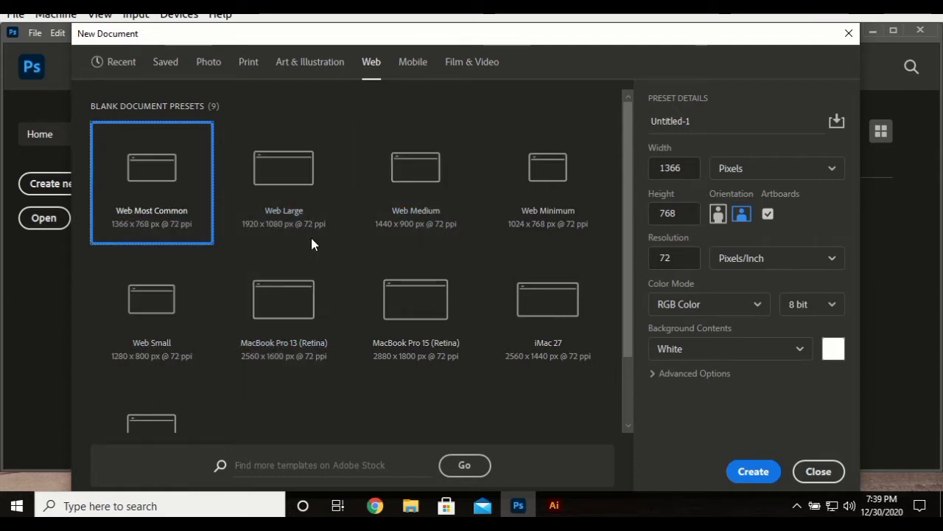
scroll("down", 3)
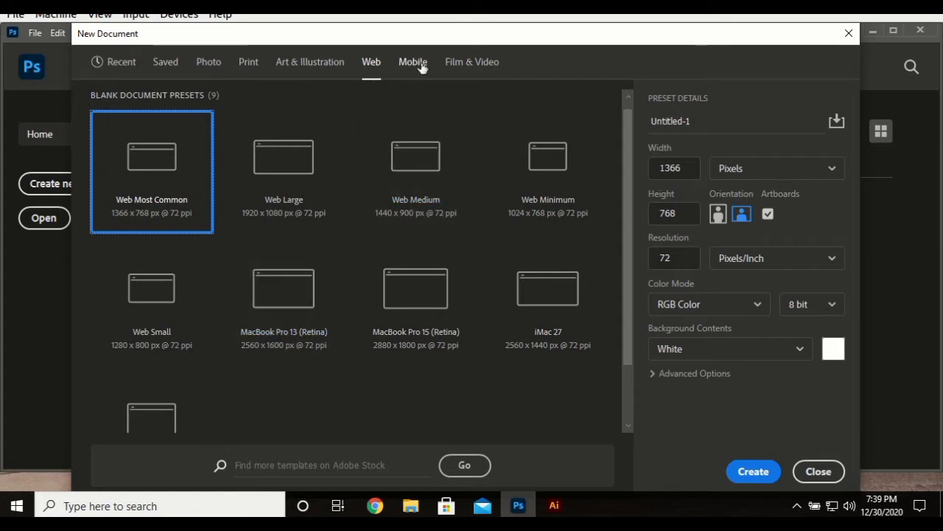
Create a document from the Mobile iPhone 8/7/6 Plus preset (1242 × 2208 px)
left_click(412, 62)
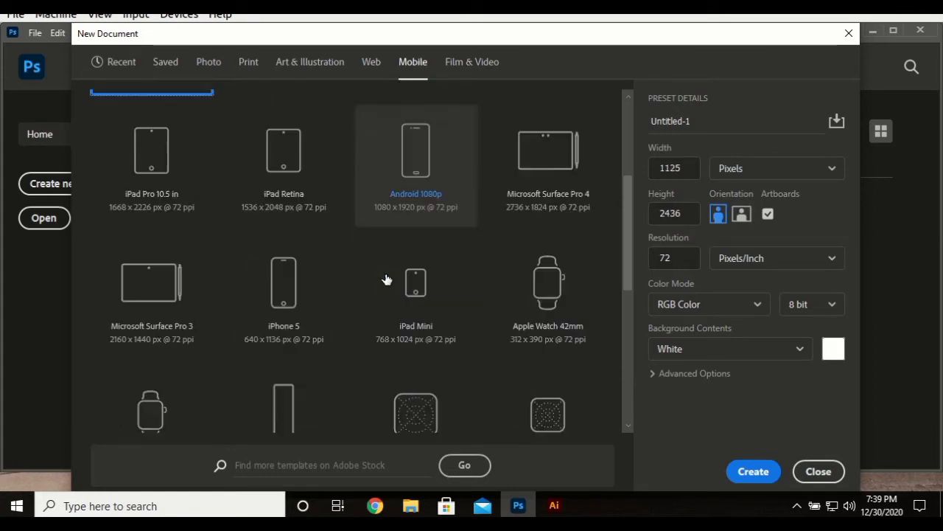
scroll("down", 3)
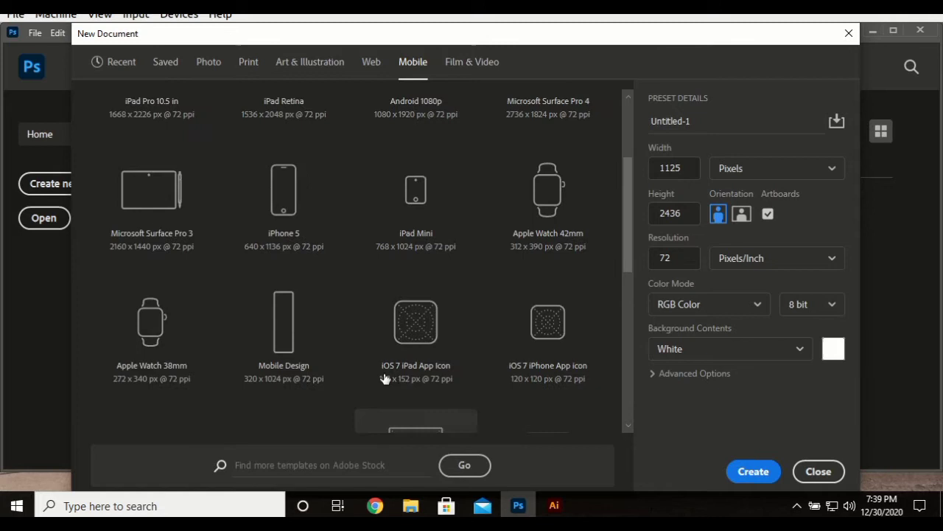
left_click(284, 184)
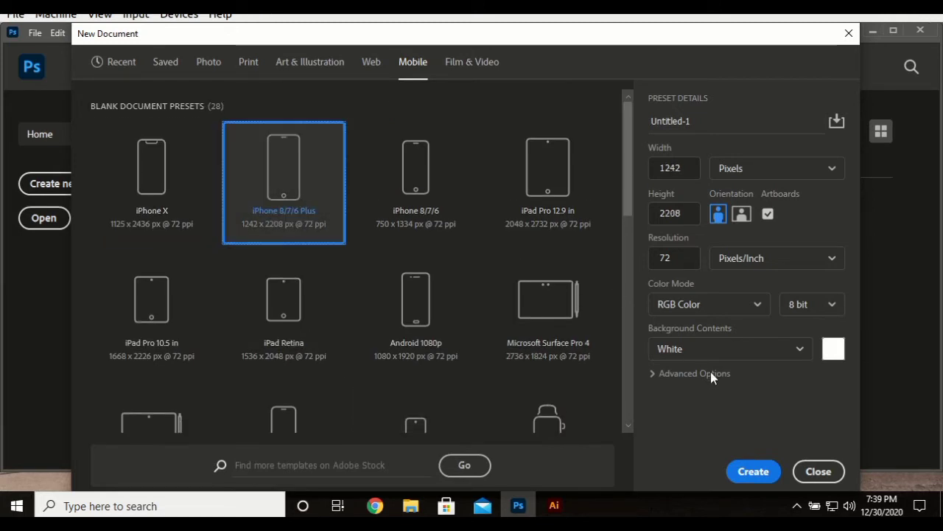
left_click(819, 471)
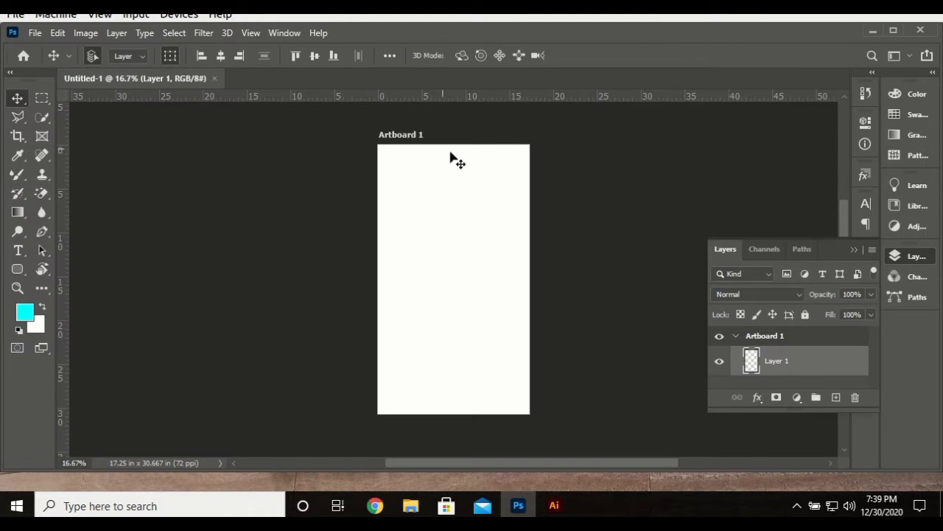
mouse_move(224, 174)
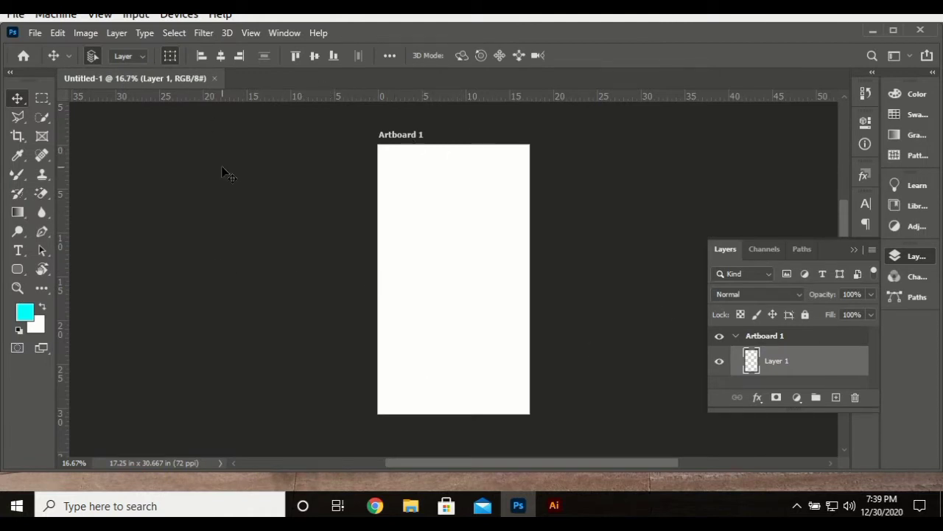
mouse_move(339, 369)
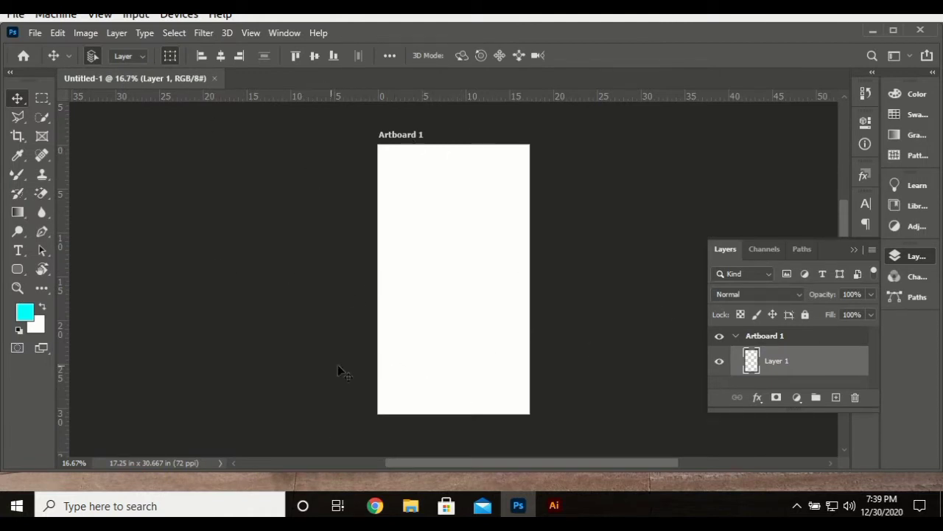
mouse_move(218, 85)
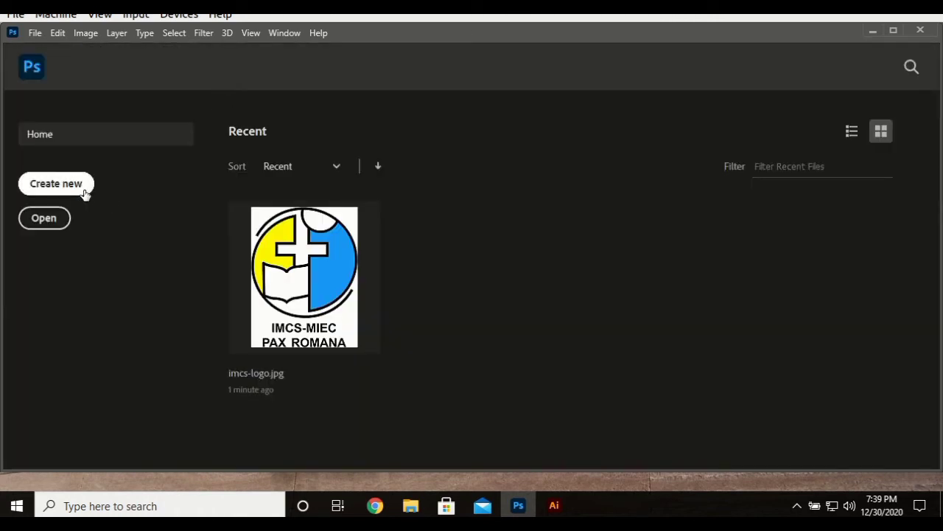
Start another new document and pick the Film & Video HDTV 1080p preset
left_click(56, 183)
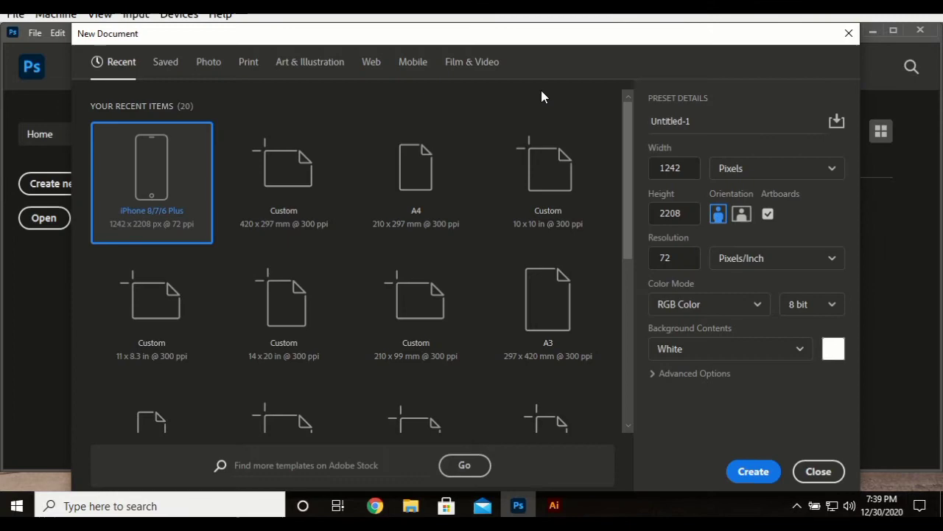
left_click(471, 61)
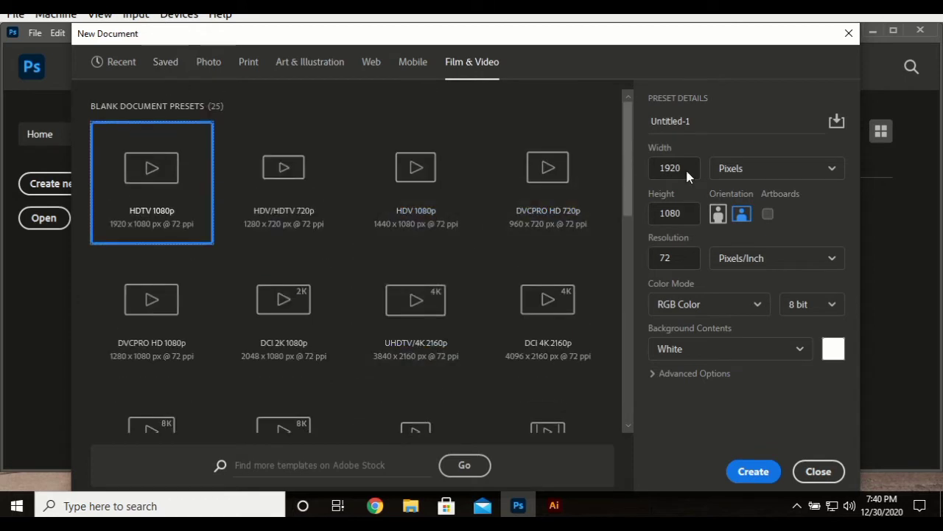
Name the new document 'Photoshop Made Easy' in Preset Details
left_click(697, 121)
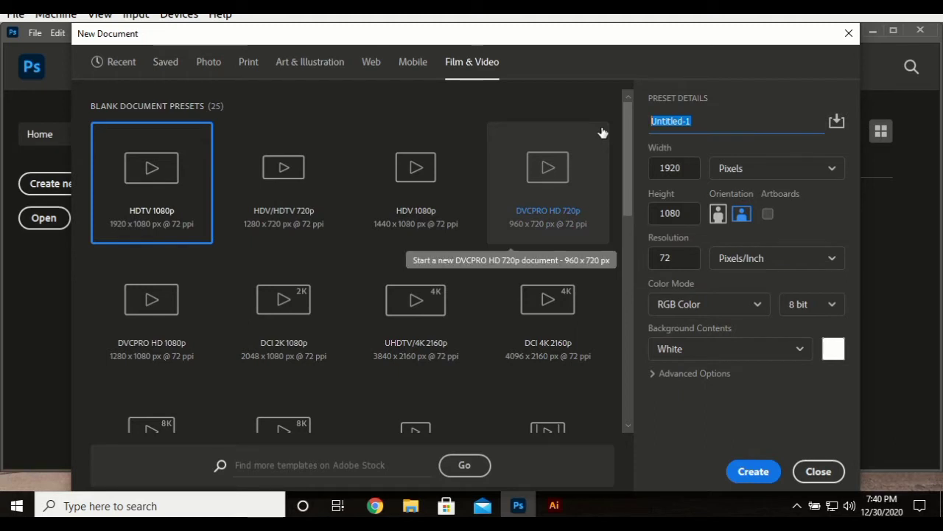
type("Pht")
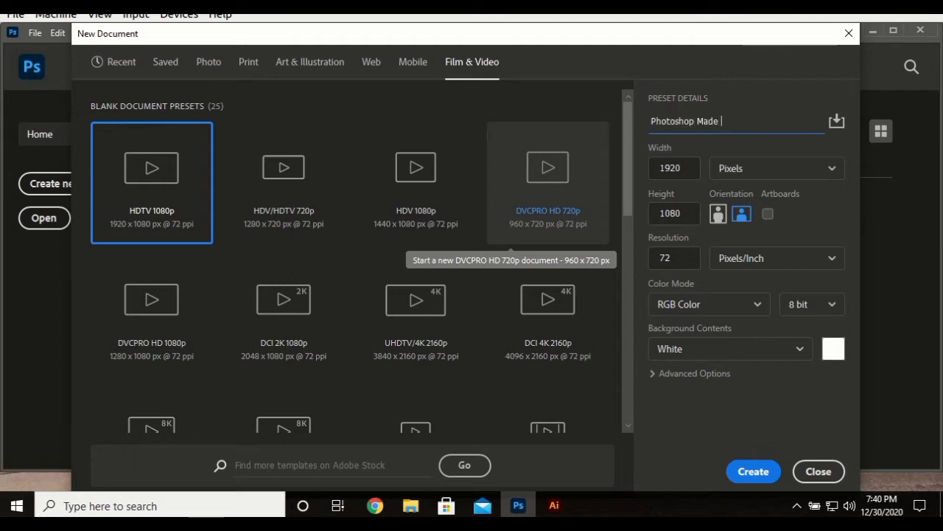
type("Easy")
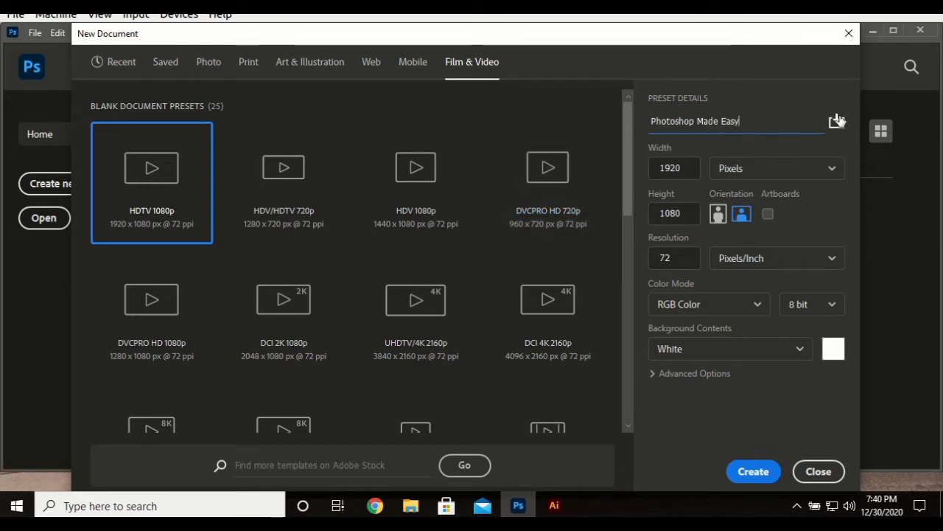
left_click(675, 168)
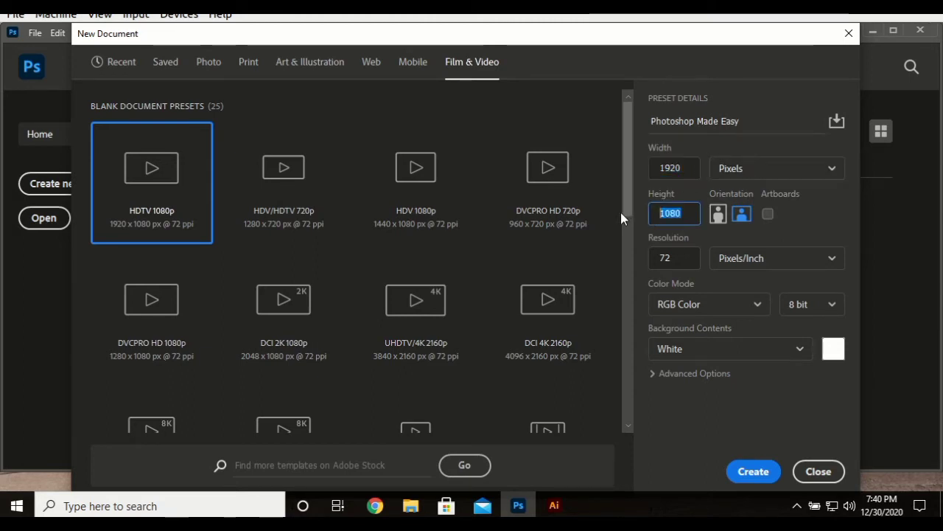
Try inches and centimeters as size units, settling on inches (26.667 × 15 in)
left_click(776, 169)
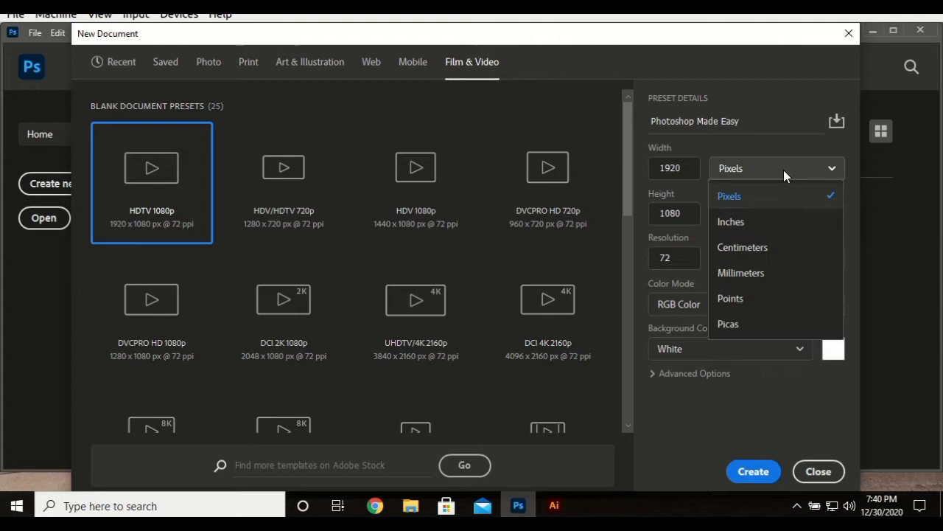
left_click(731, 221)
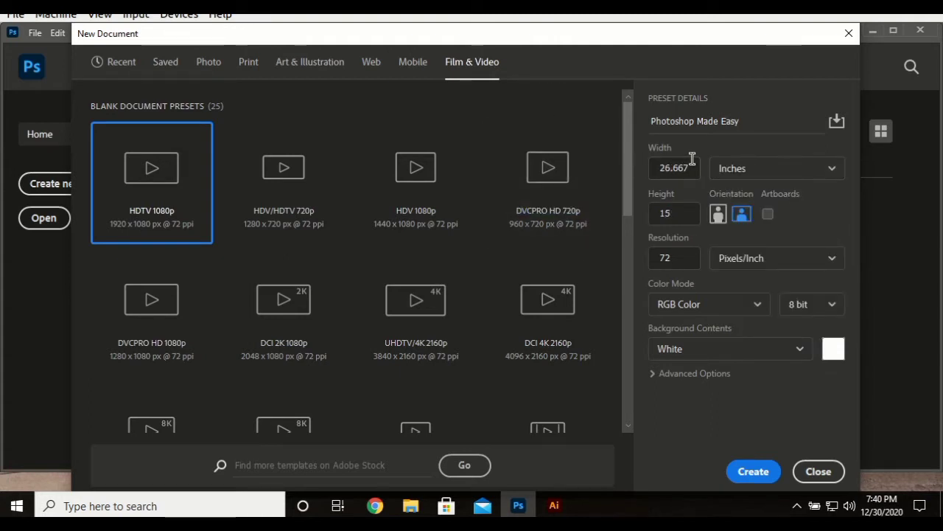
left_click(776, 168)
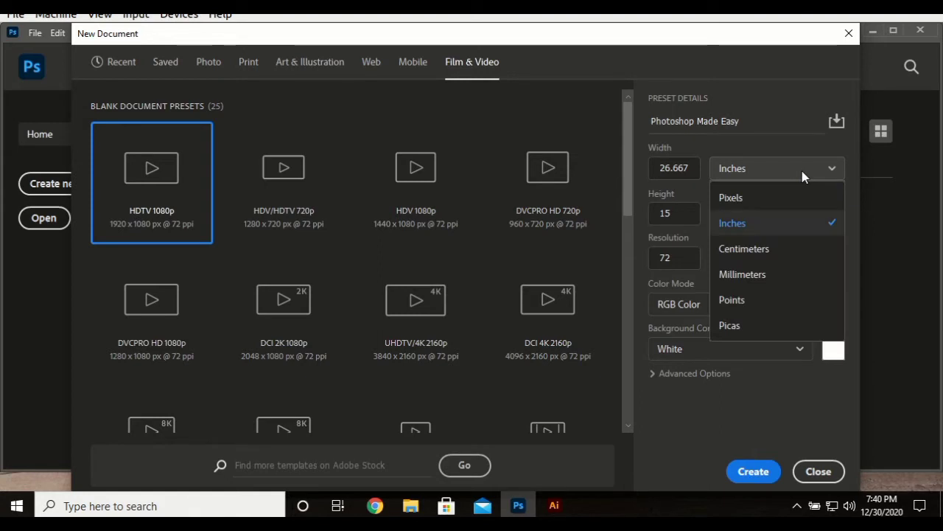
left_click(744, 249)
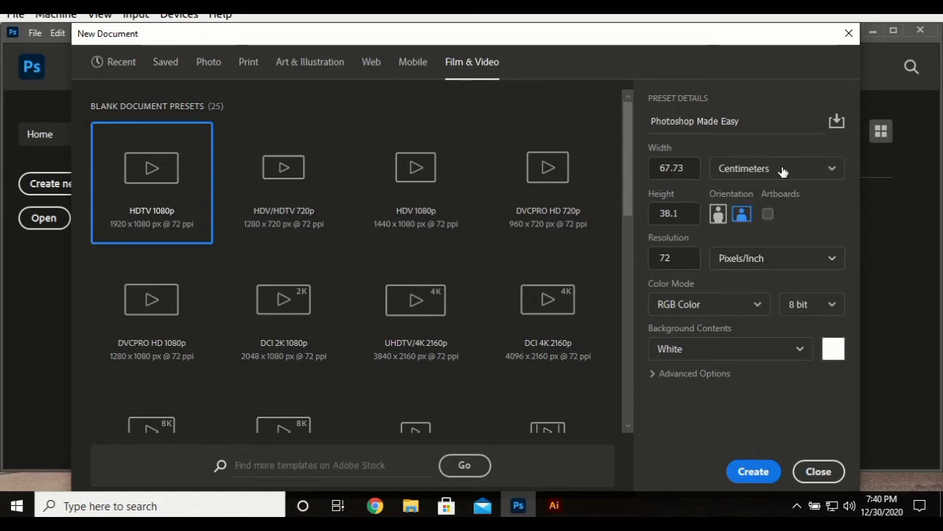
left_click(777, 168)
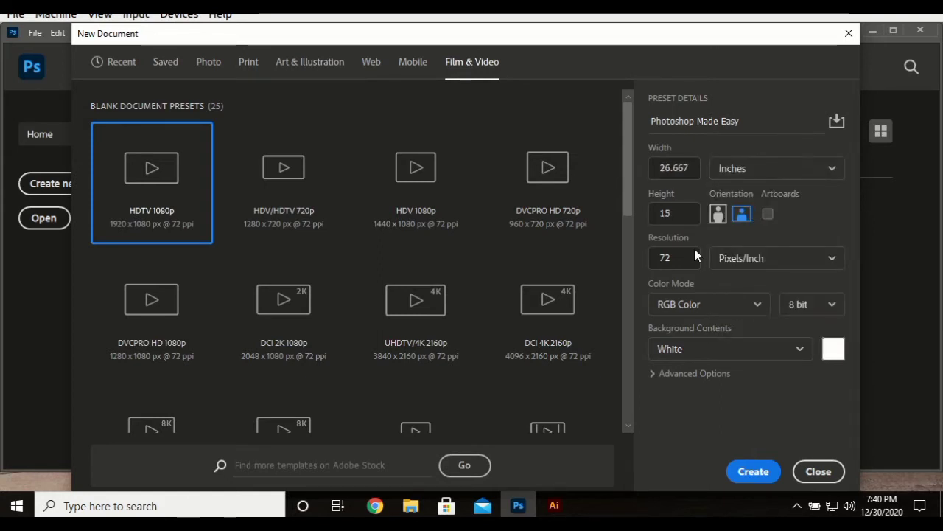
left_click(674, 257)
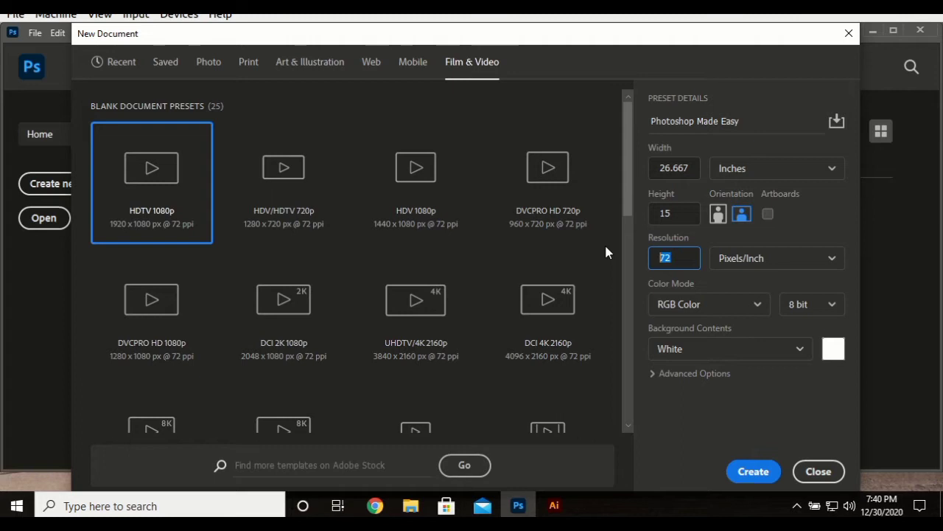
Enter a document resolution of 300 pixels per inch
type("3")
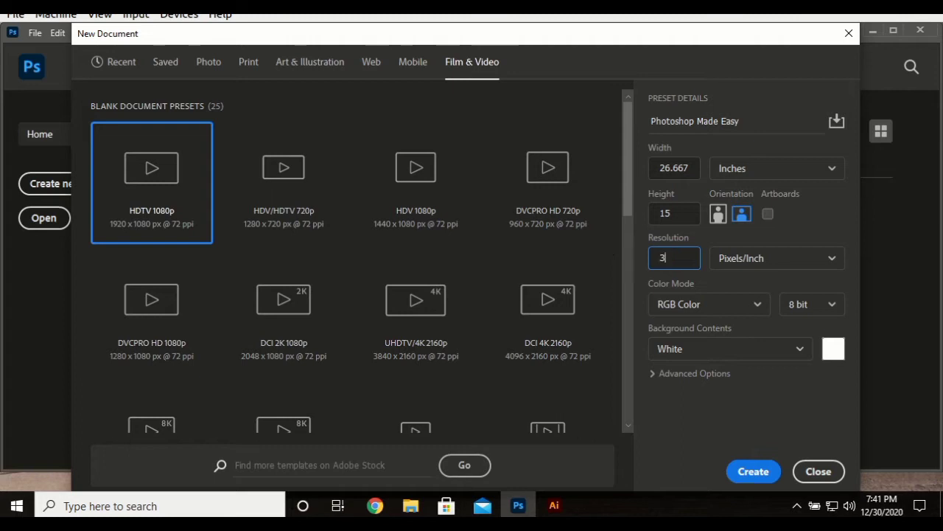
type("00")
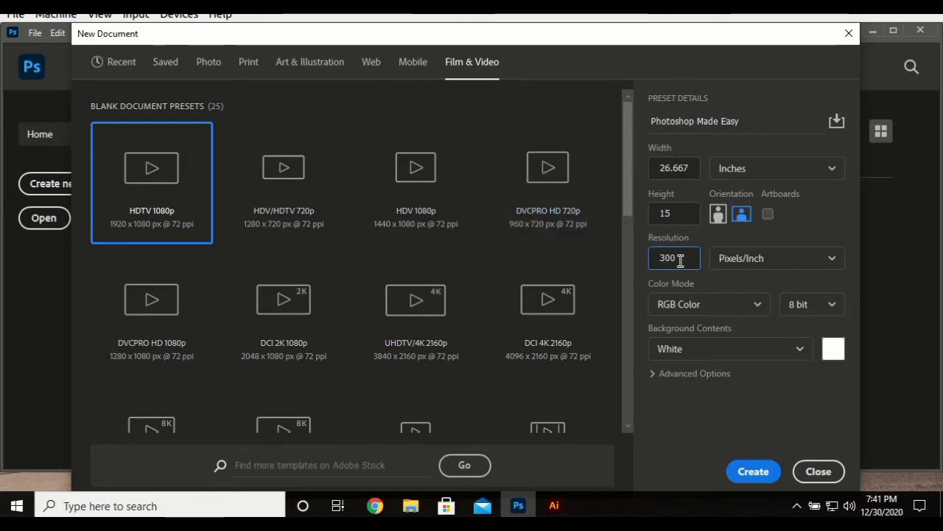
type("100")
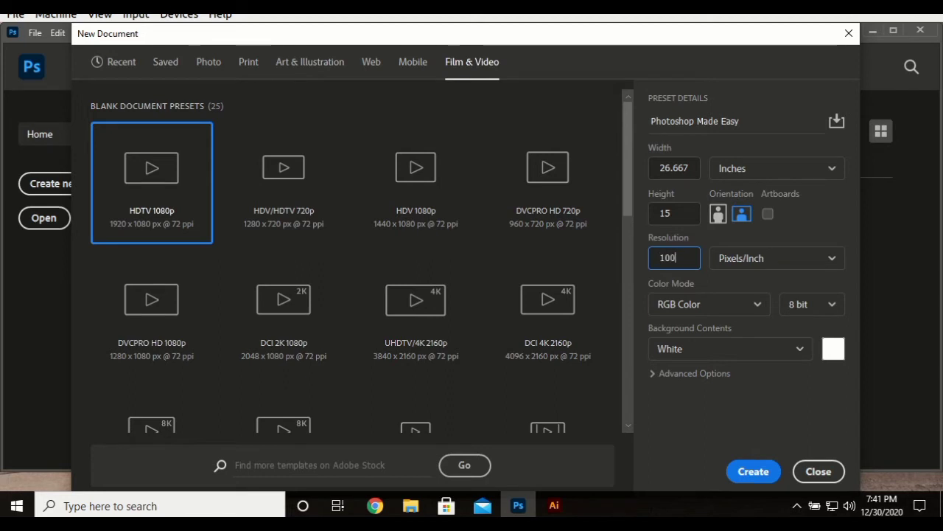
type("20")
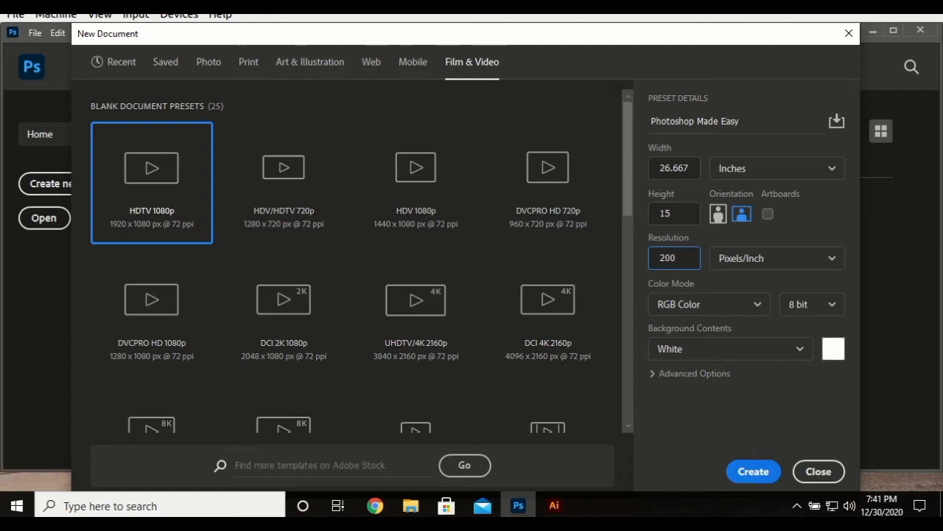
left_click(674, 257)
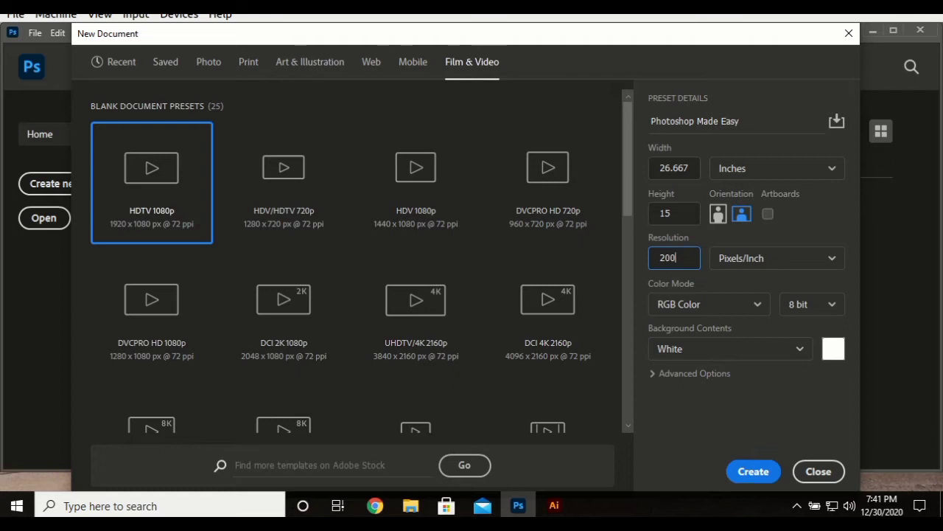
type("300")
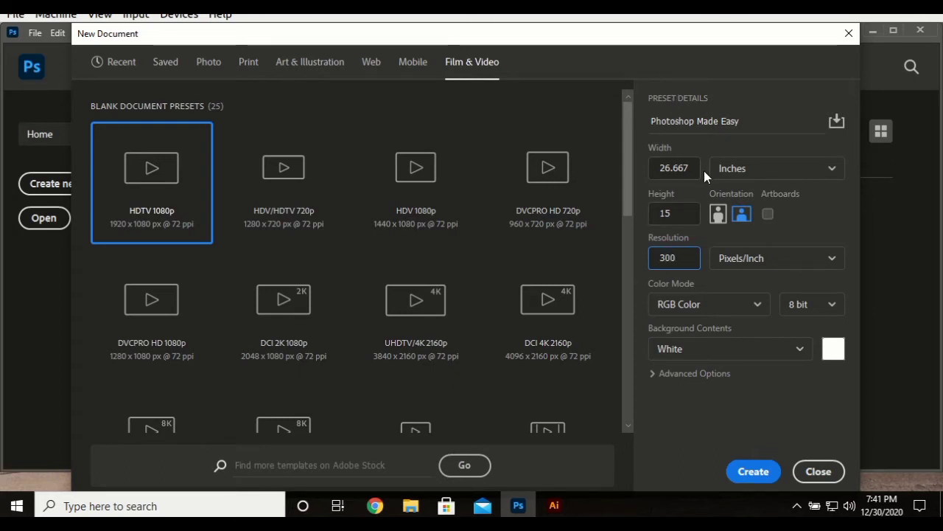
Enter 5 inches for the document width and height
left_click(674, 167)
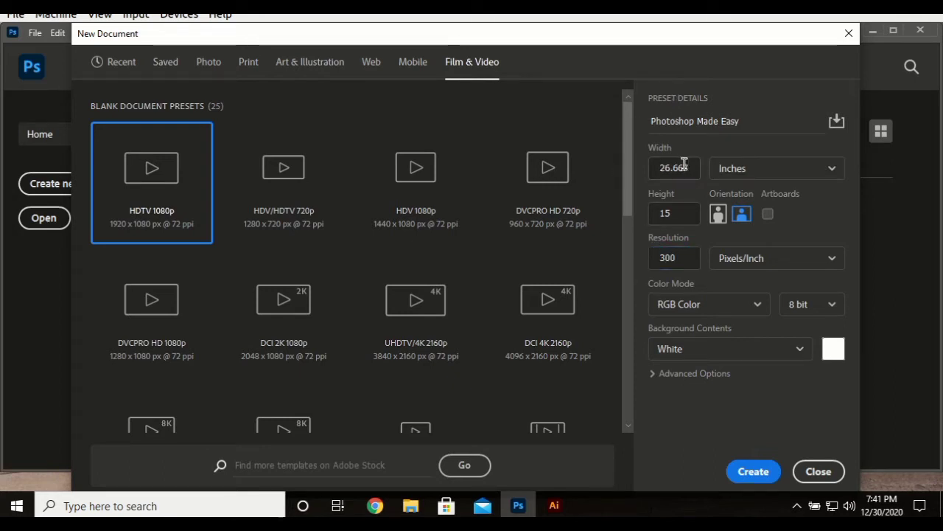
left_click(675, 168)
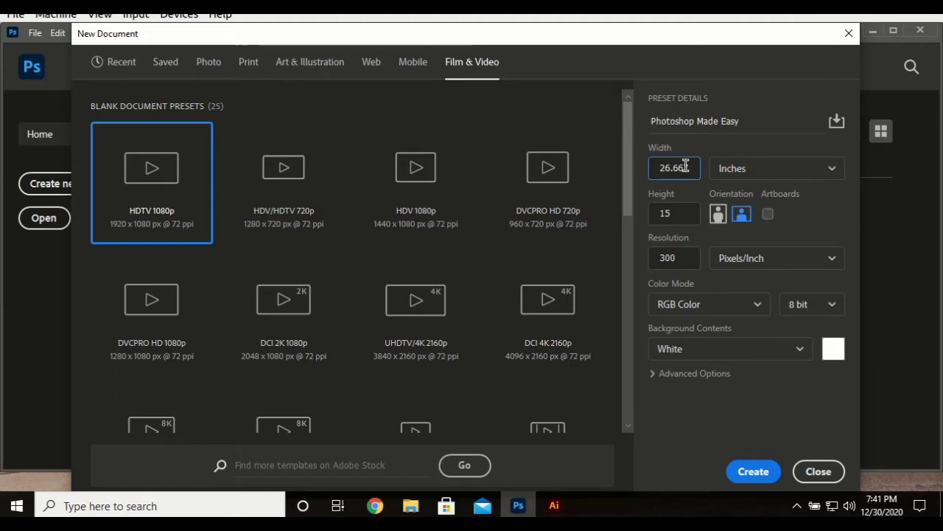
type("5")
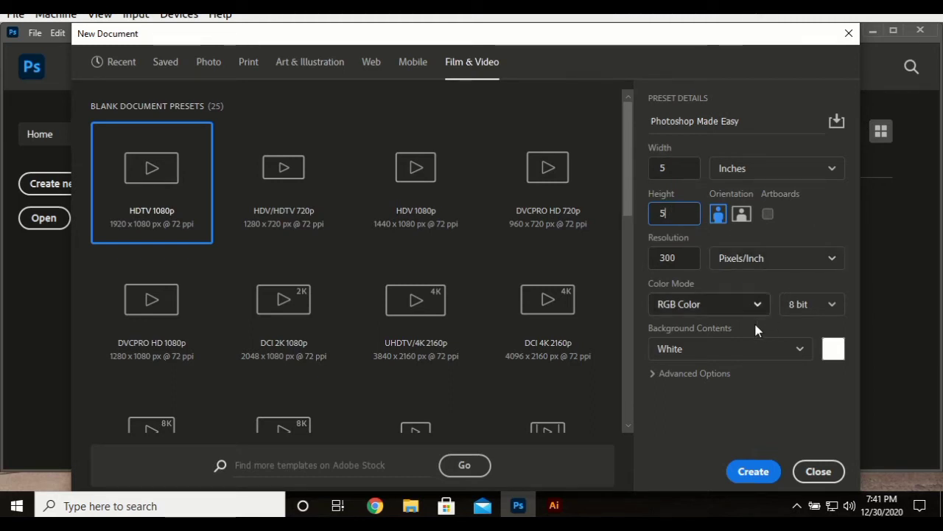
left_click(767, 213)
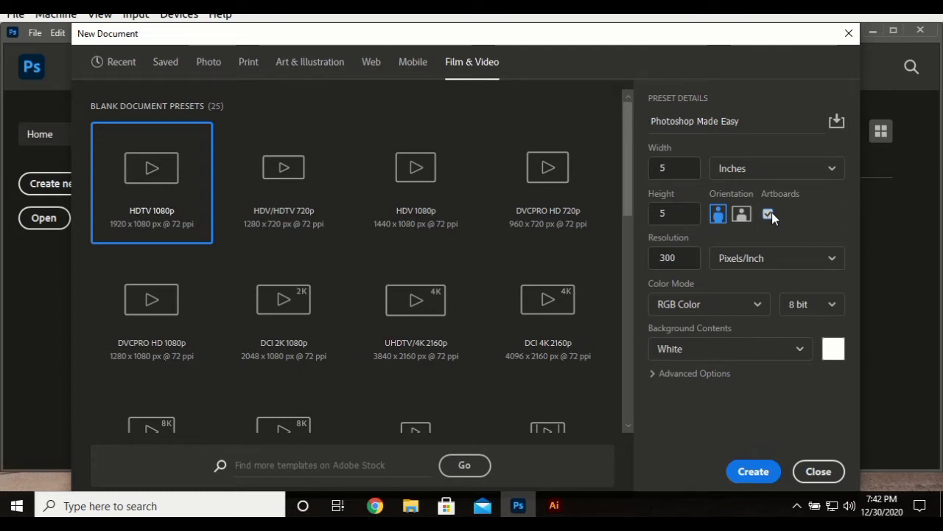
Disable artboards, keep 300 Pixels/Inch, and set Color Mode to CMYK Color for the 5×5 inch document
left_click(768, 215)
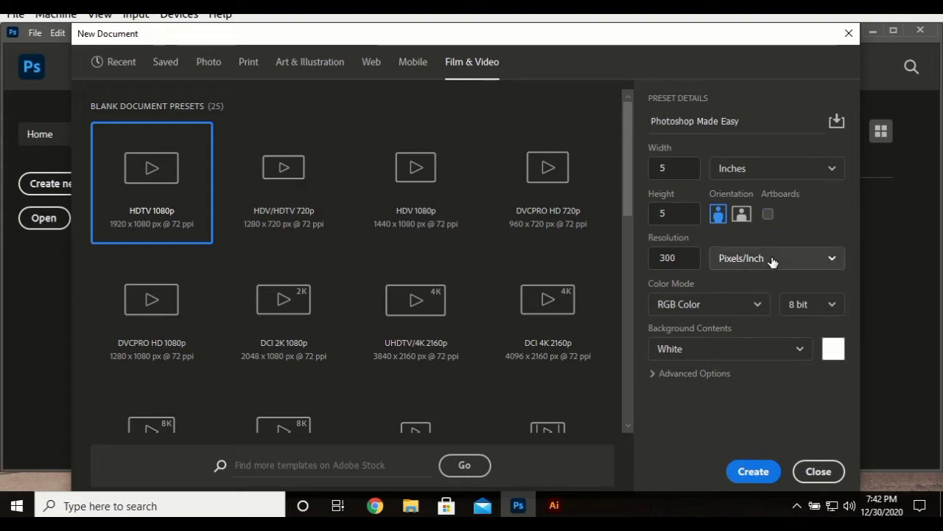
left_click(776, 258)
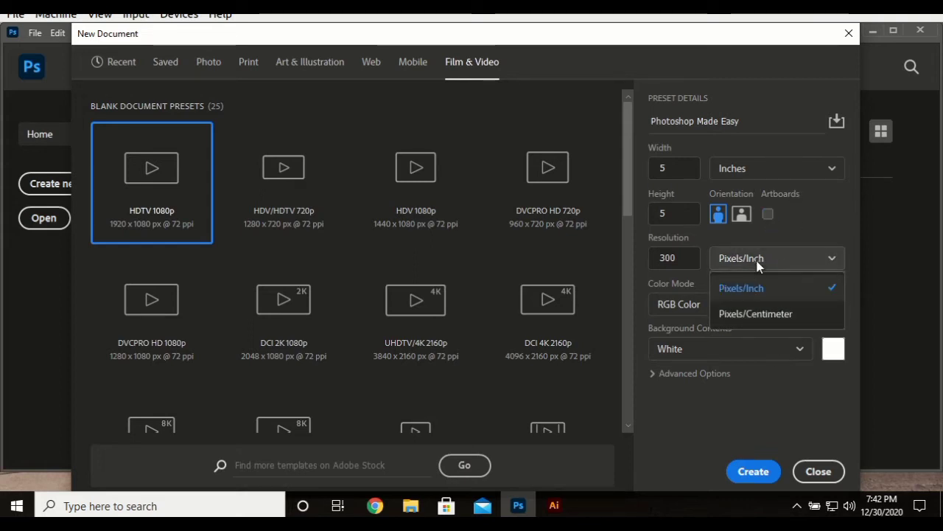
left_click(741, 287)
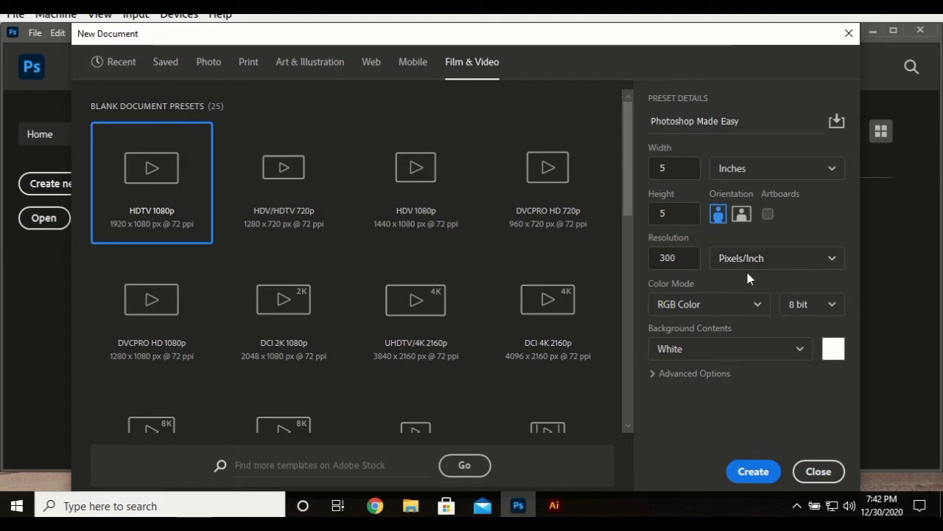
left_click(707, 304)
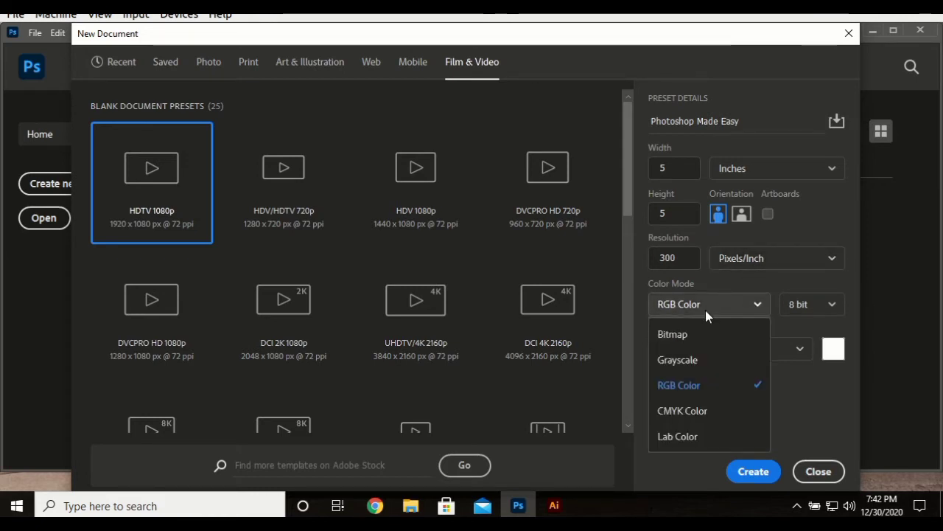
mouse_move(696, 411)
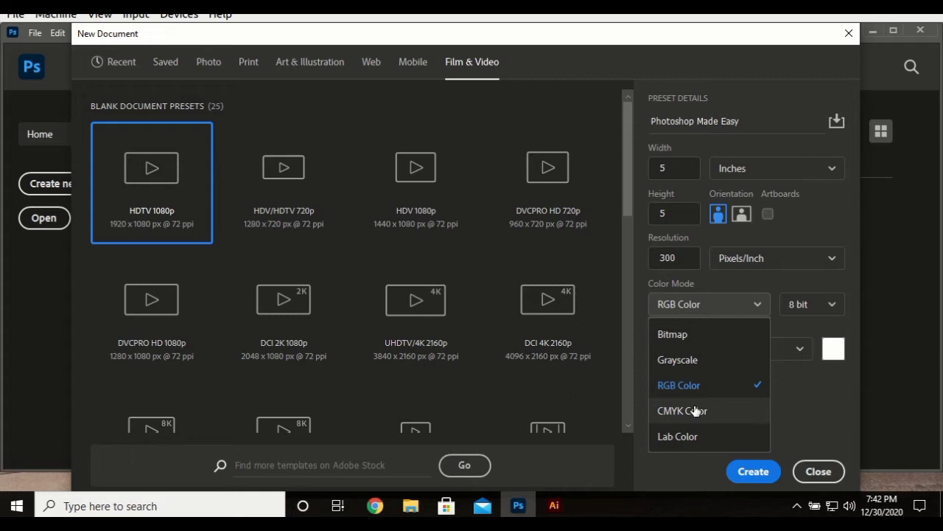
mouse_move(726, 386)
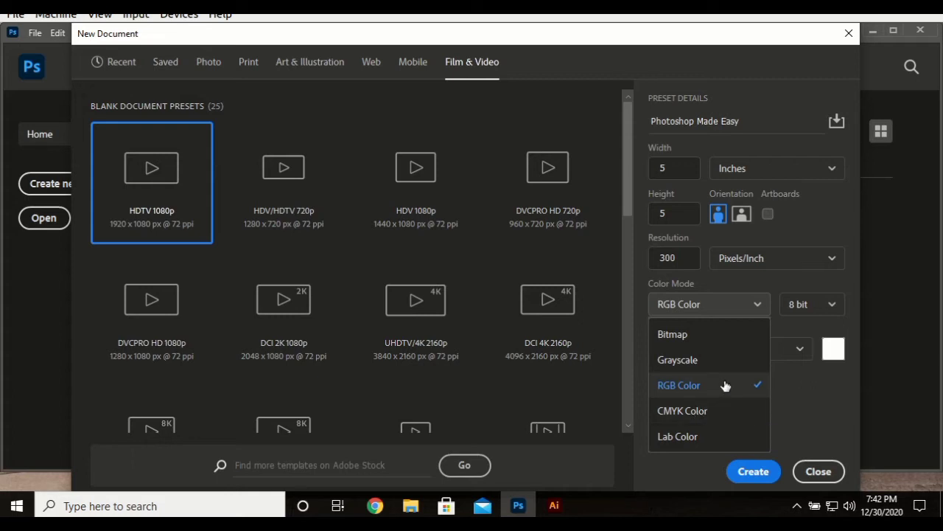
mouse_move(700, 420)
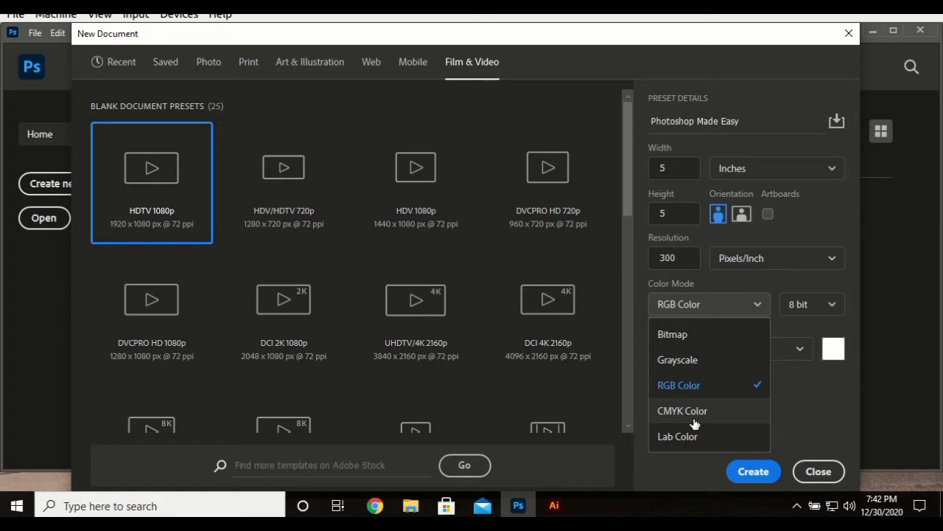
left_click(681, 411)
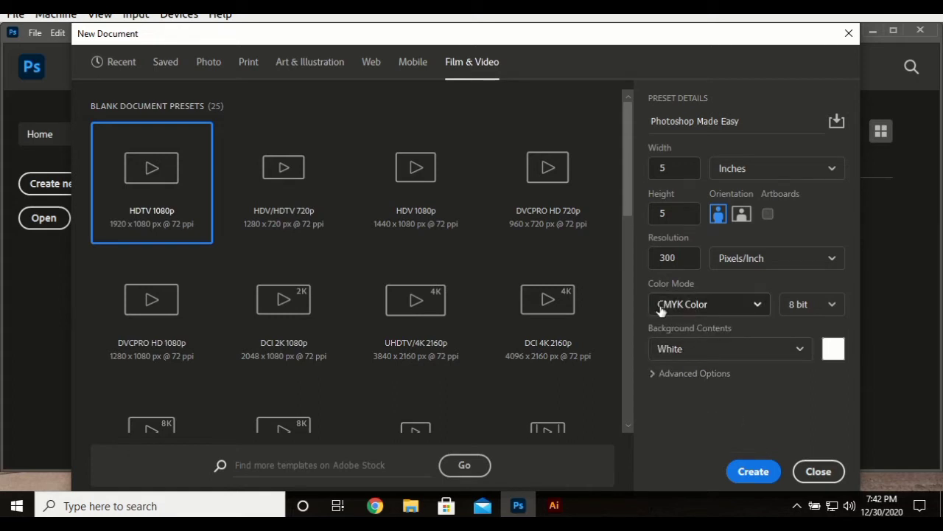
mouse_move(669, 313)
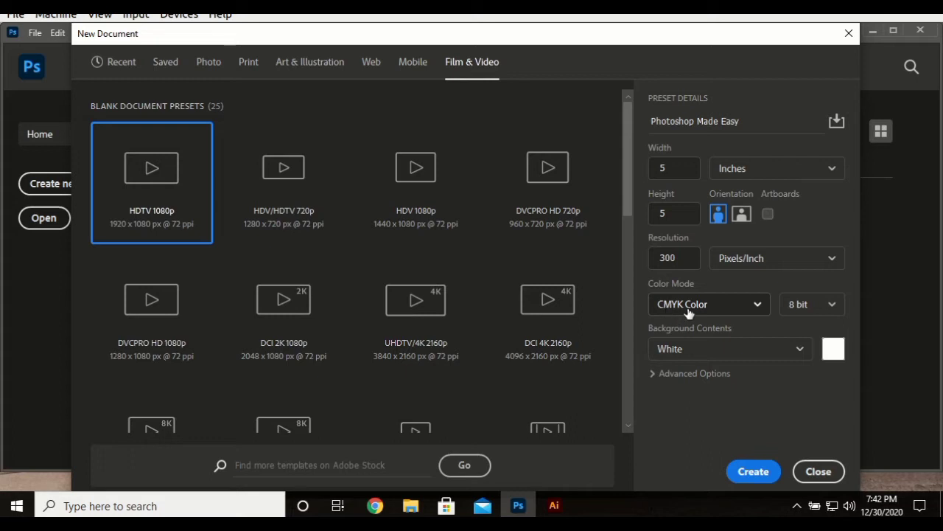
mouse_move(706, 300)
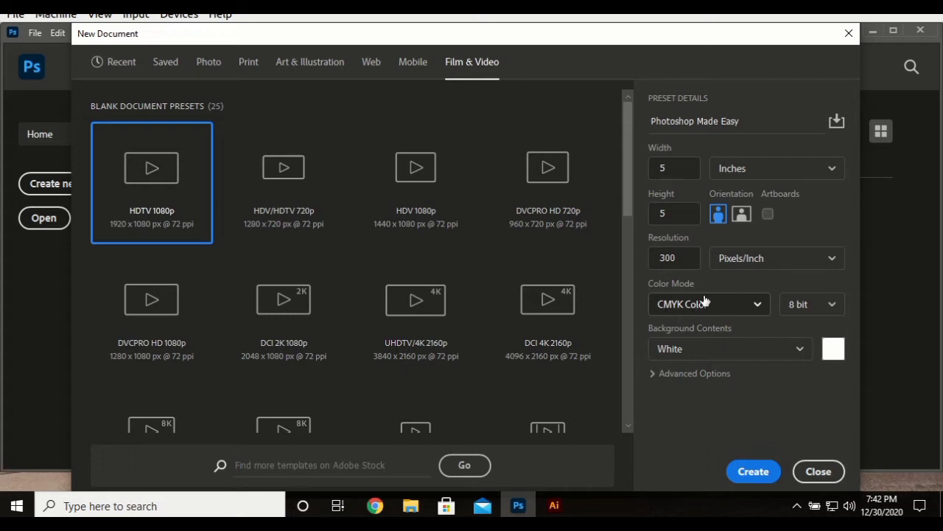
mouse_move(374, 506)
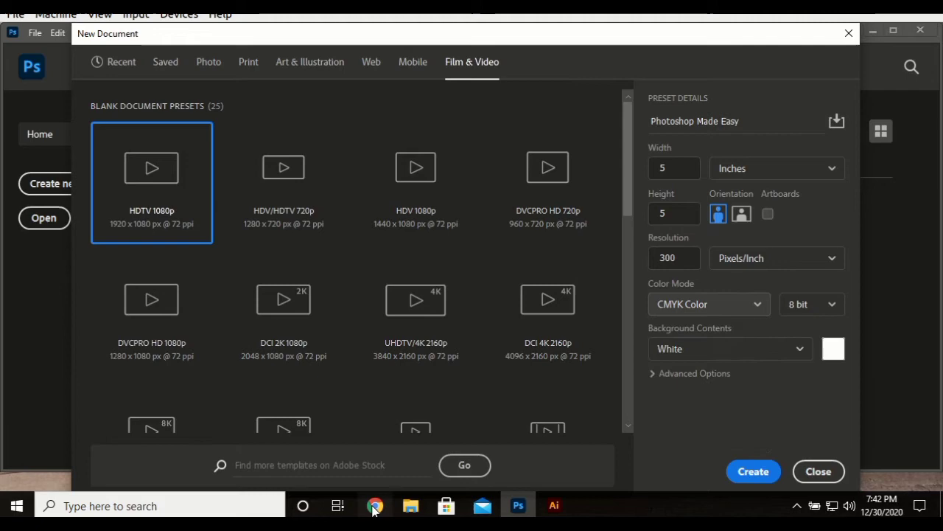
In Chrome, search 'meaning of cmyk' and highlight Magenta in the answer
left_click(374, 505)
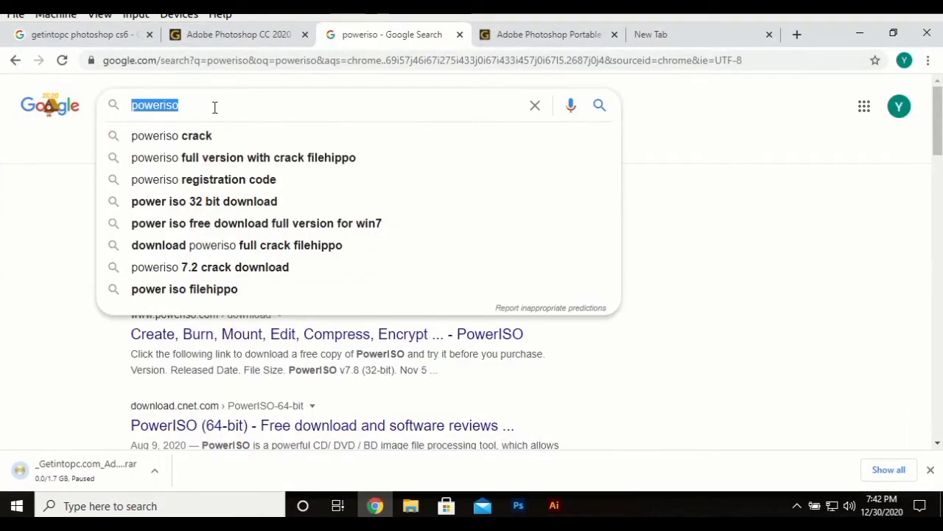
type("meaning of cmyk")
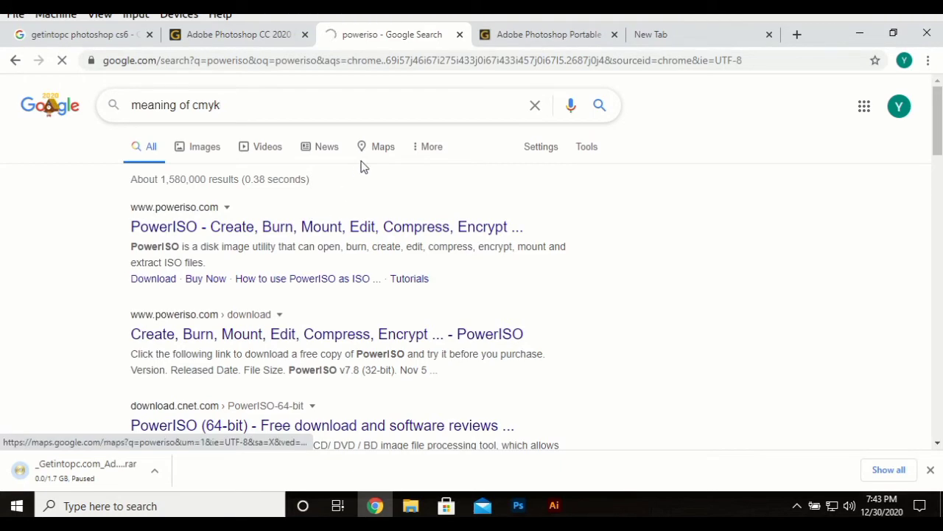
mouse_move(348, 227)
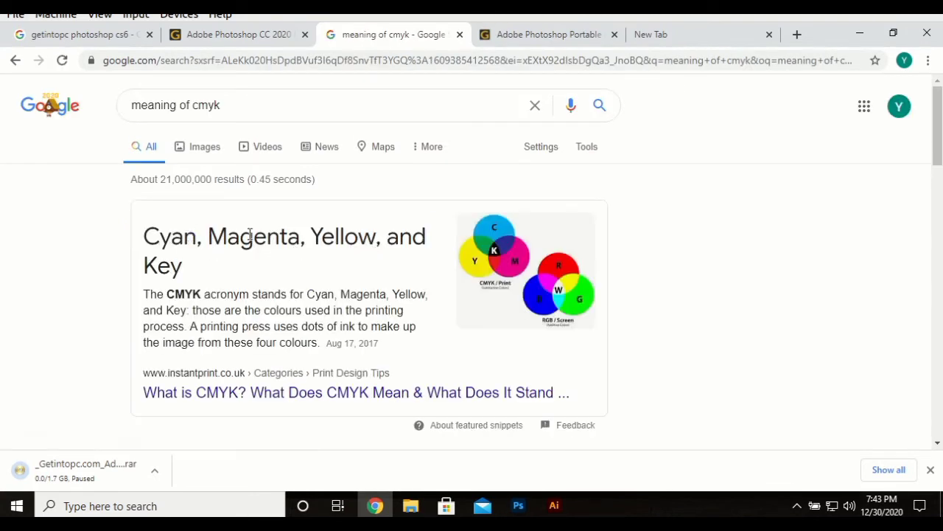
double_click(253, 237)
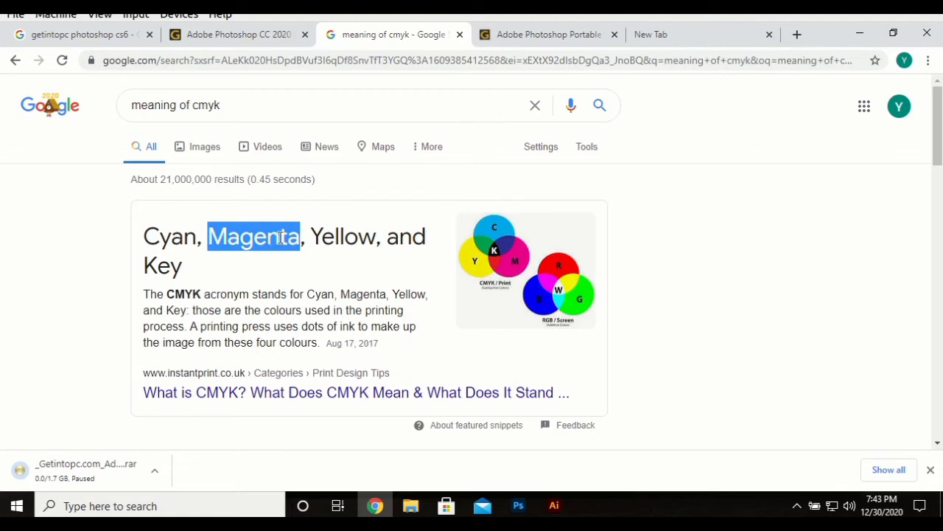
mouse_move(190, 275)
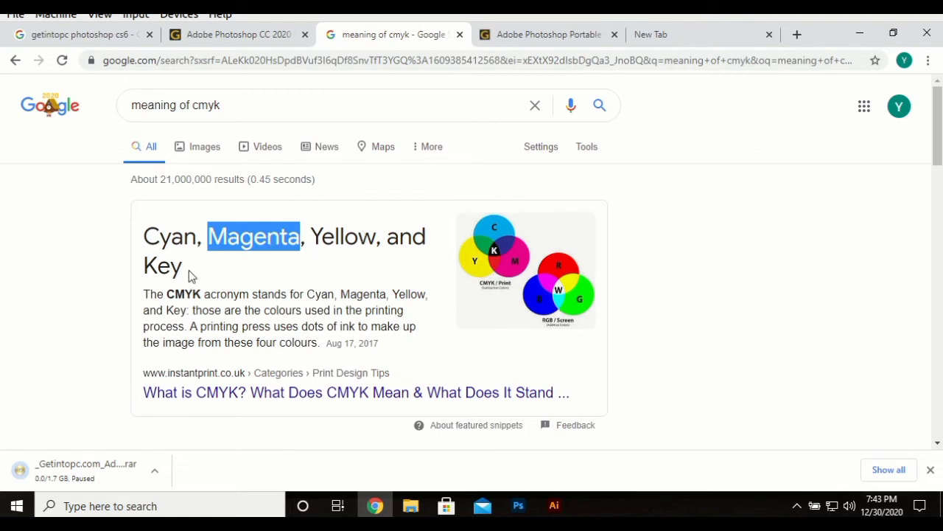
mouse_move(416, 314)
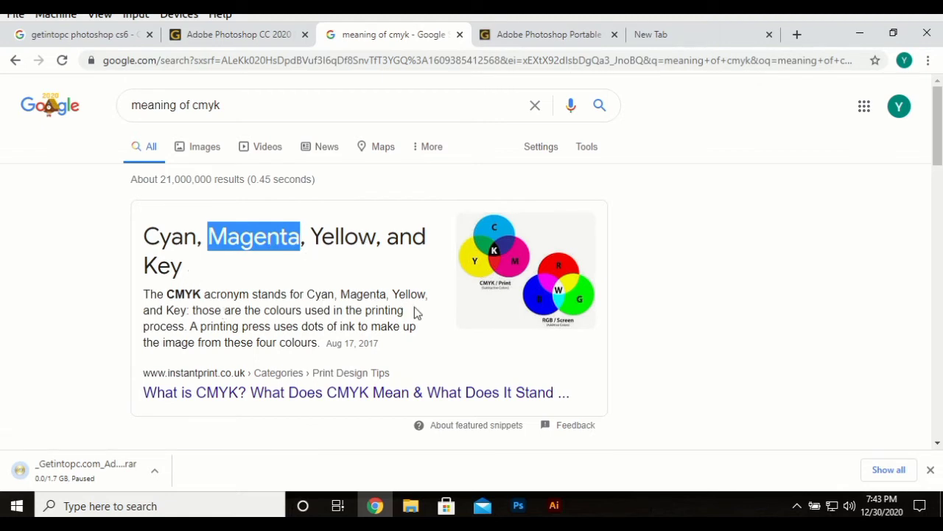
mouse_move(472, 263)
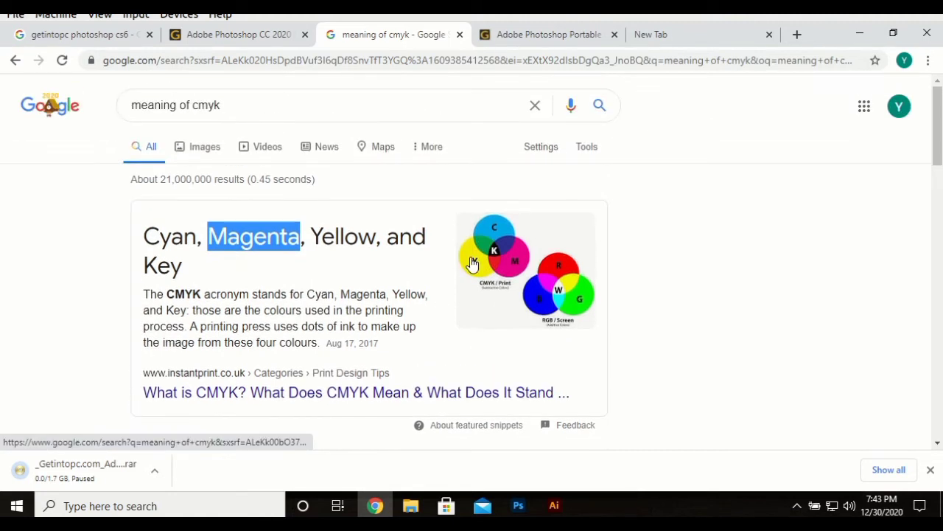
mouse_move(525, 265)
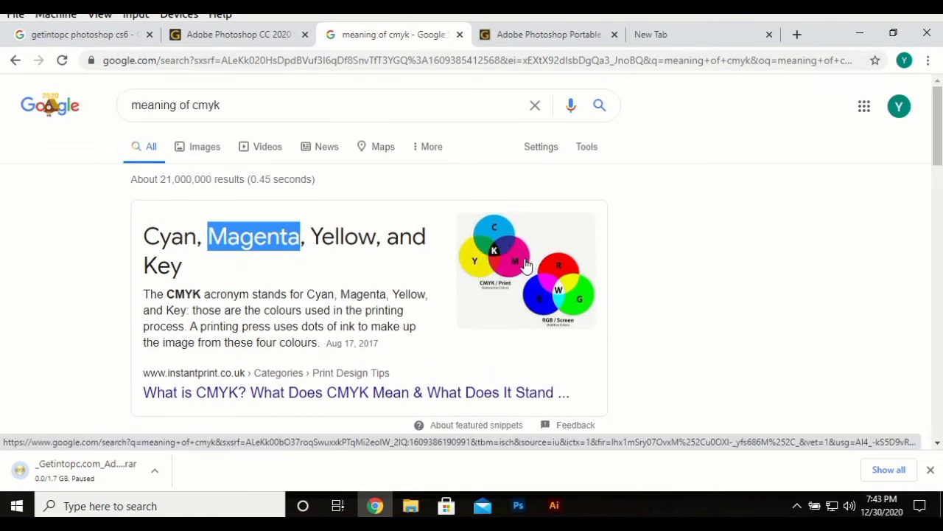
mouse_move(295, 386)
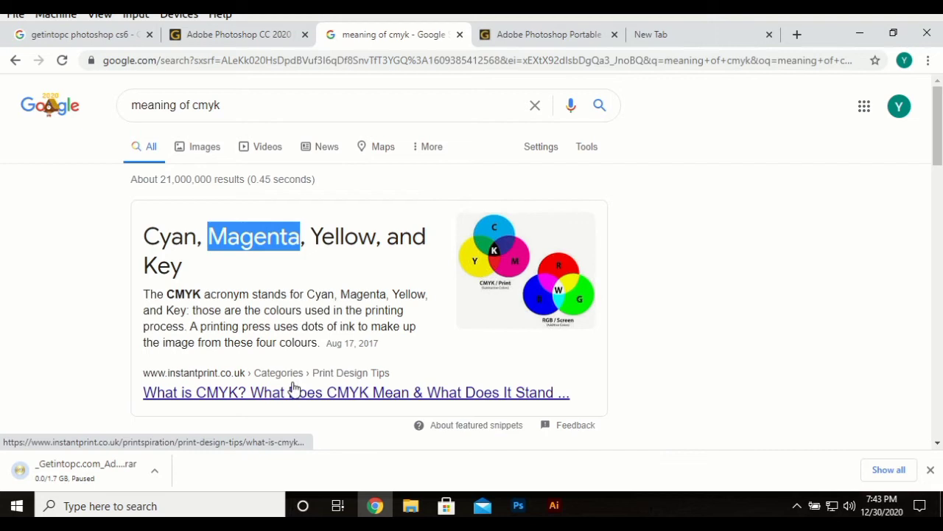
mouse_move(446, 385)
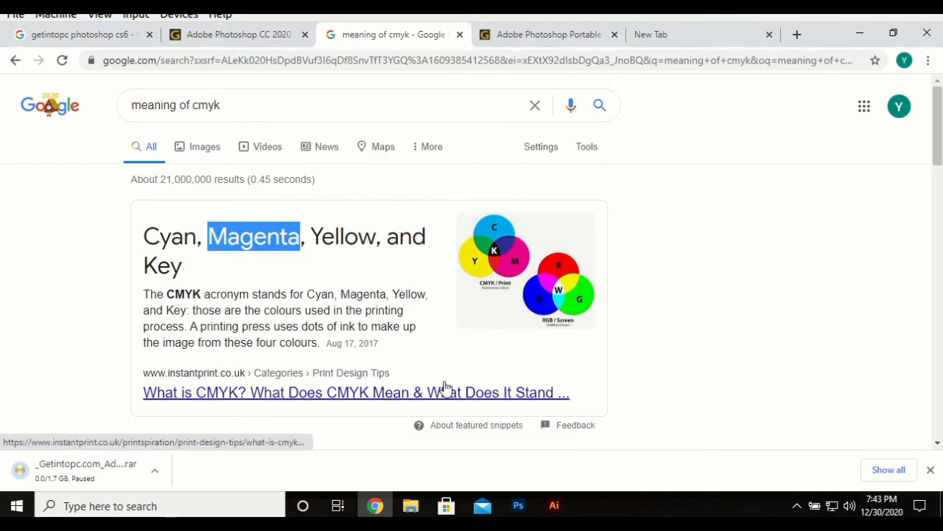
mouse_move(460, 384)
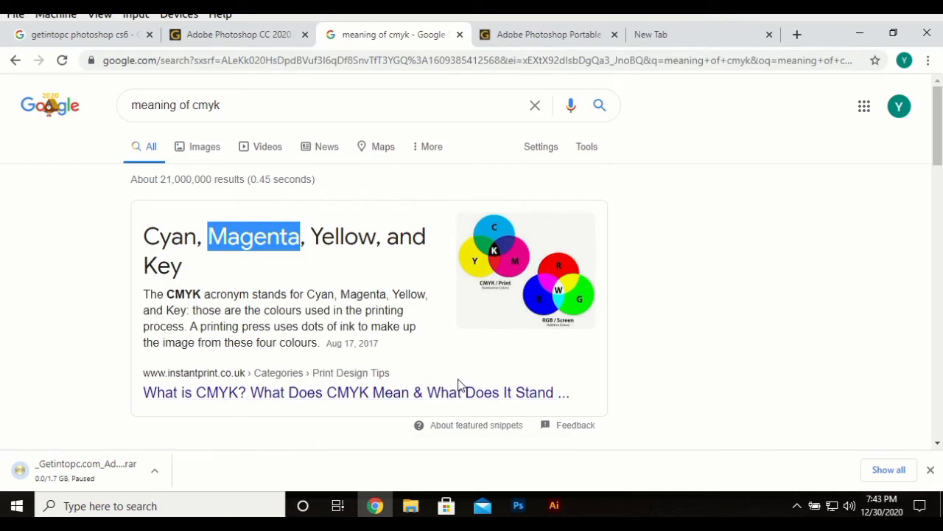
mouse_move(492, 360)
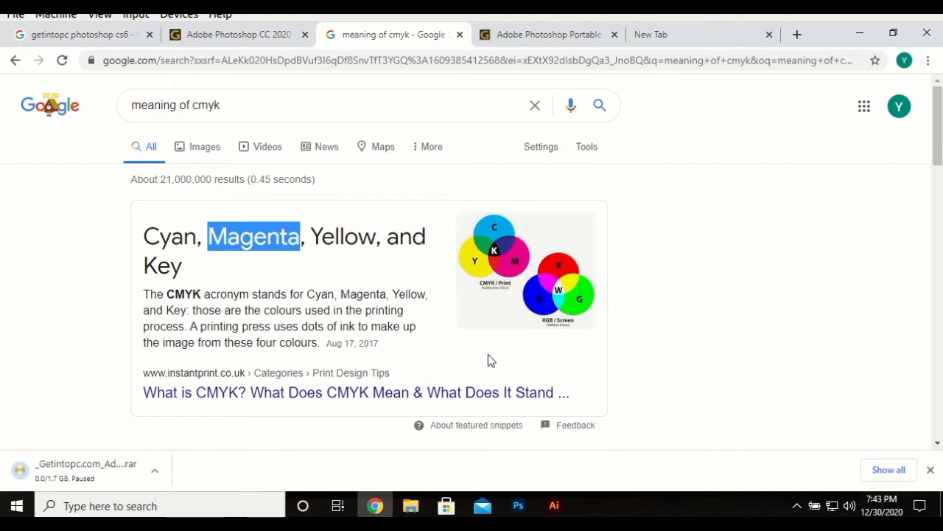
mouse_move(489, 365)
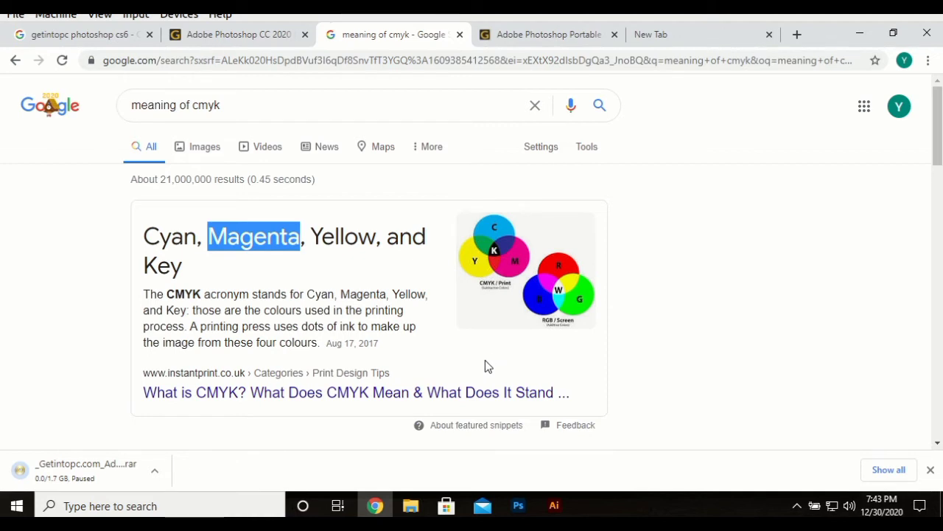
mouse_move(492, 360)
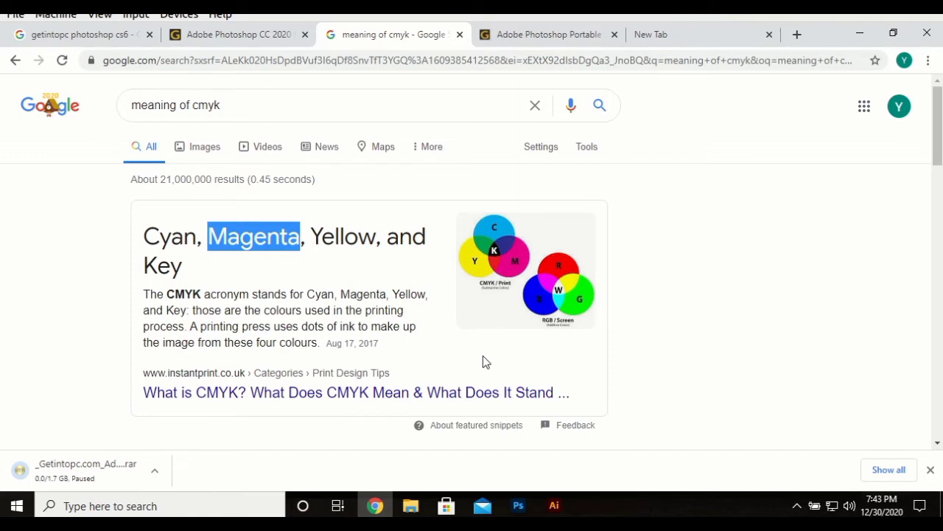
Cancel the paused Chrome download and return to Photoshop's New Document settings
left_click(158, 470)
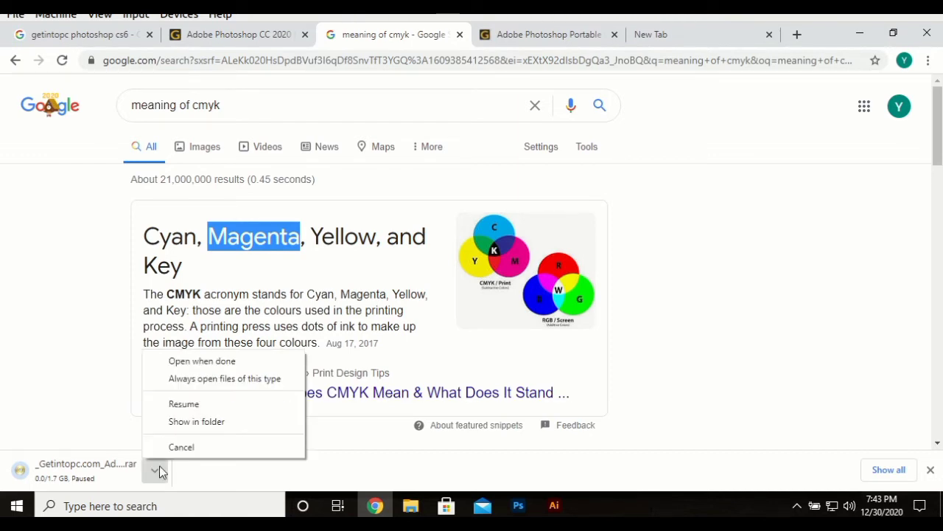
left_click(182, 447)
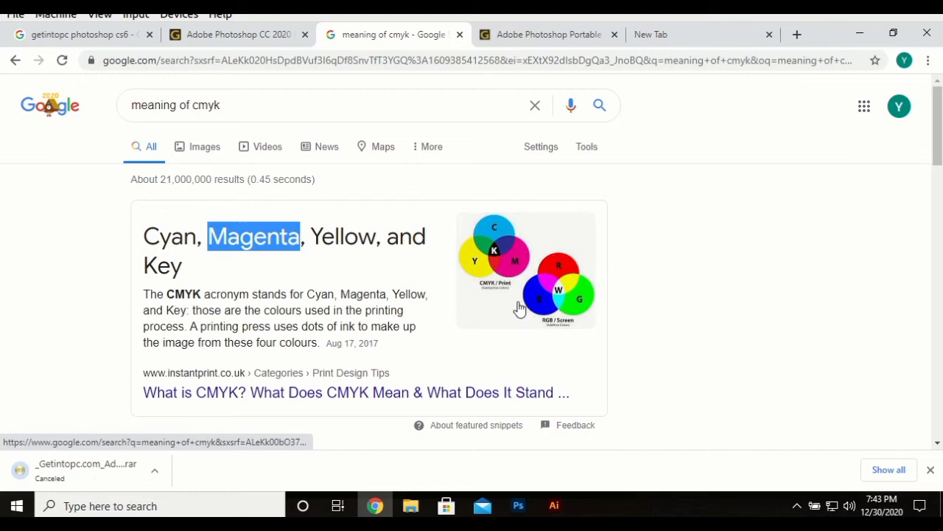
mouse_move(530, 292)
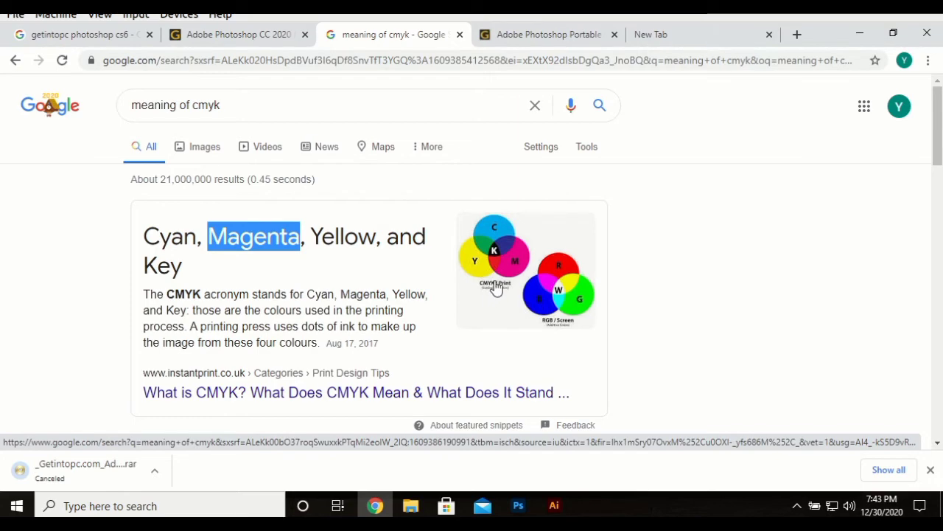
left_click(848, 59)
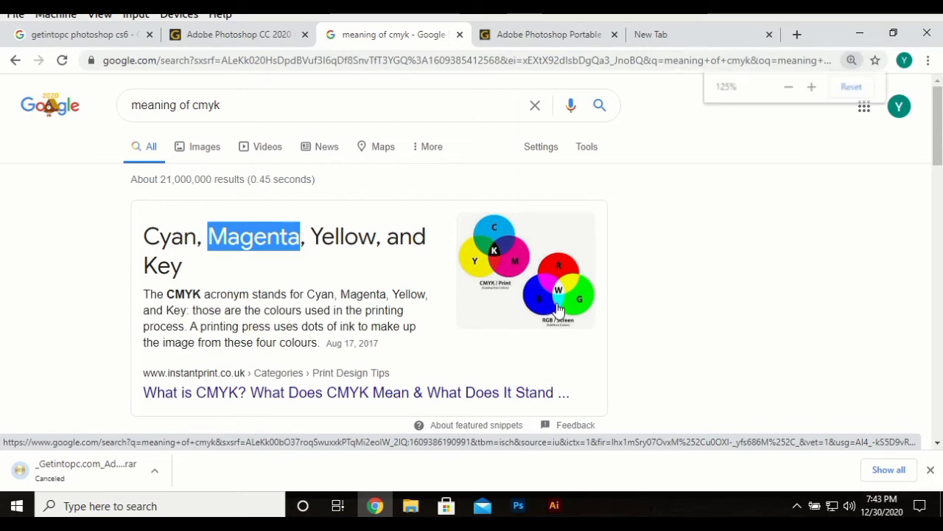
left_click(811, 86)
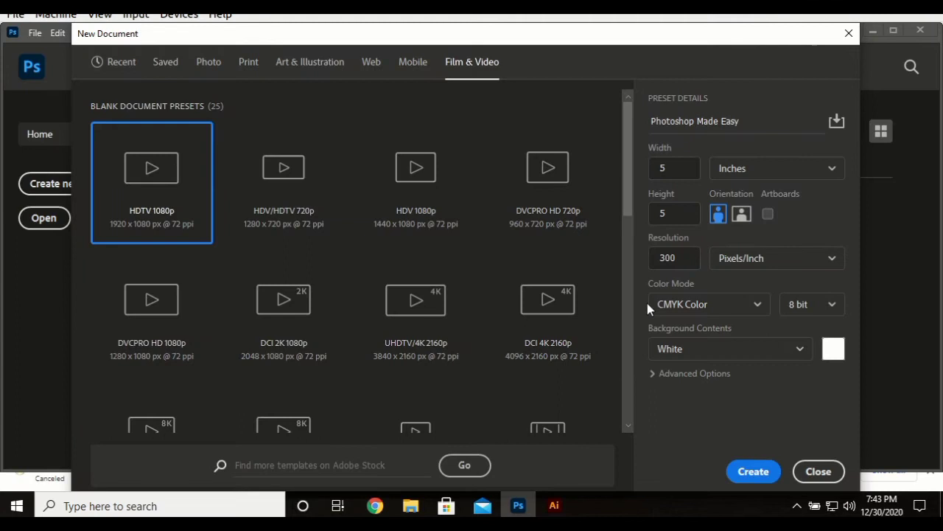
mouse_move(725, 317)
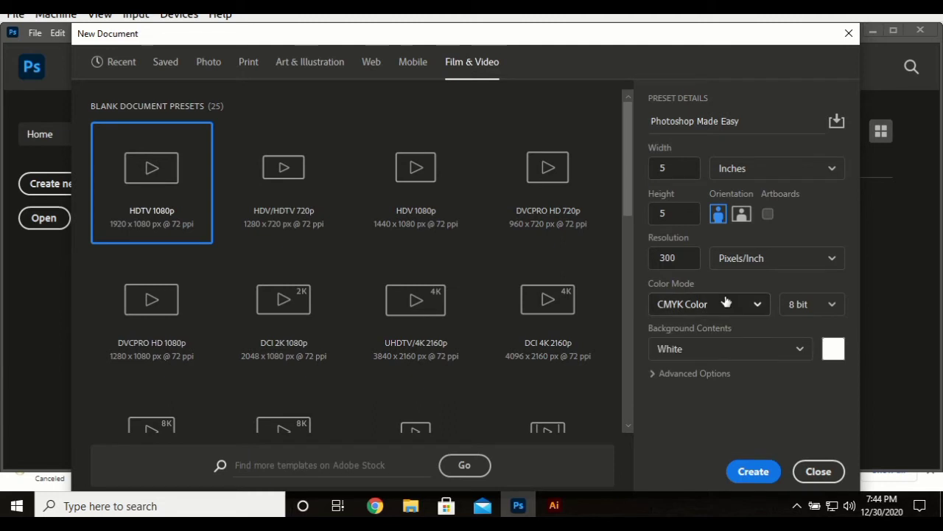
mouse_move(722, 338)
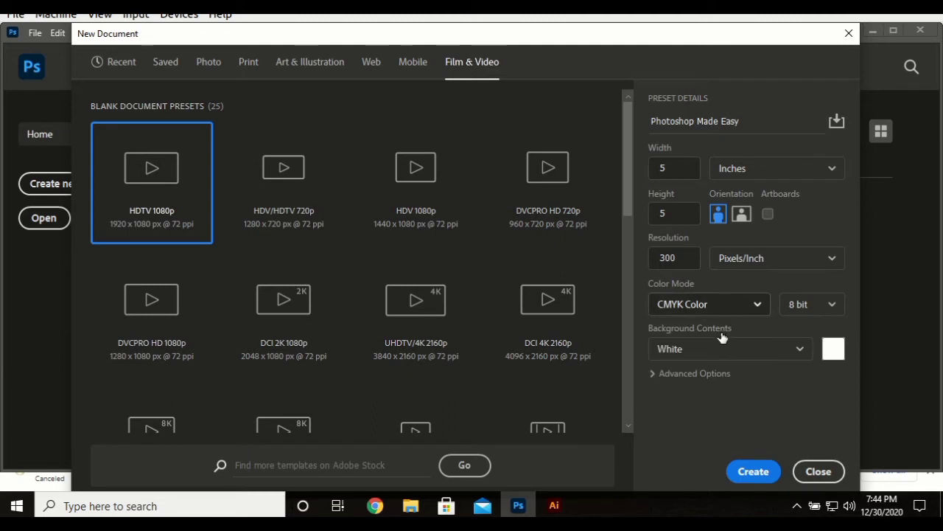
mouse_move(743, 319)
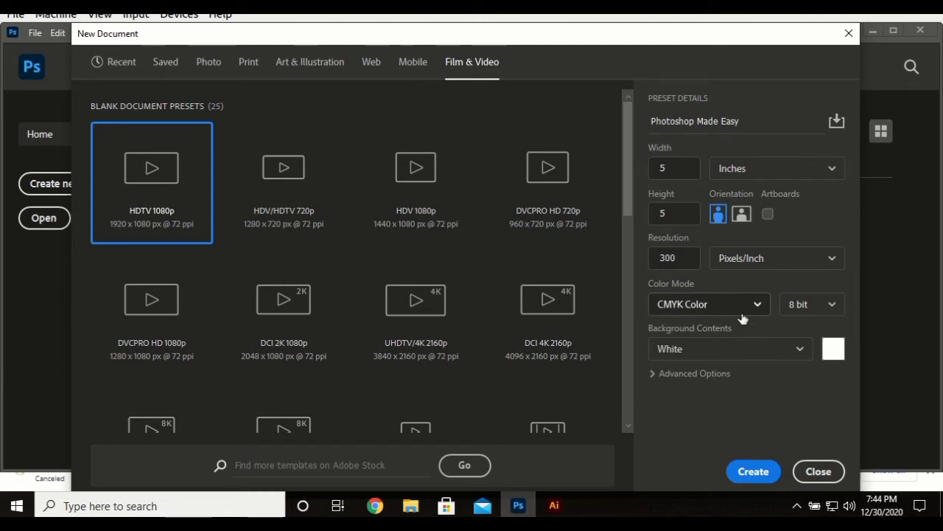
Set the new document's Background Contents to black
left_click(730, 348)
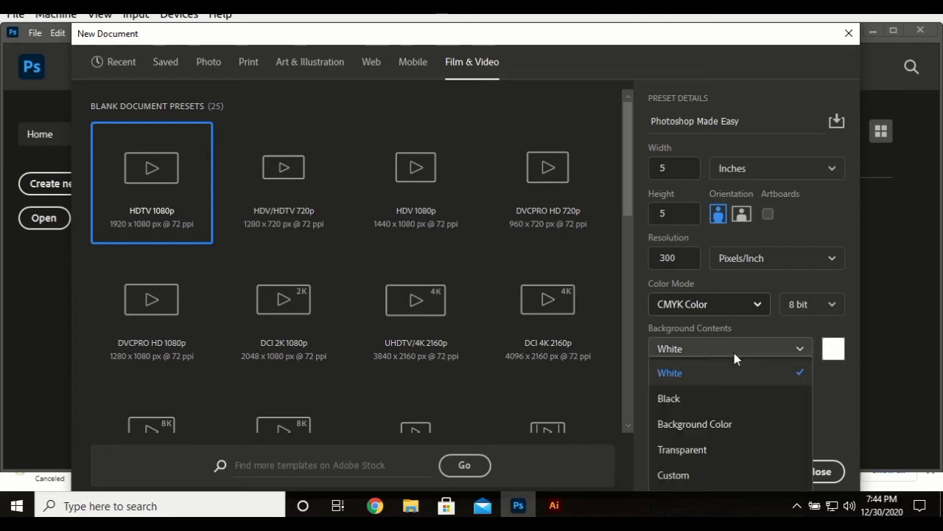
left_click(669, 372)
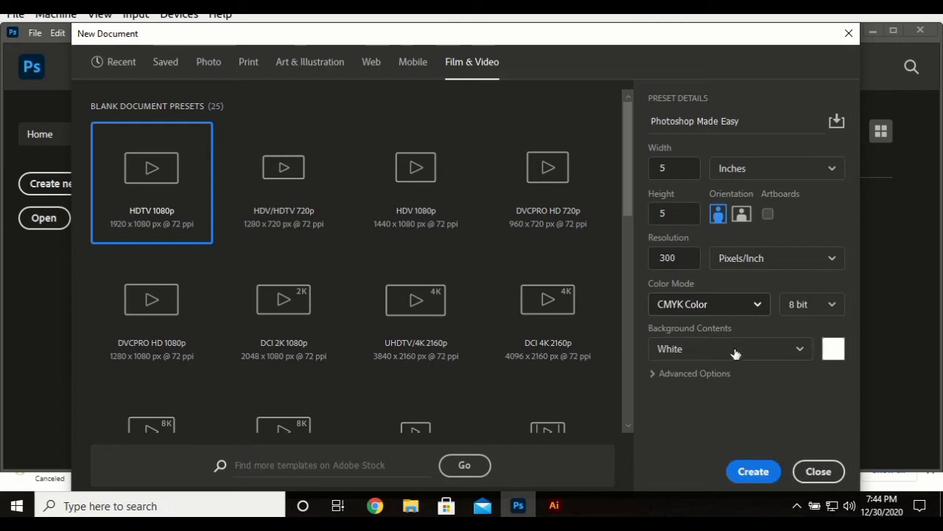
left_click(730, 349)
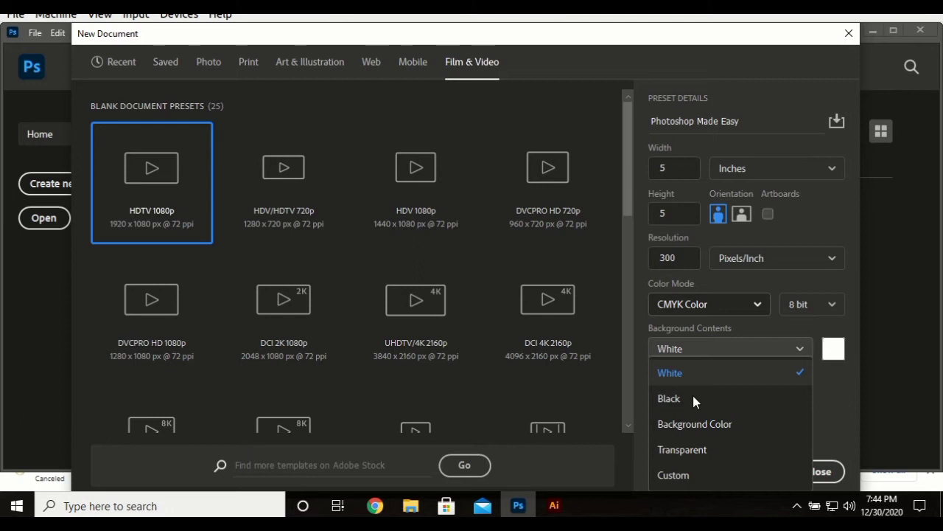
left_click(668, 398)
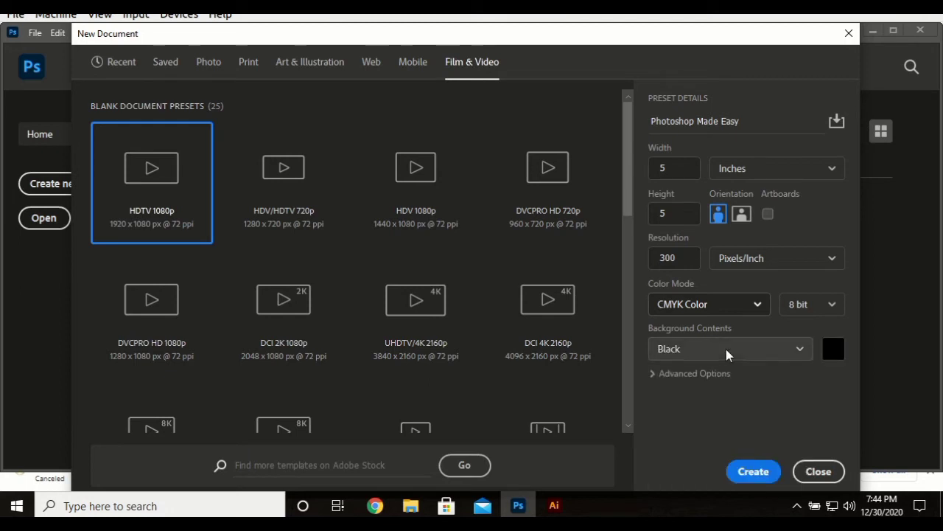
Pick a custom blue background, then try Transparent and settle back on White
left_click(730, 349)
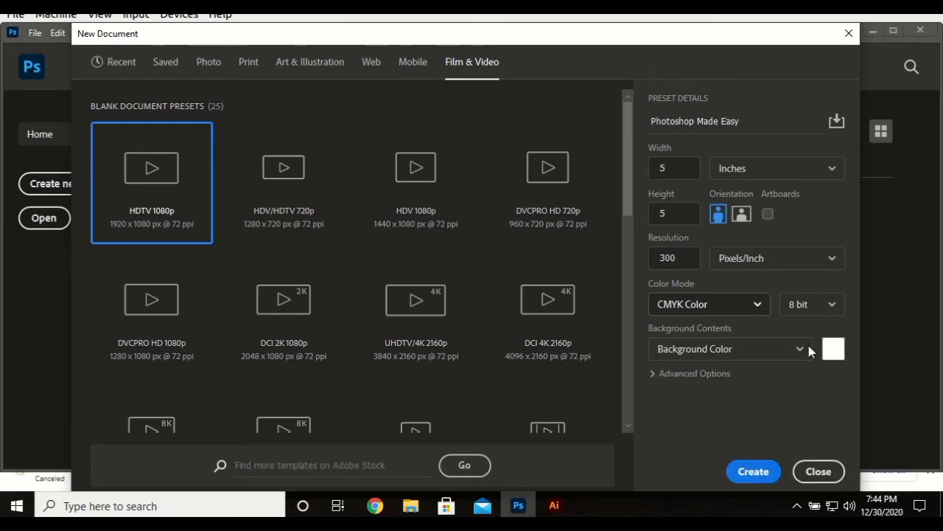
left_click(834, 349)
type("3a25b7")
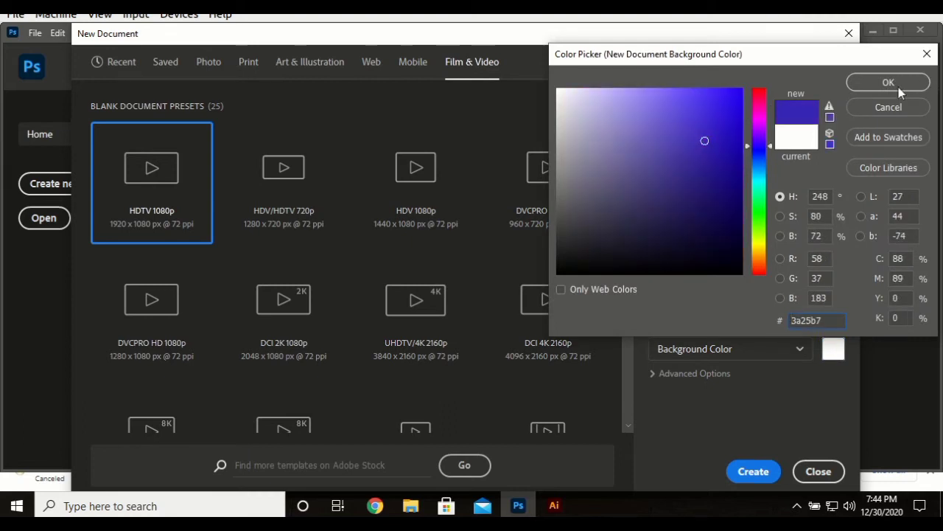
left_click(887, 82)
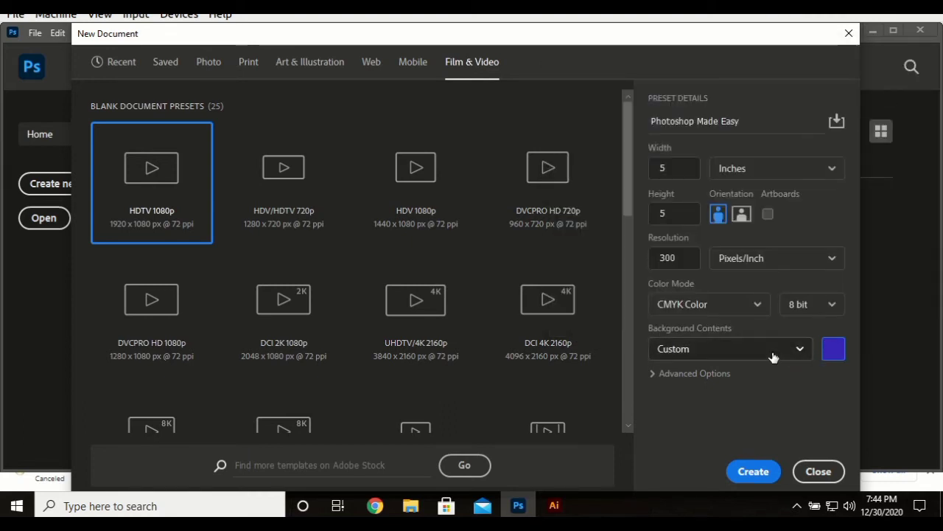
left_click(730, 349)
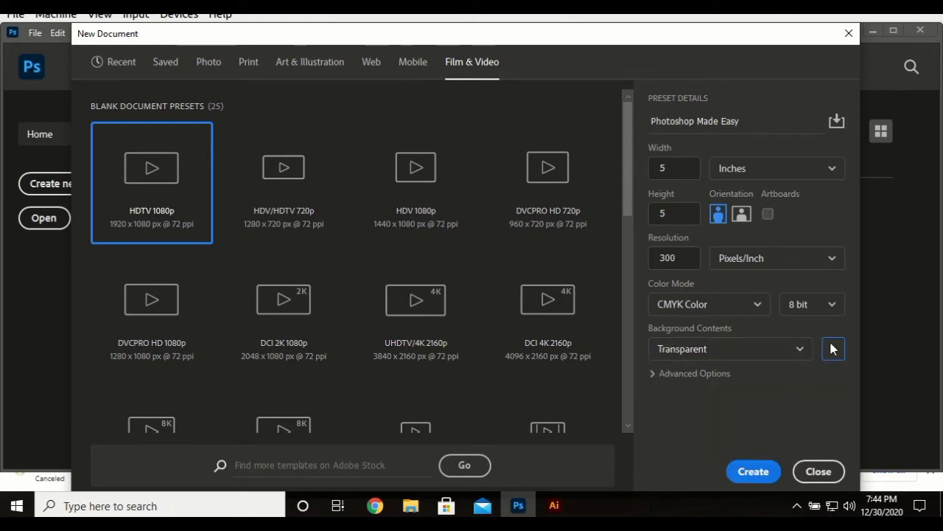
left_click(834, 349)
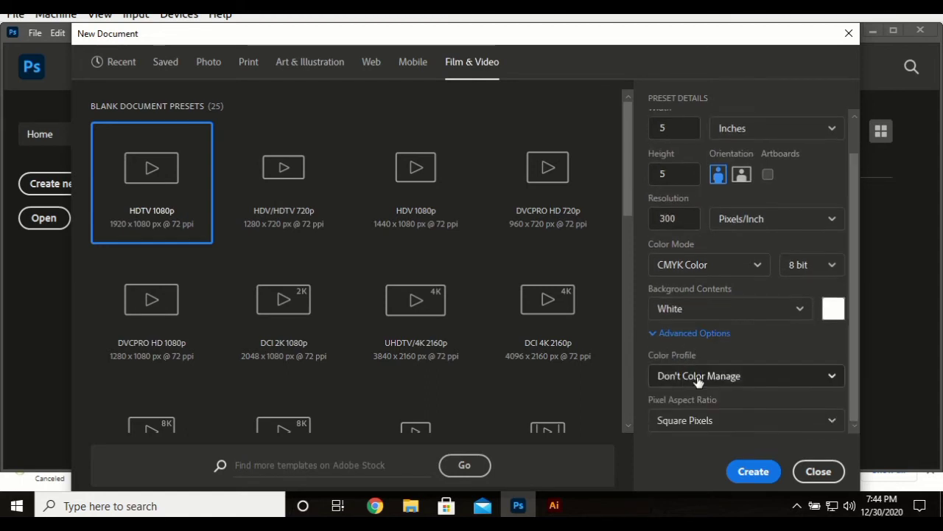
Choose U.S. Web Coated (SWOP) v2 profile and Square Pixels, then create the document
left_click(746, 375)
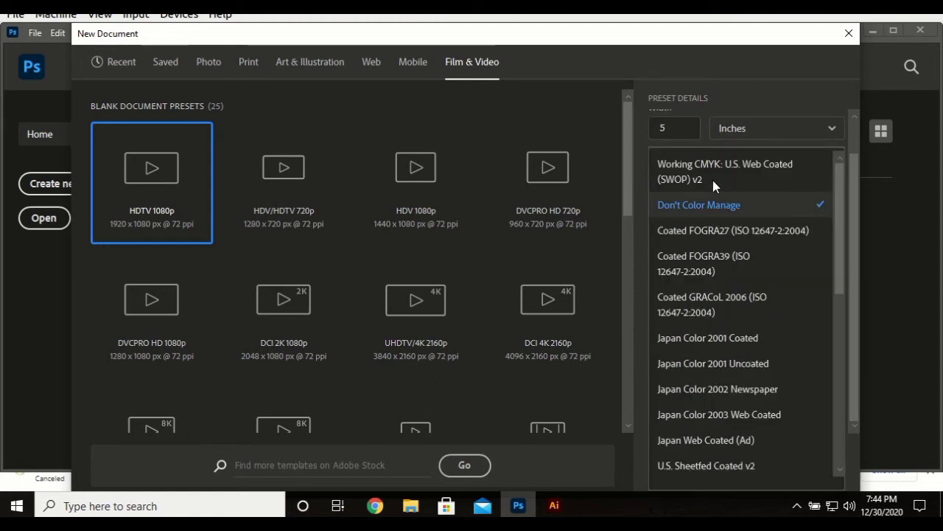
mouse_move(702, 446)
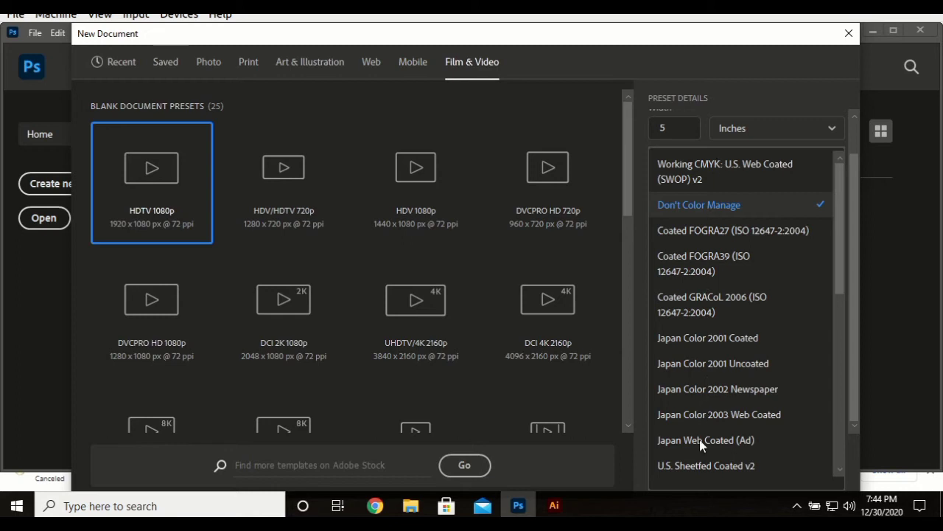
mouse_move(666, 339)
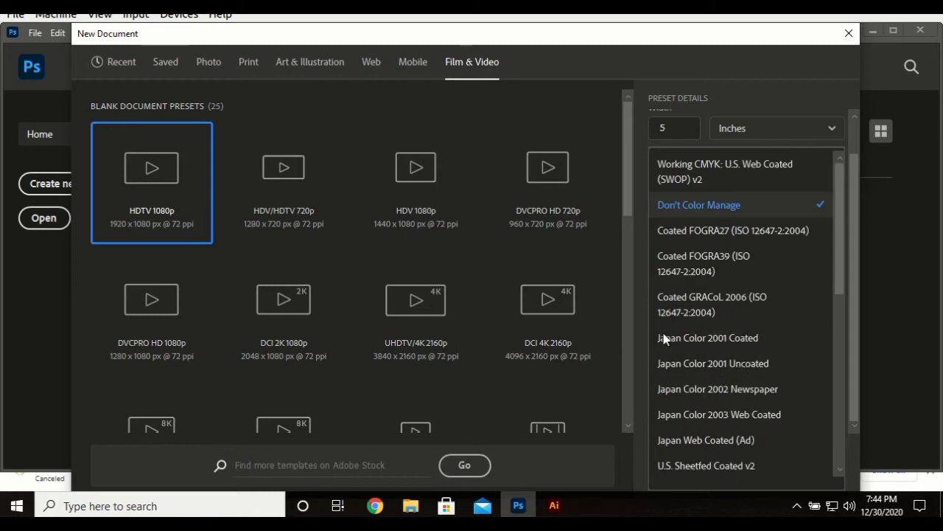
left_click(717, 171)
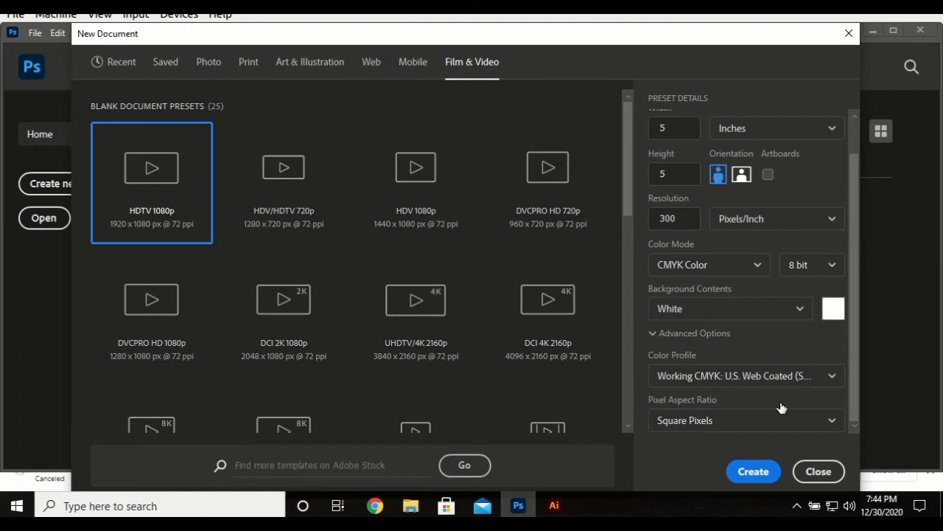
left_click(746, 420)
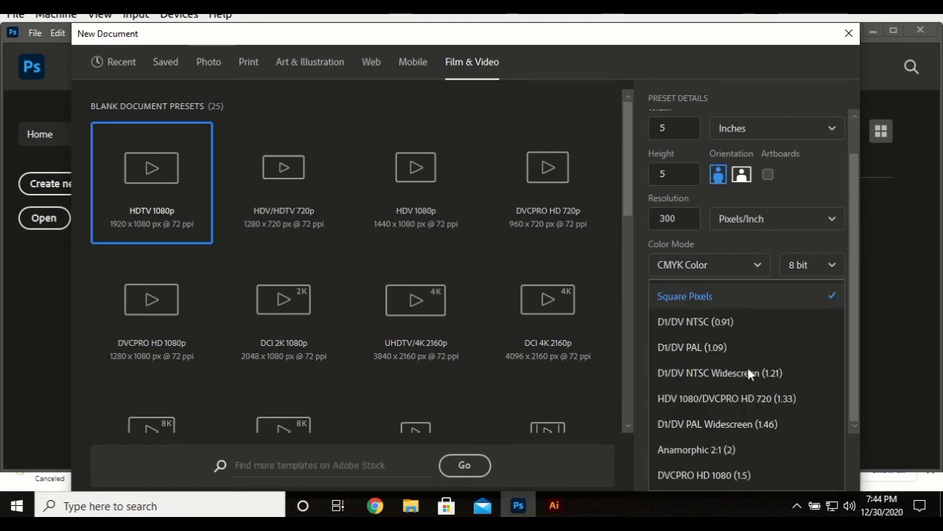
left_click(684, 296)
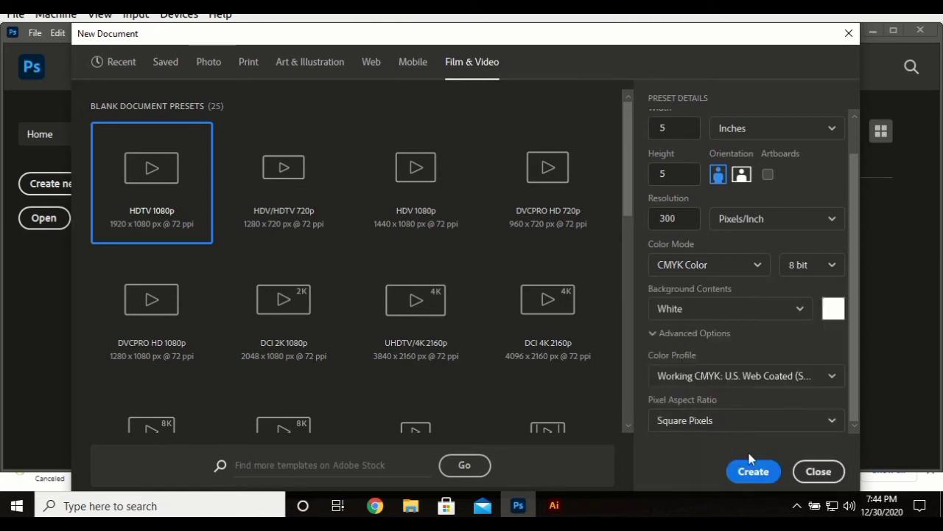
mouse_move(753, 471)
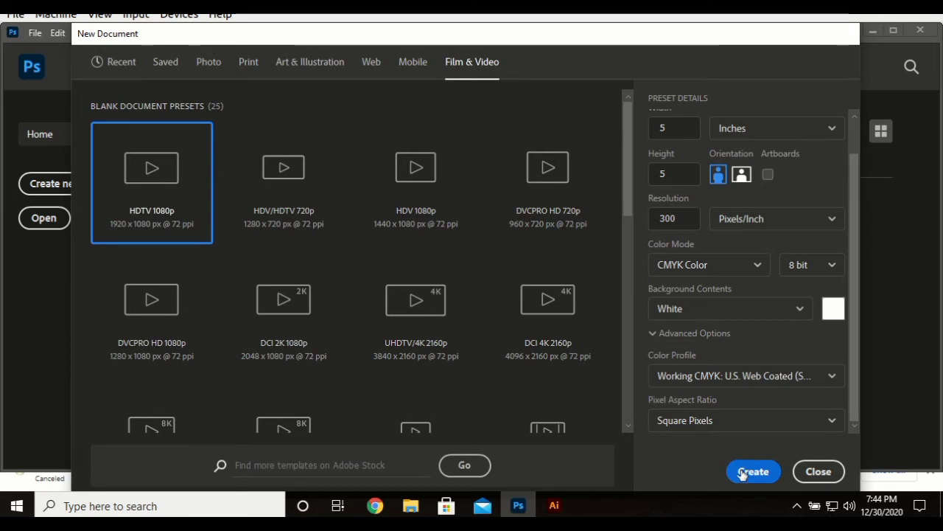
left_click(753, 471)
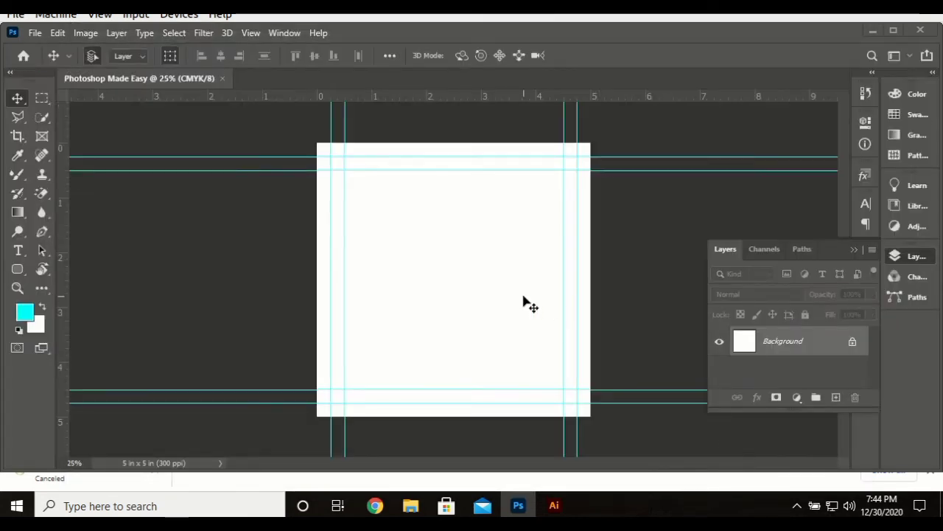
mouse_move(256, 186)
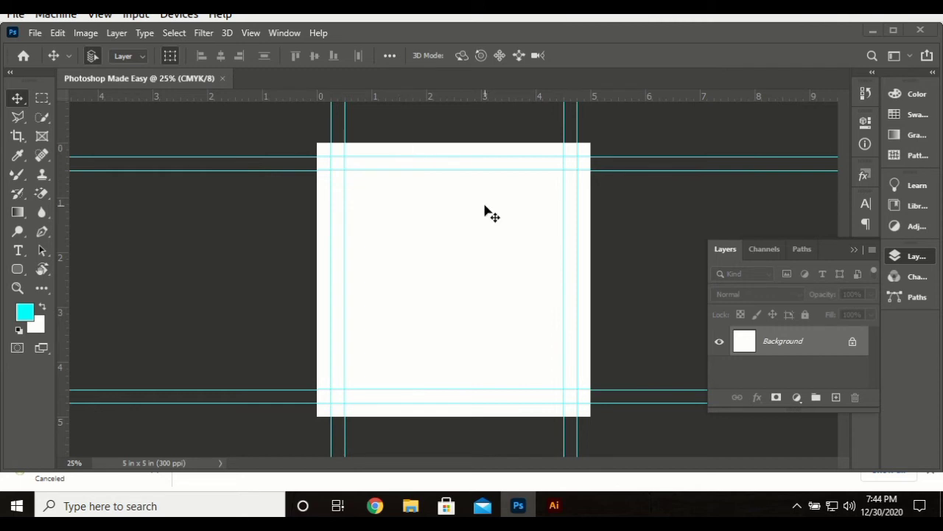
mouse_move(179, 290)
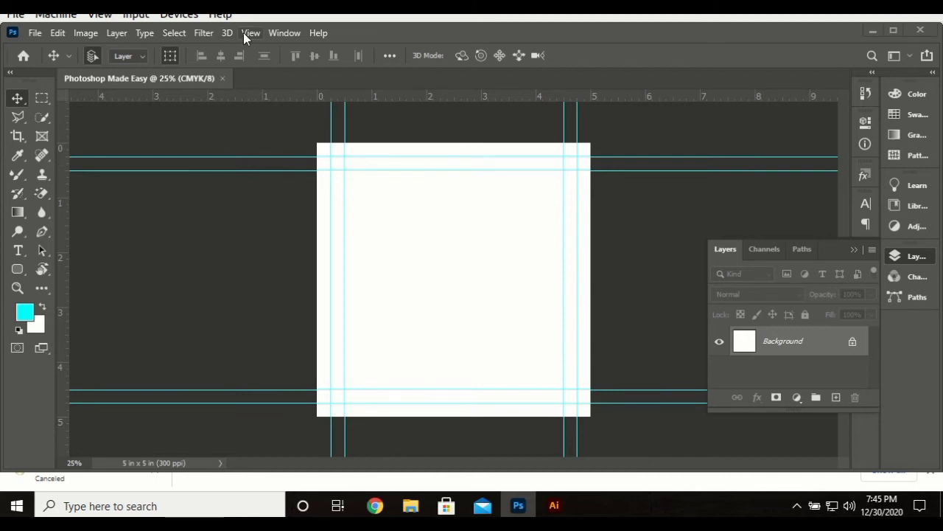
Use View > Clear Guides to strip every guide from the Photoshop Made Easy canvas
left_click(250, 32)
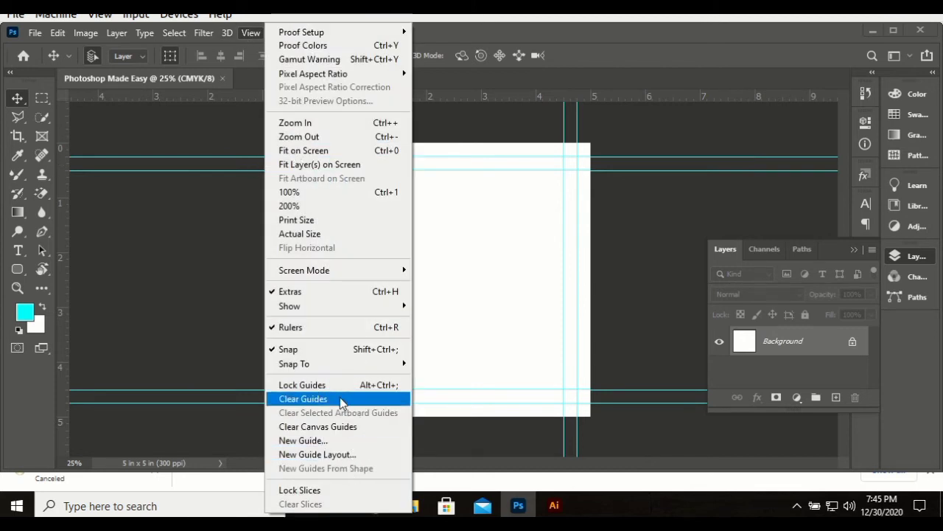
left_click(303, 398)
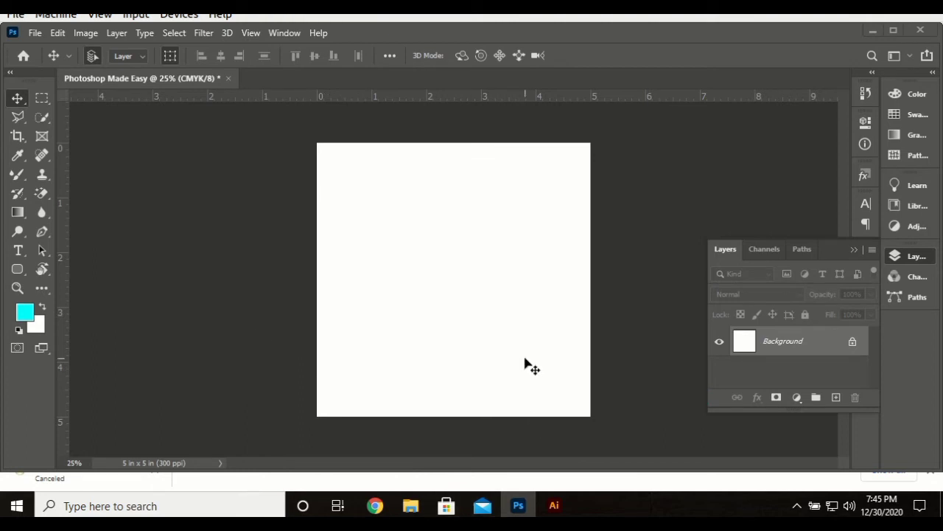
mouse_move(422, 325)
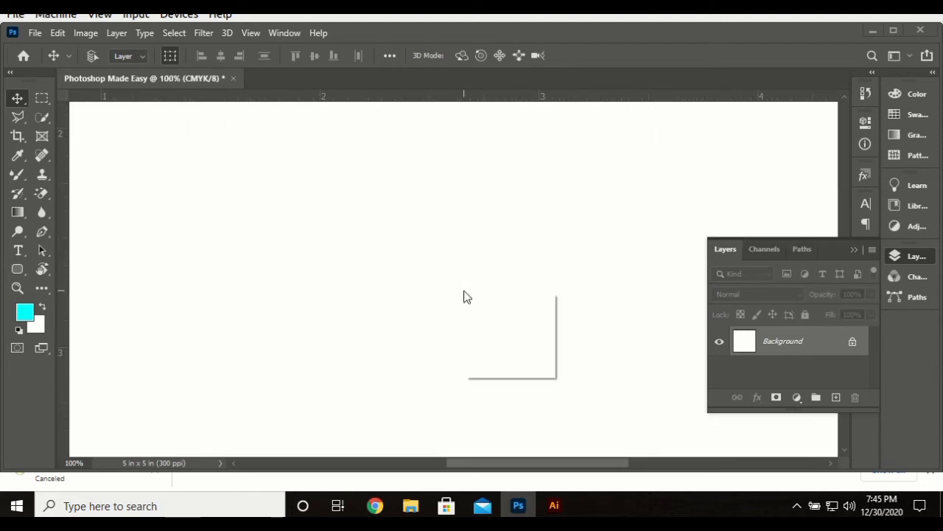
right_click(469, 296)
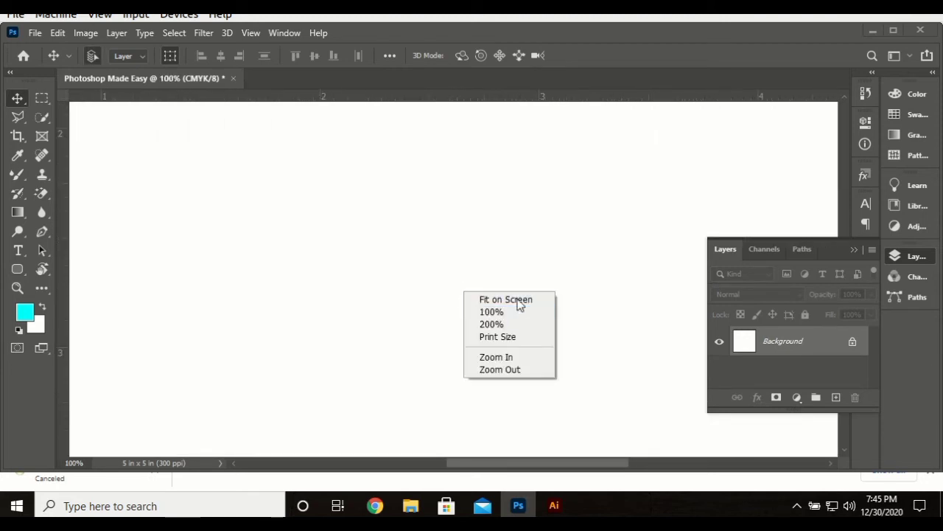
left_click(505, 299)
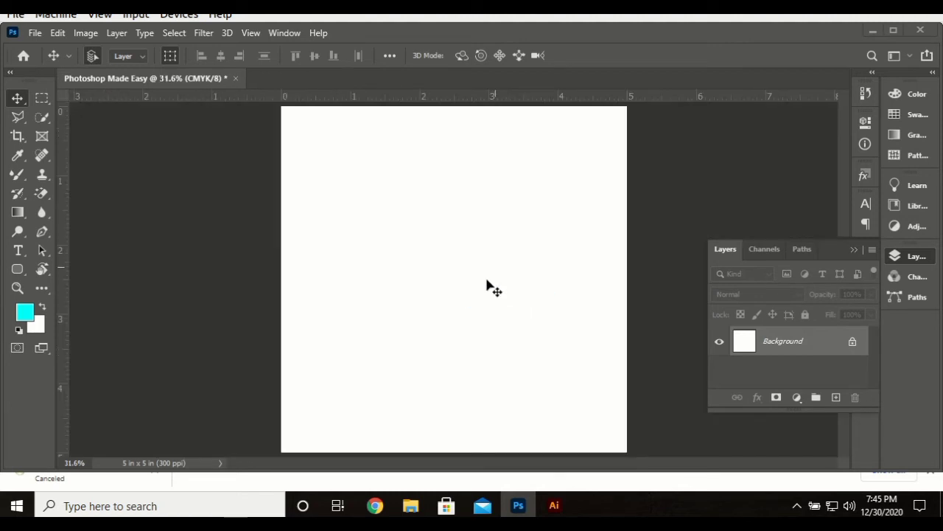
mouse_move(327, 295)
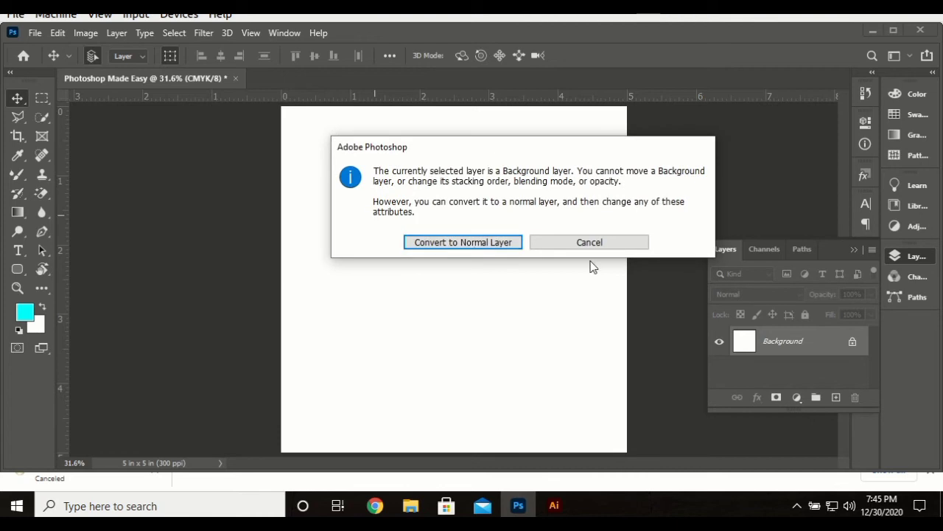
left_click(589, 242)
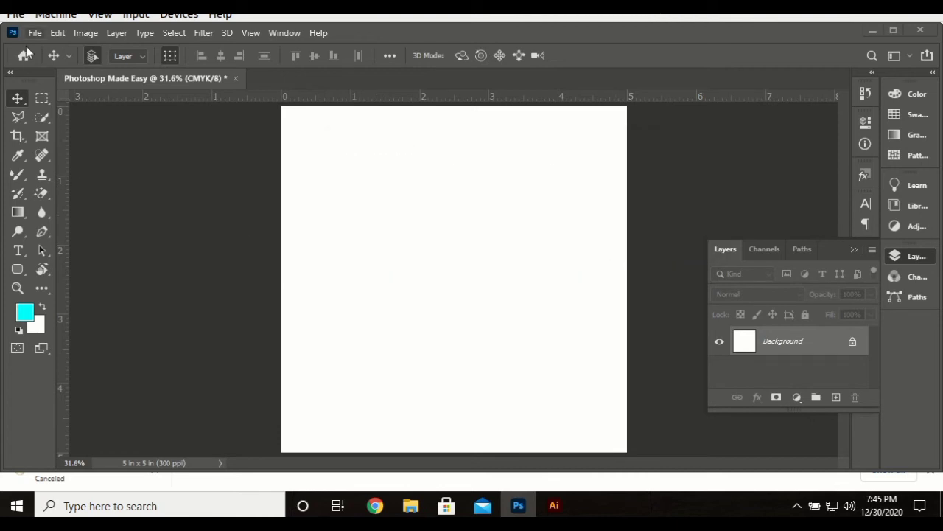
Open imcs-logo.jpg from the Pictures folder through File > Open
left_click(35, 33)
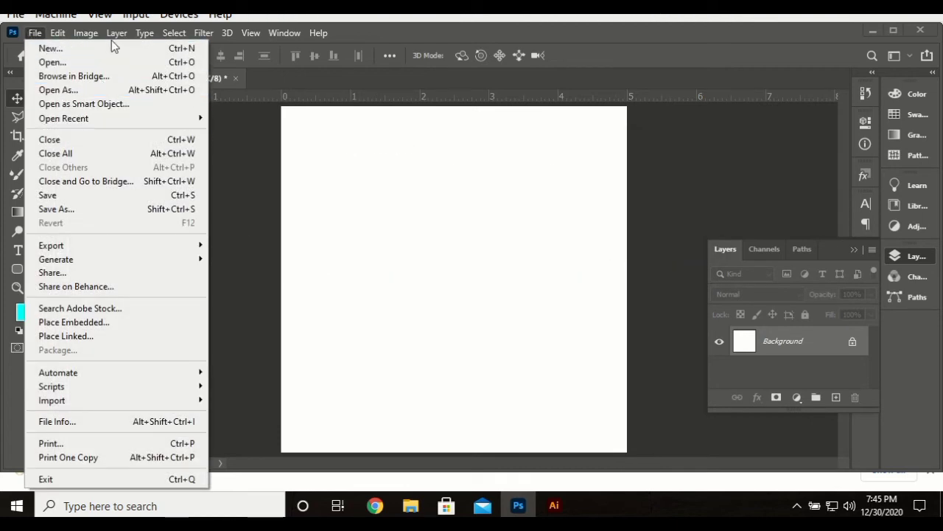
mouse_move(64, 56)
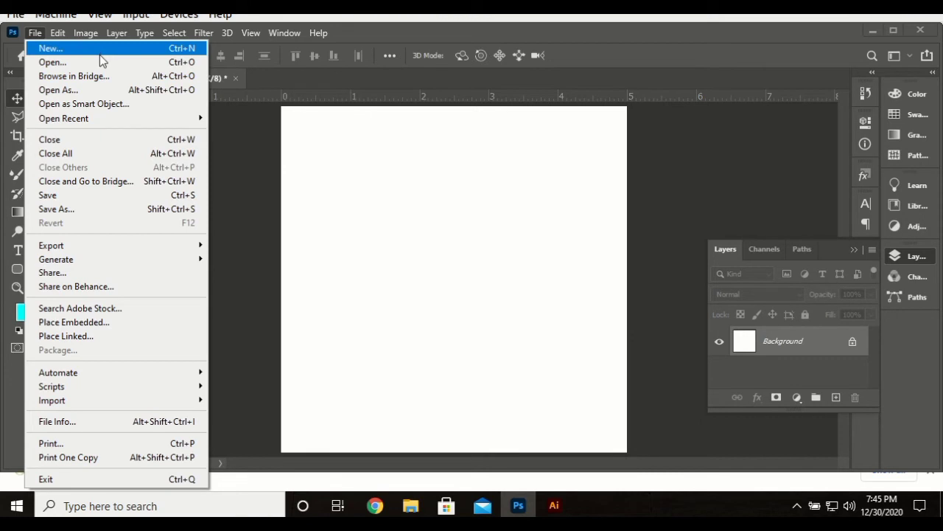
left_click(52, 62)
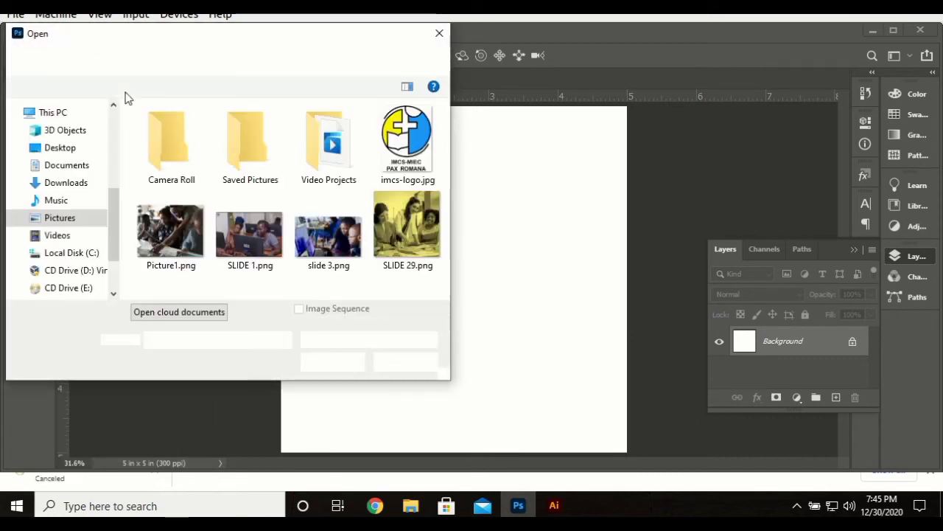
left_click(407, 140)
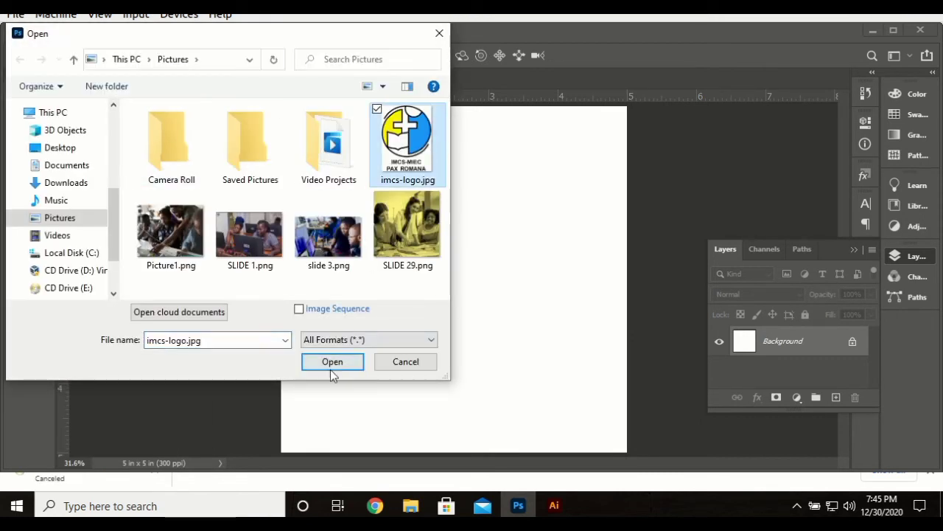
left_click(331, 361)
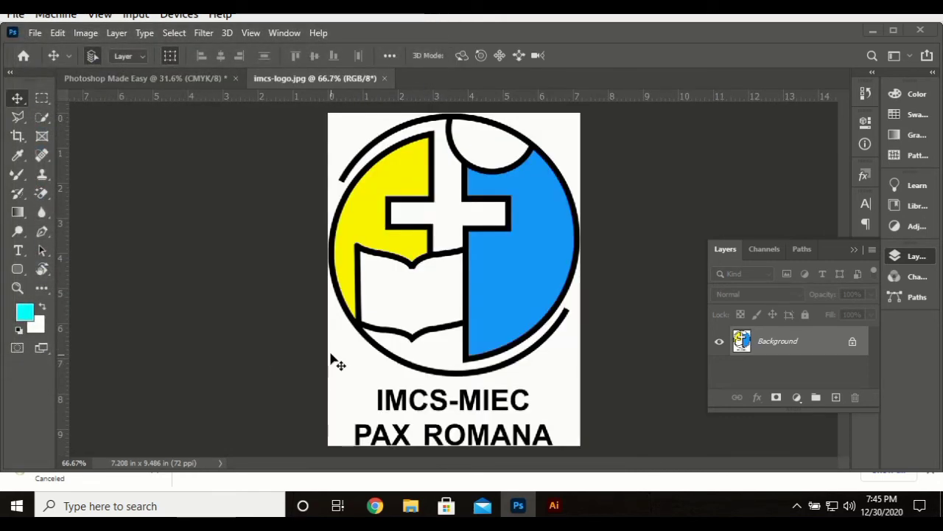
left_click(37, 34)
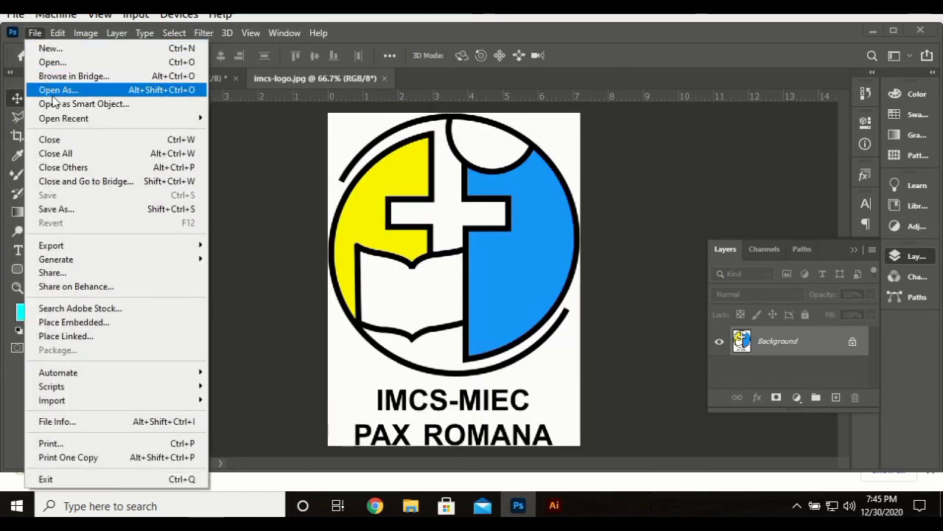
mouse_move(83, 103)
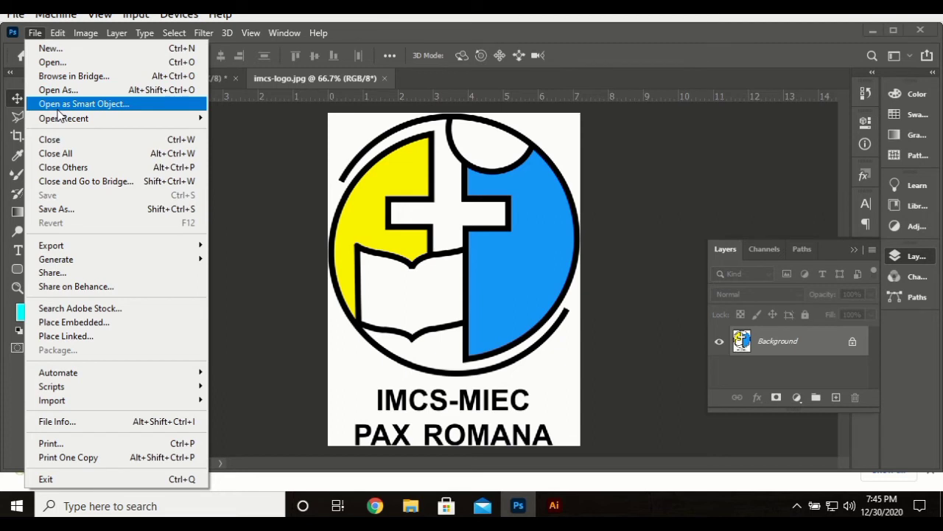
mouse_move(63, 118)
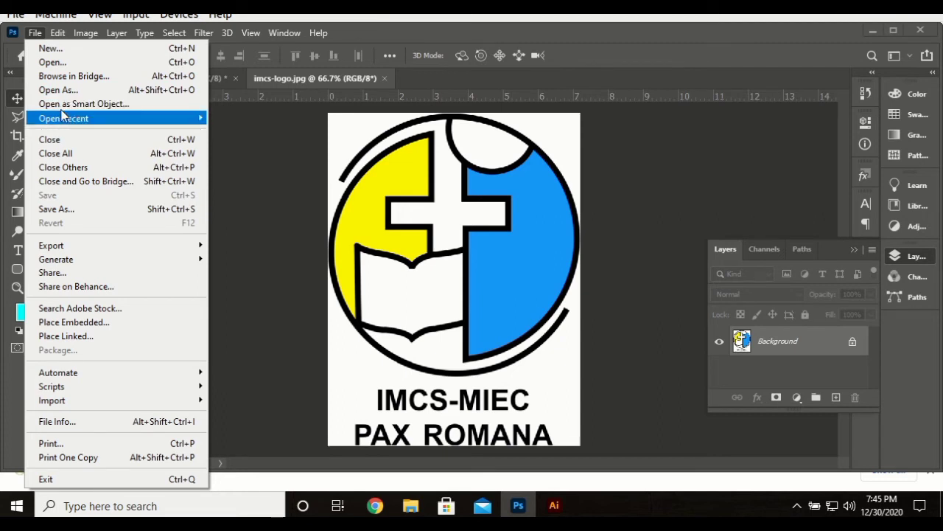
mouse_move(62, 118)
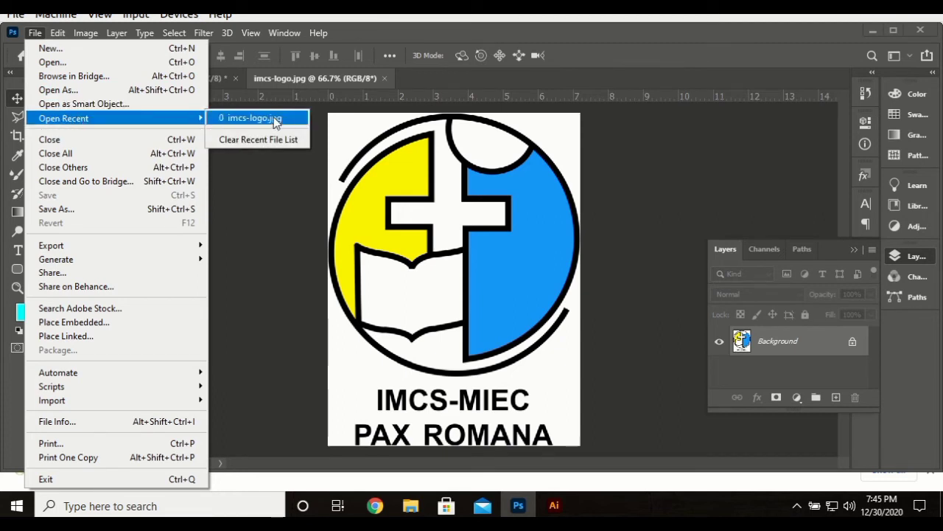
mouse_move(122, 182)
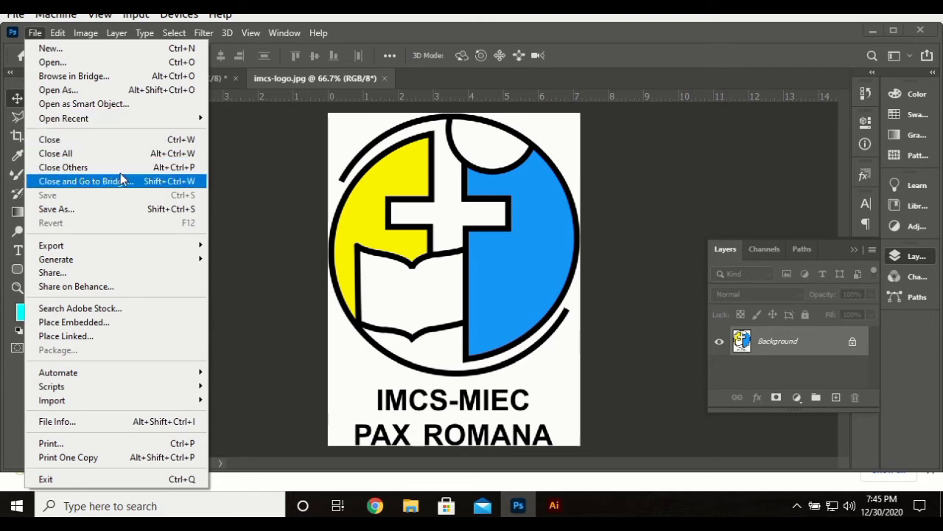
mouse_move(51, 244)
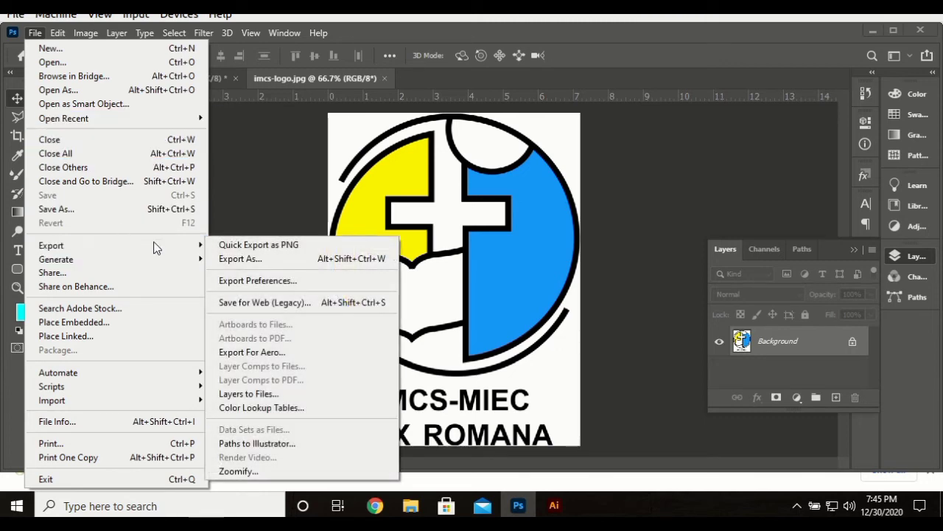
left_click(115, 32)
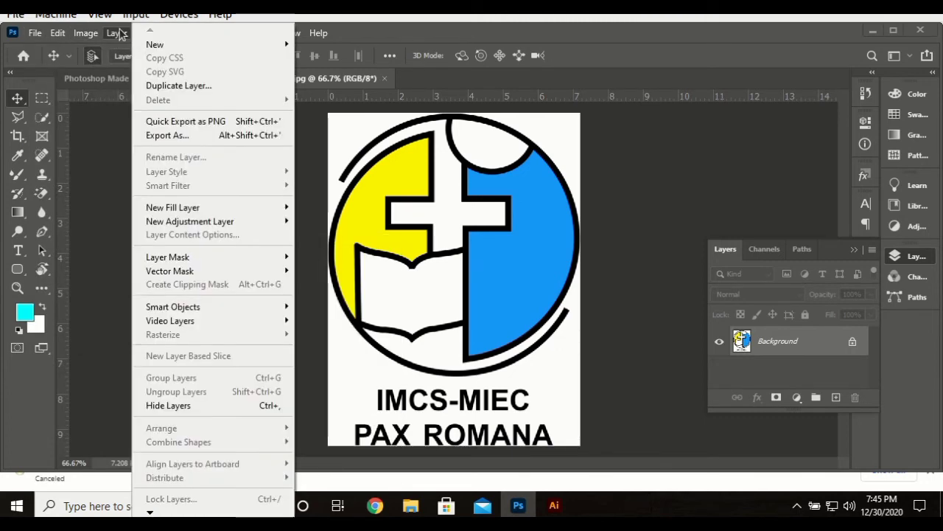
left_click(86, 33)
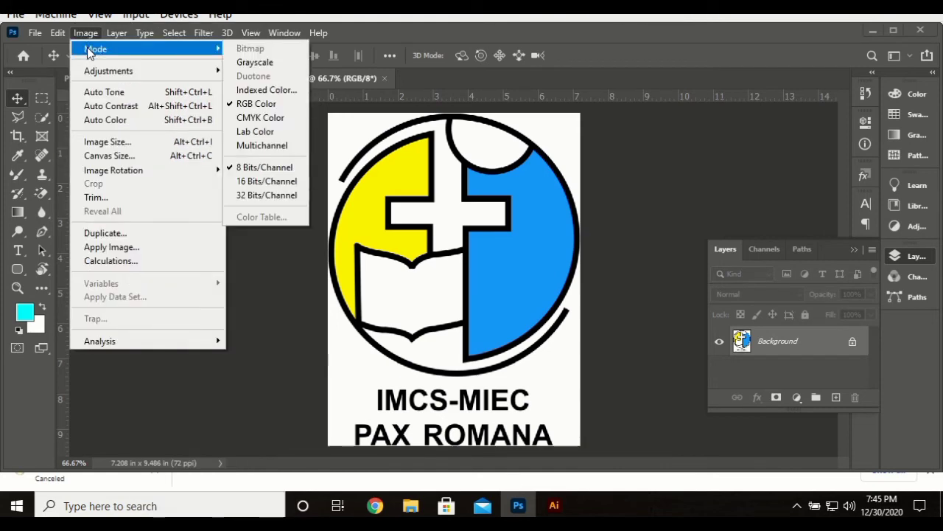
mouse_move(108, 71)
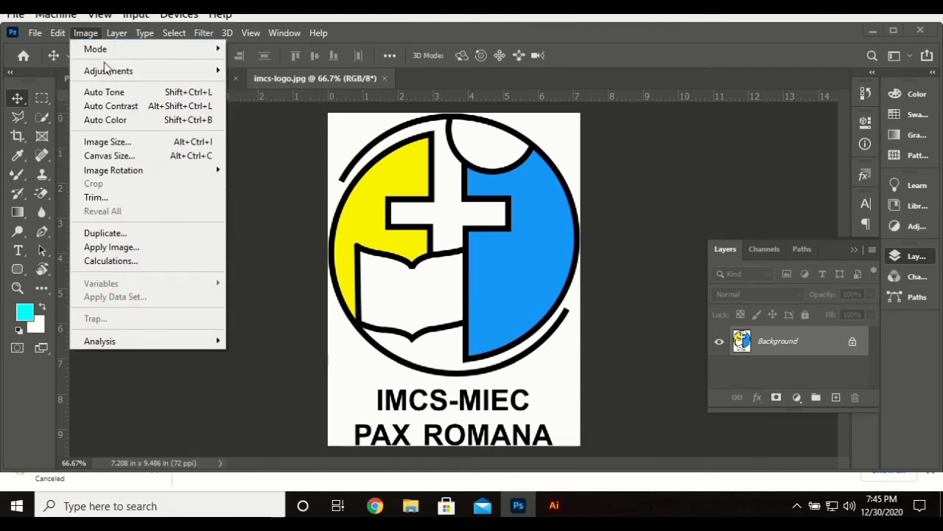
left_click(116, 32)
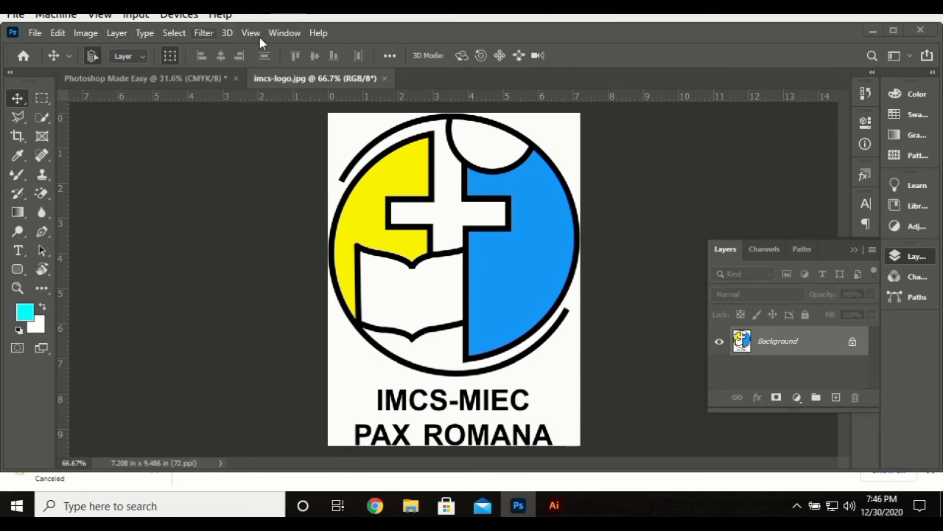
left_click(174, 32)
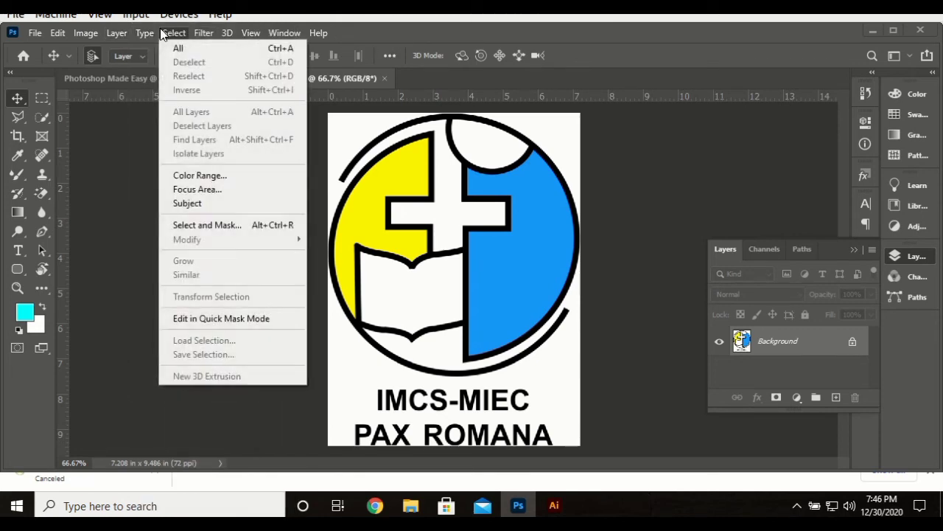
left_click(145, 33)
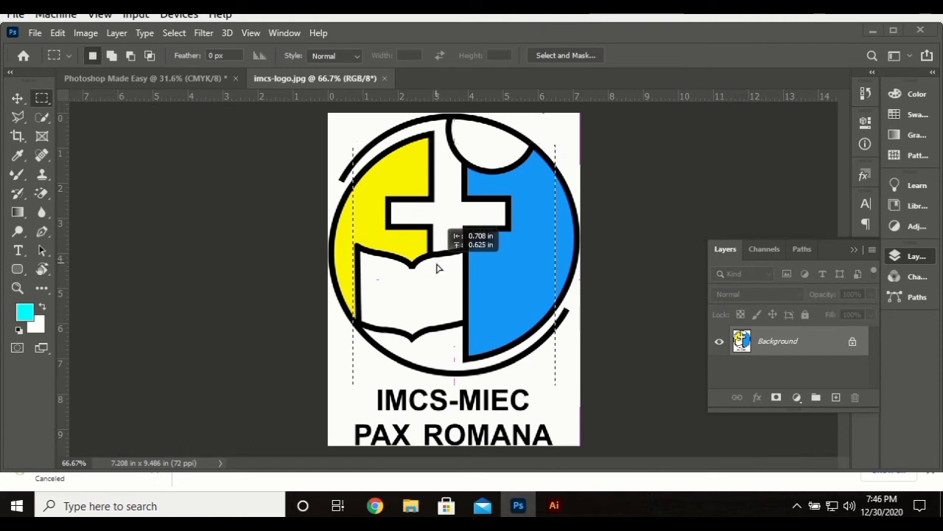
Return to imcs-logo.jpg and trace a lasso selection around the emblem's blue right half
left_click(13, 98)
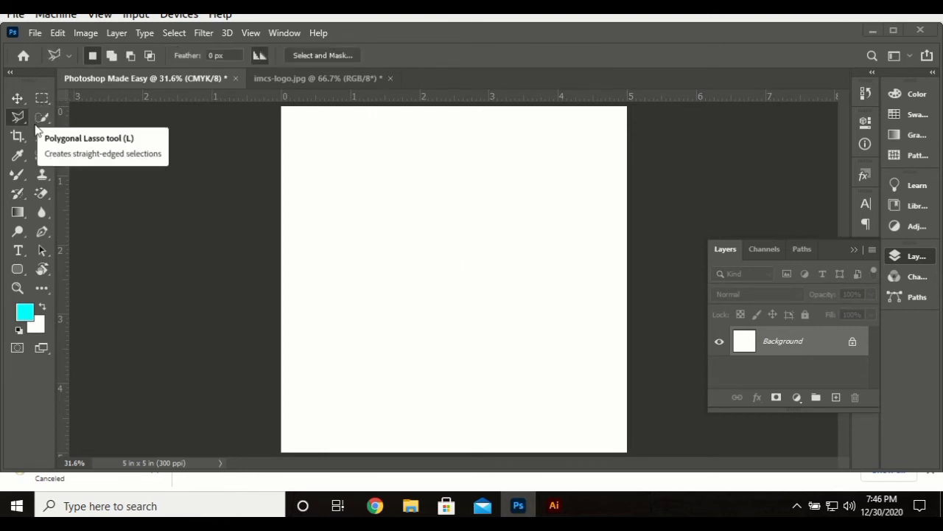
mouse_move(402, 190)
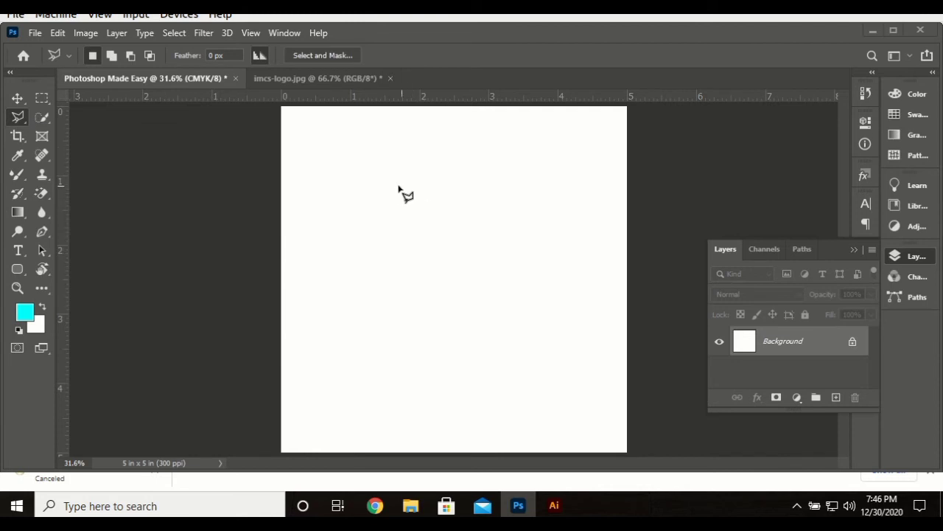
left_click(314, 79)
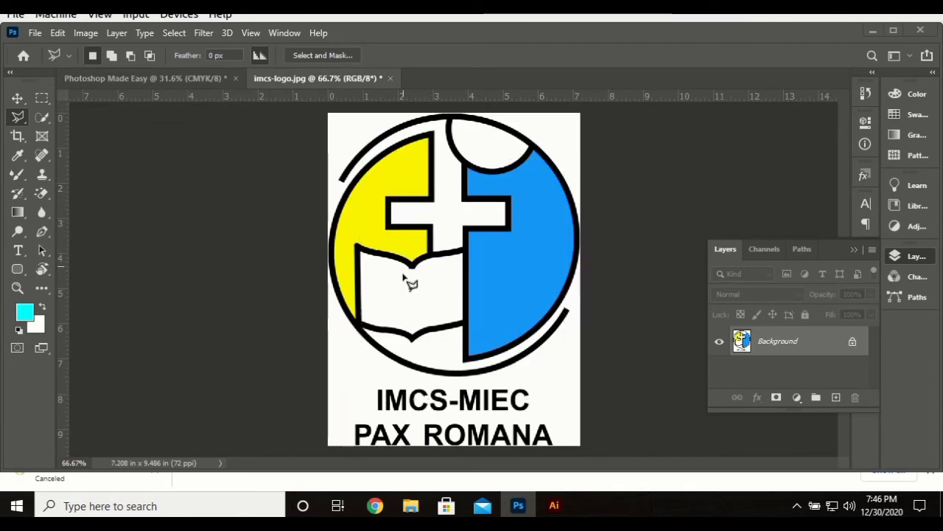
left_click_drag(398, 293, 531, 262)
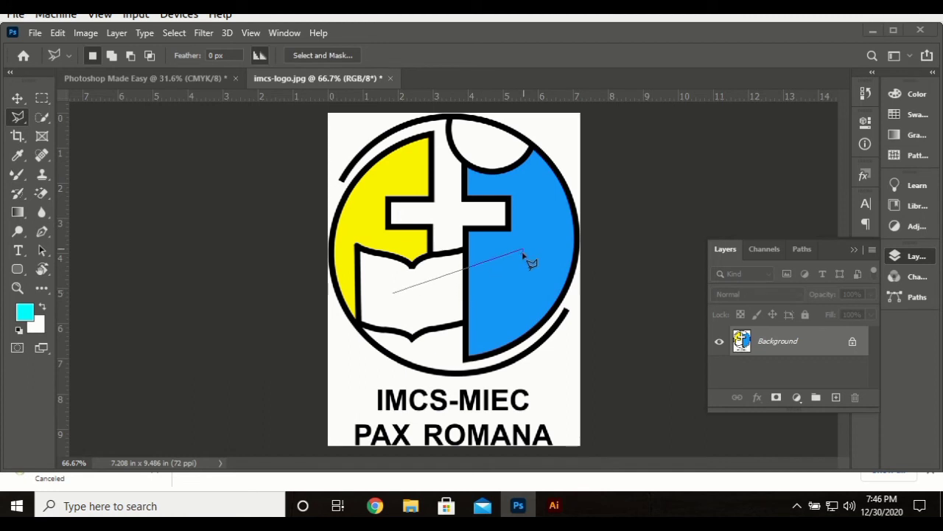
left_click_drag(524, 258, 516, 339)
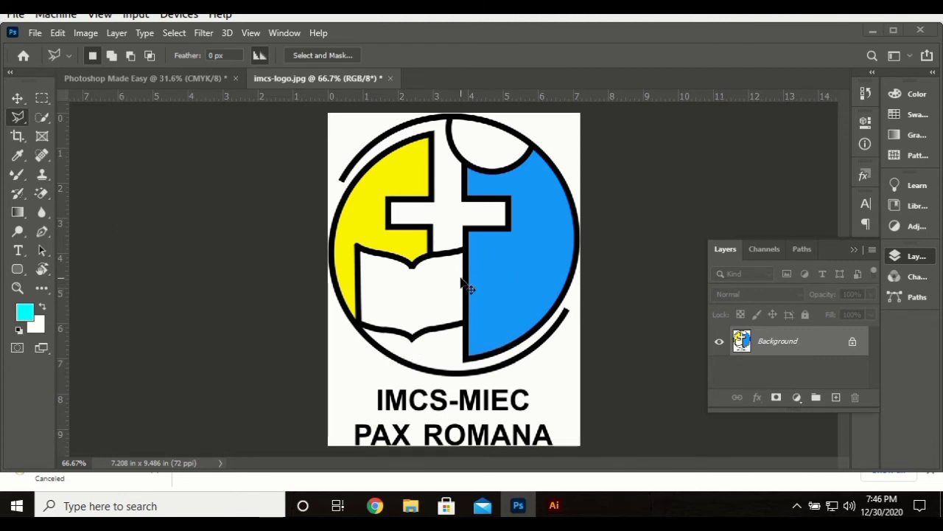
mouse_move(567, 333)
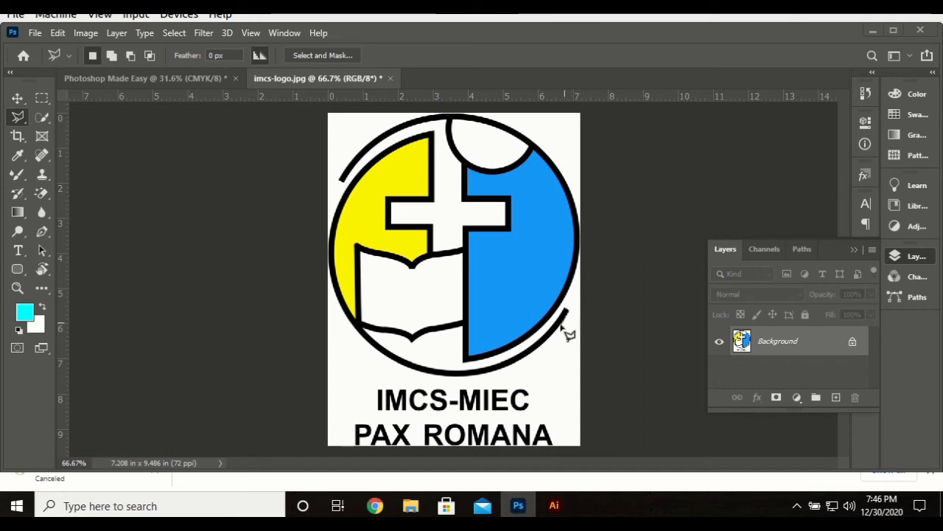
mouse_move(527, 369)
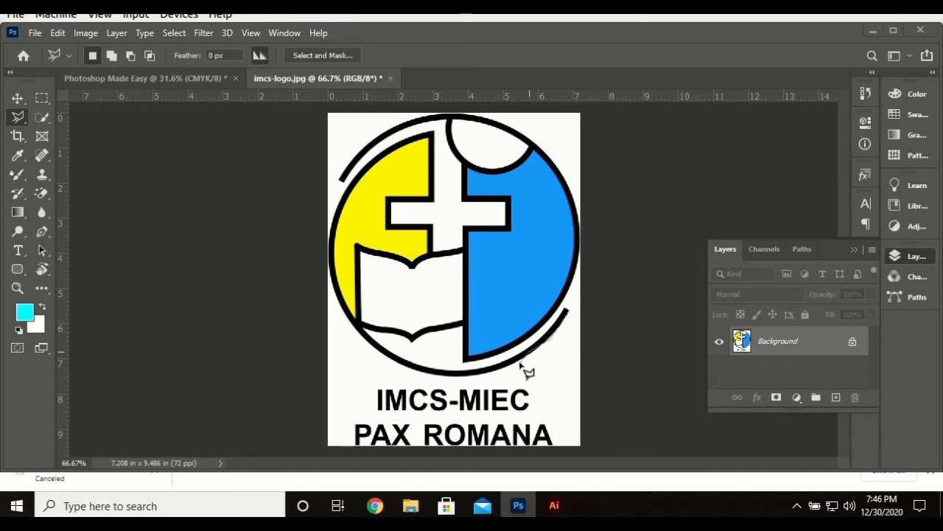
mouse_move(467, 385)
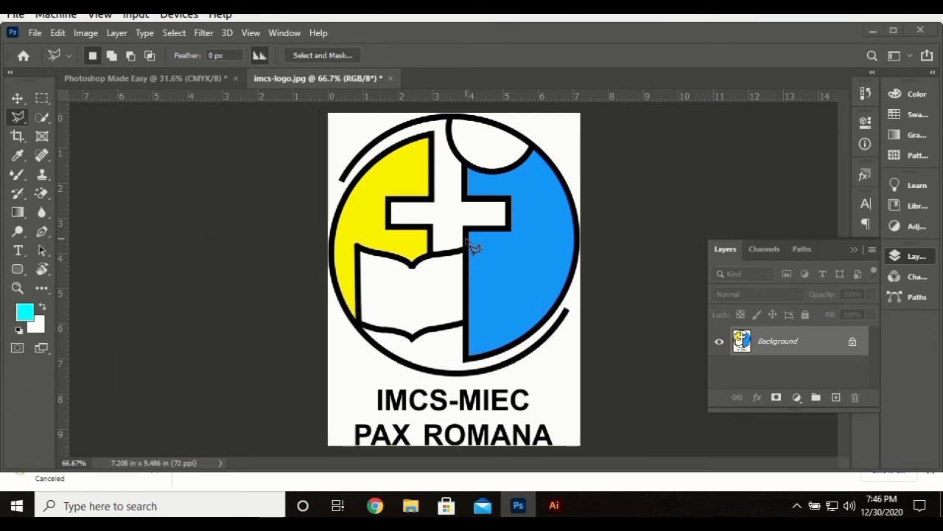
left_click(16, 97)
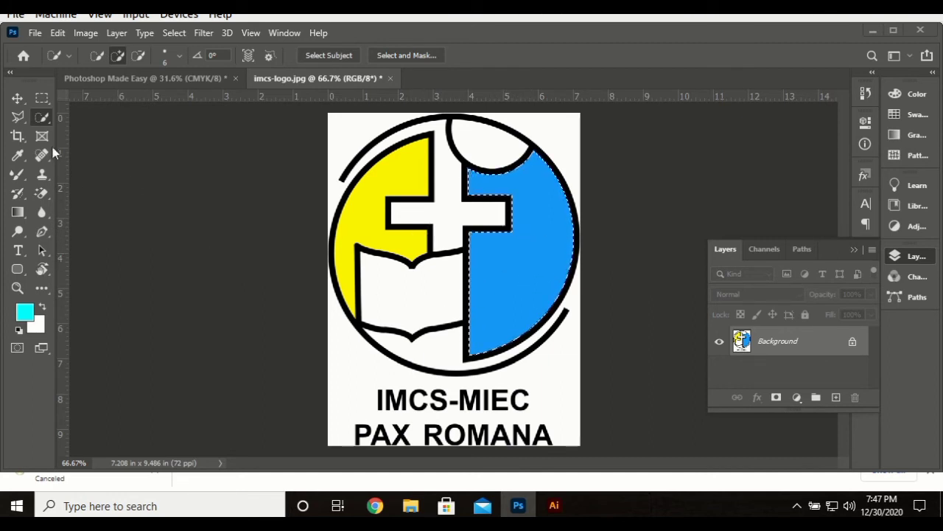
Crop imcs-logo.jpg to a 12.7 × 2.4 inch strip across the emblem's top
left_click(16, 137)
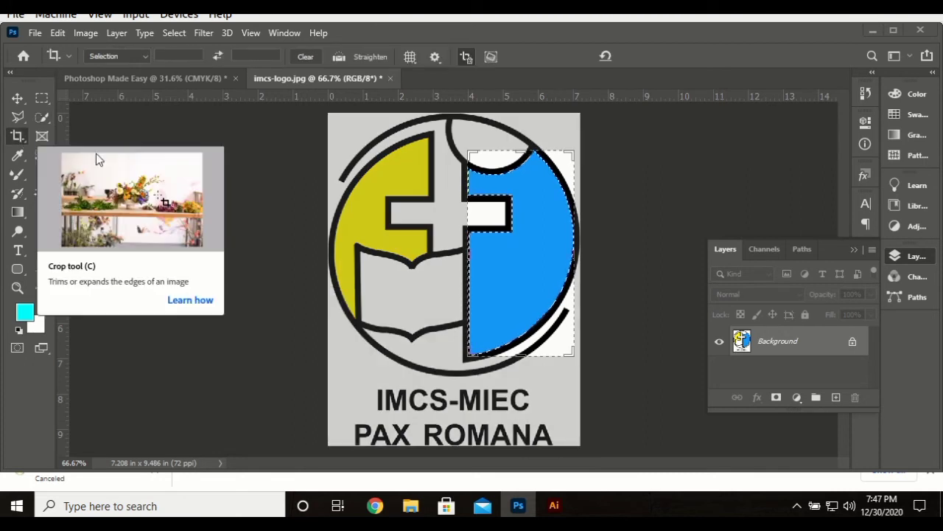
mouse_move(520, 251)
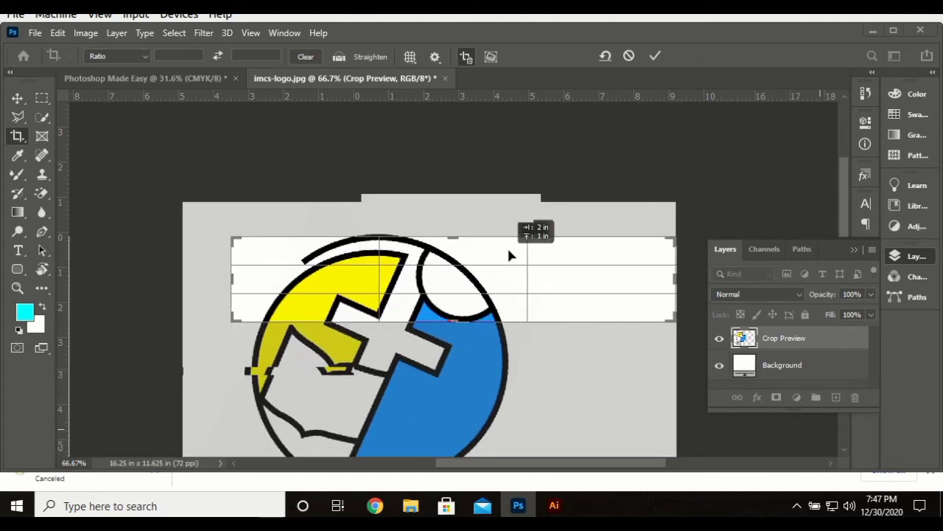
left_click(655, 56)
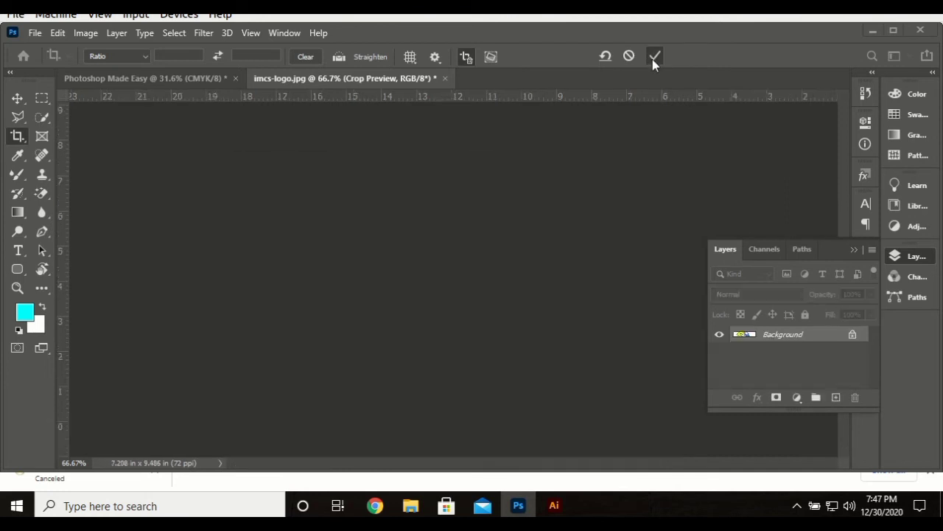
left_click(653, 56)
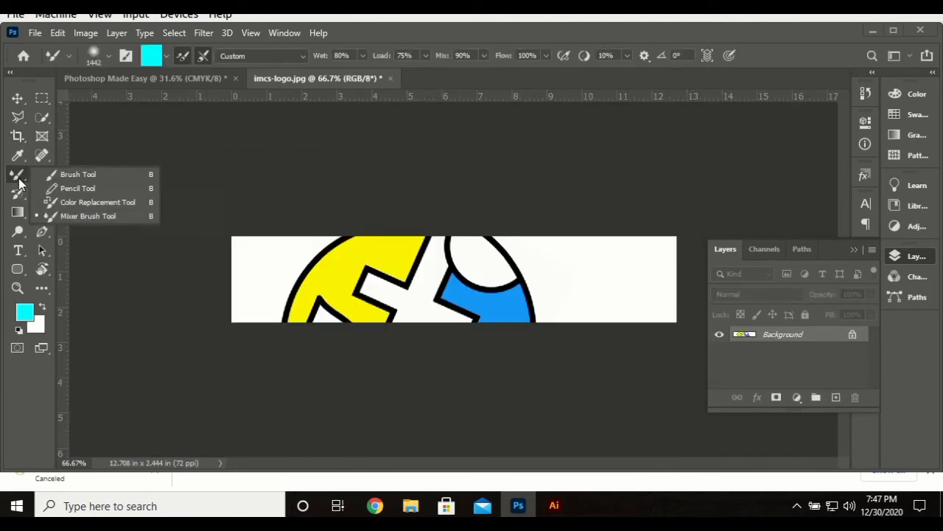
Browse the Brush, Mixer Brush and Type tool variants, then switch to the Photoshop Made Easy tab
left_click(74, 174)
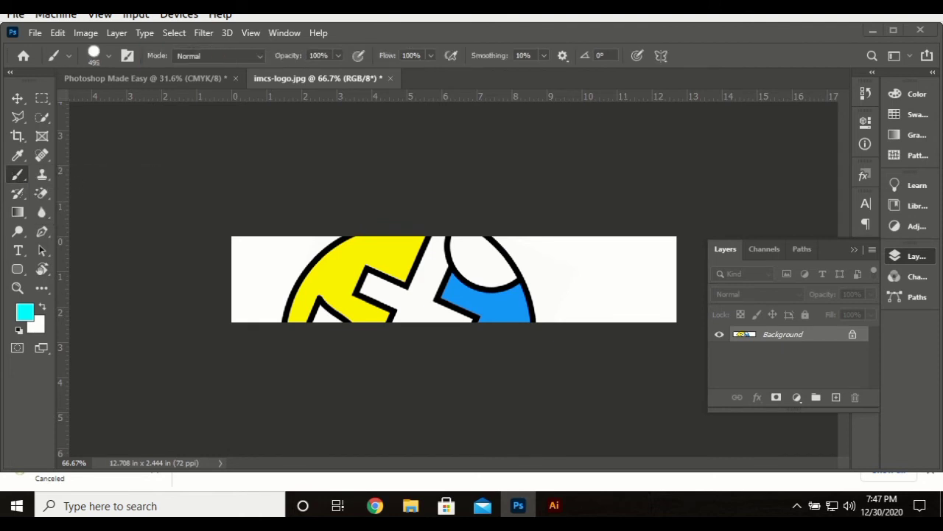
left_click(16, 174)
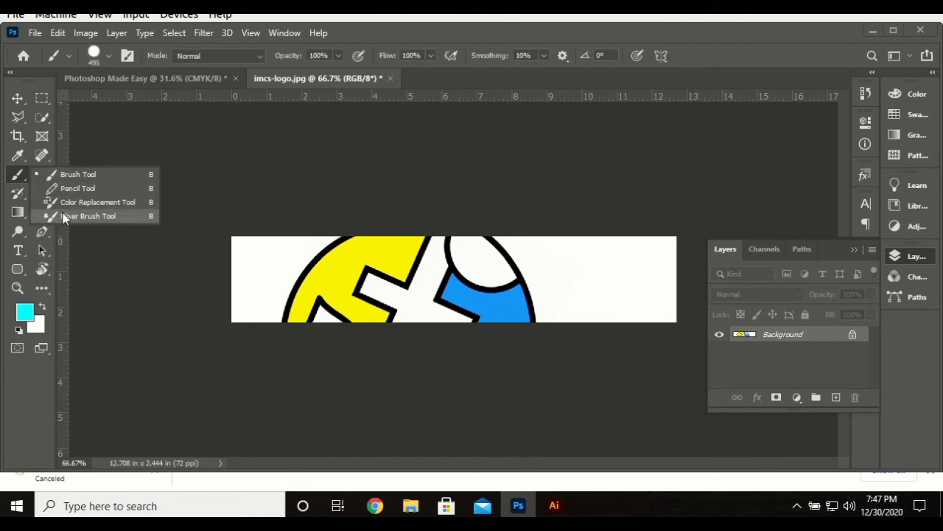
left_click(98, 202)
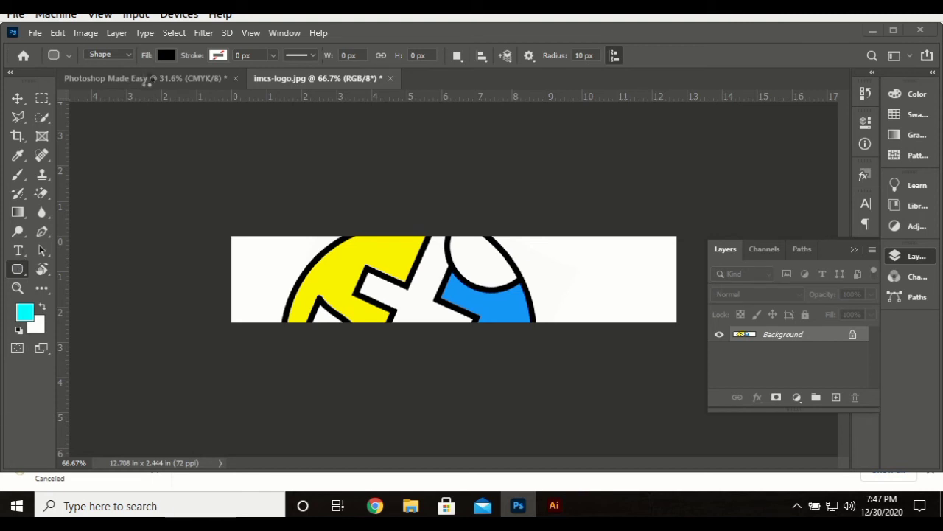
left_click(18, 250)
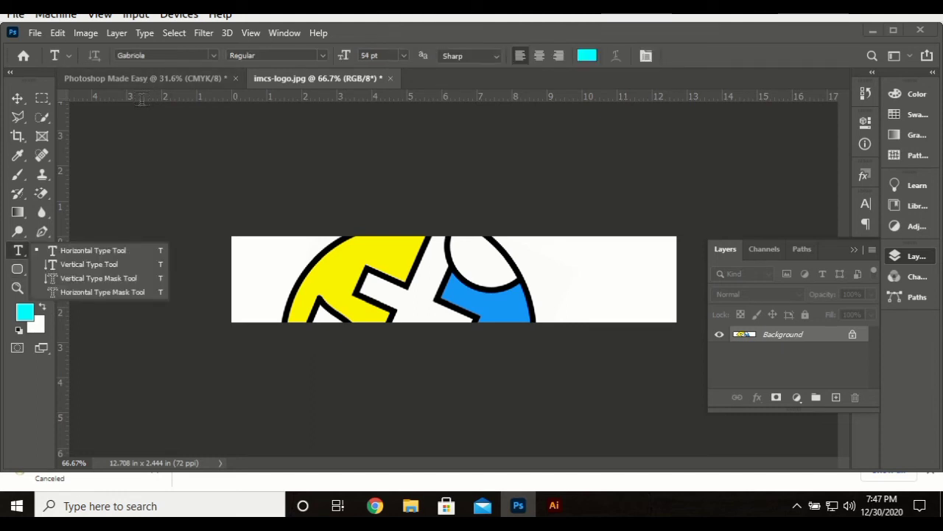
left_click(144, 77)
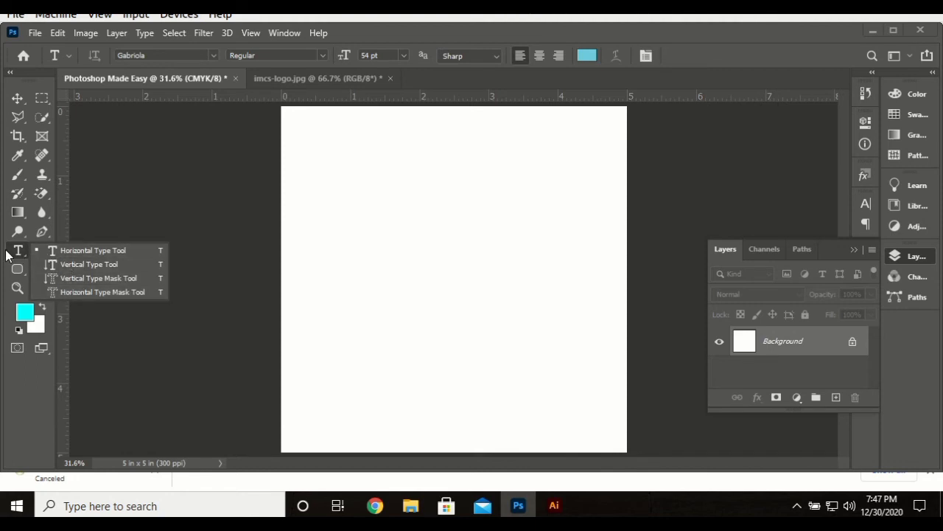
Replace the Lorem Ipsum heading with 'JoeGraphics' using the Horizontal Type tool
left_click(93, 250)
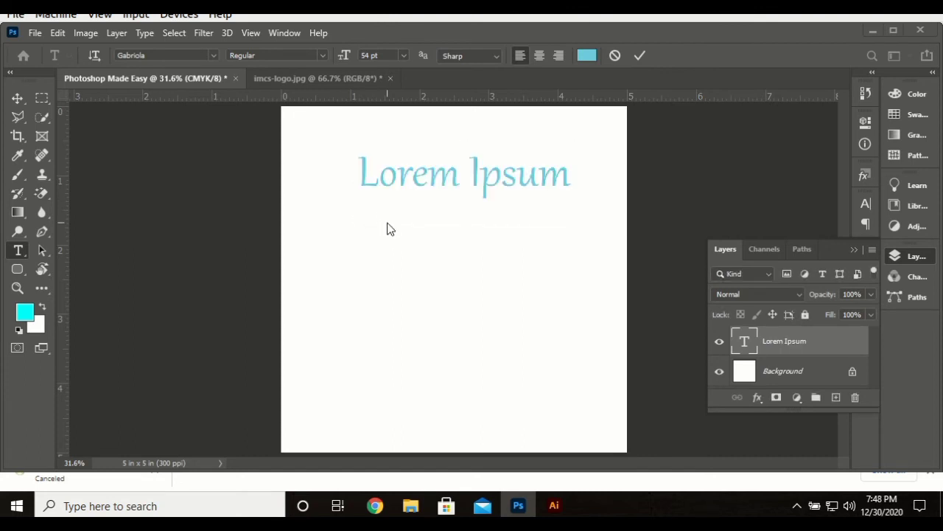
left_click(640, 56)
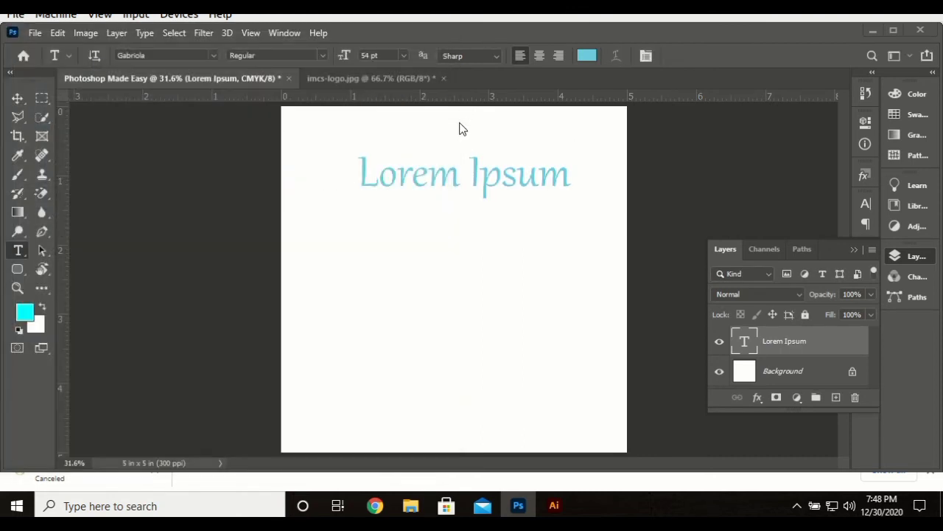
double_click(468, 174)
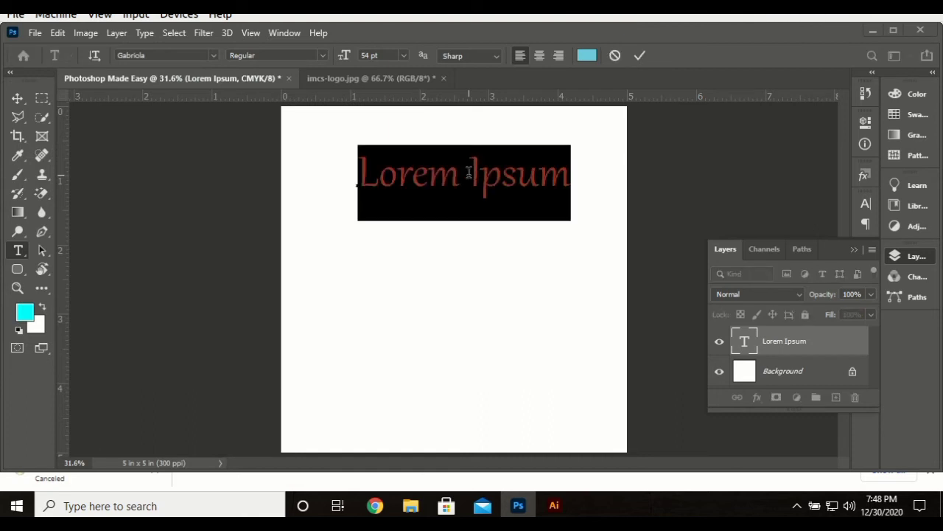
type("JoeGr")
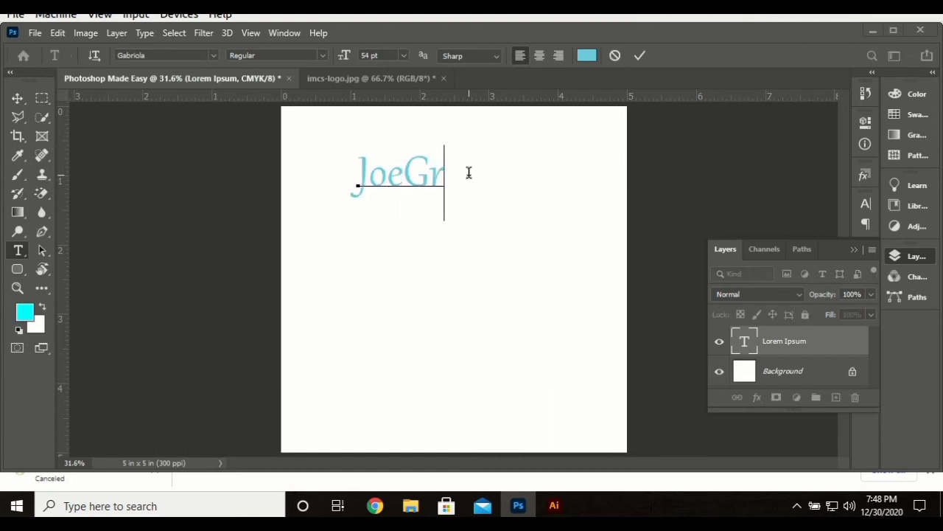
type("aphics")
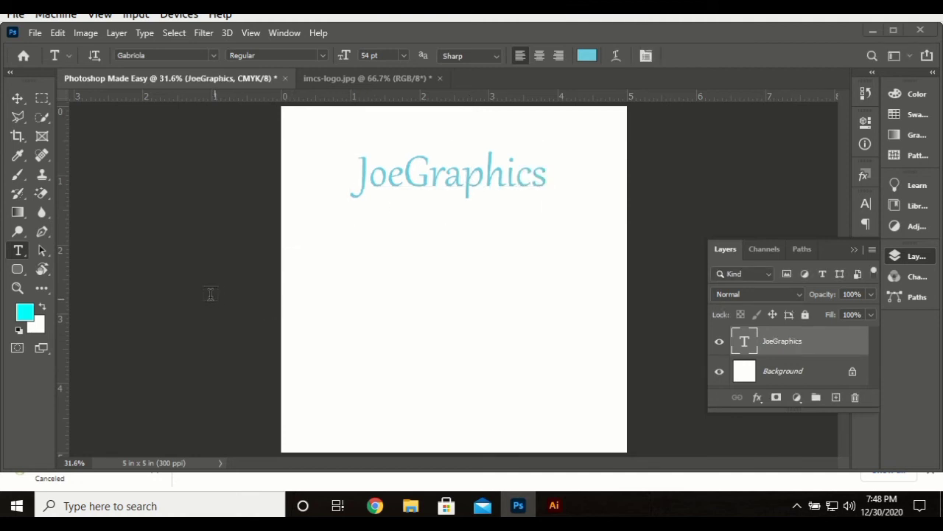
left_click(16, 269)
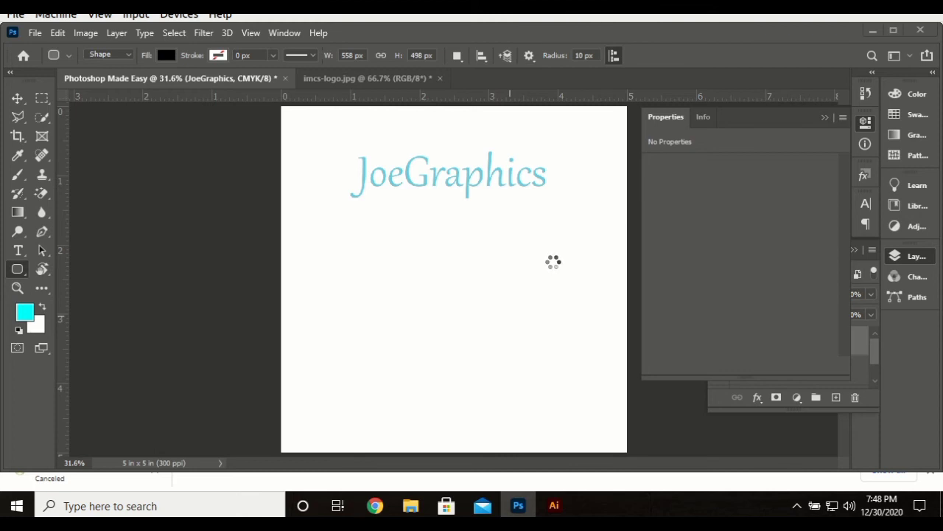
mouse_move(245, 267)
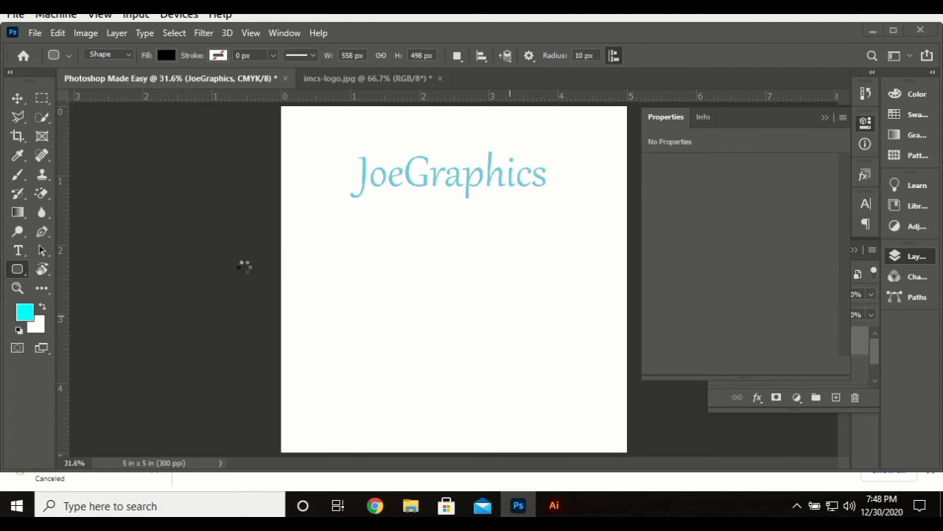
Drag out a rounded rectangle on the canvas just below the JoeGraphics text
left_click_drag(382, 203, 511, 317)
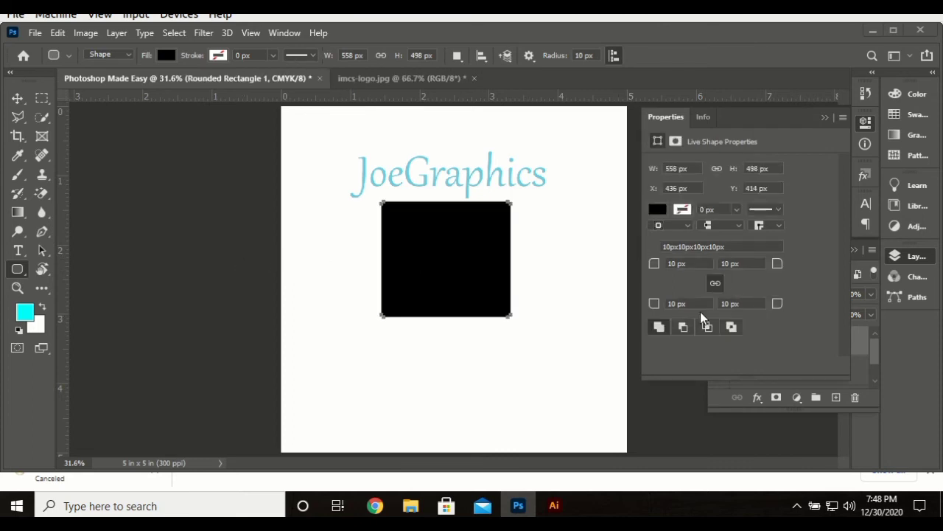
mouse_move(831, 238)
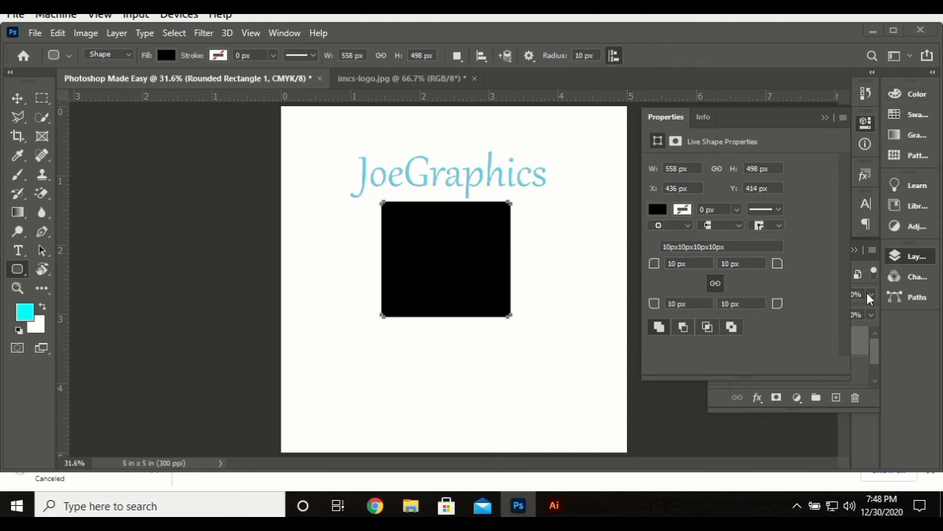
mouse_move(363, 364)
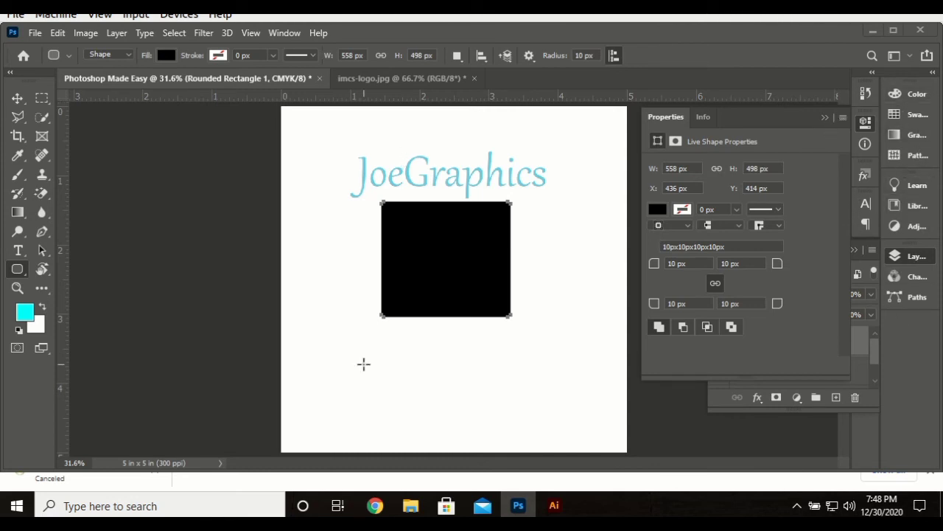
mouse_move(227, 402)
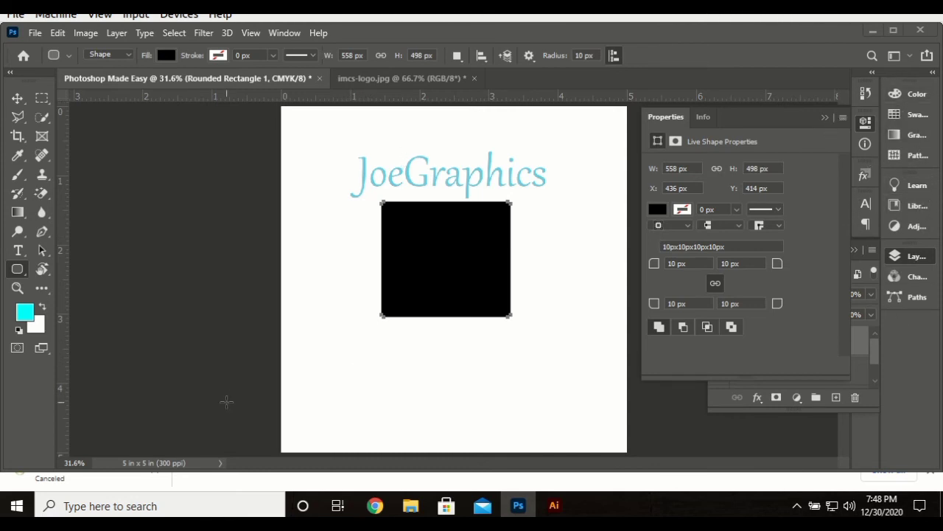
mouse_move(457, 322)
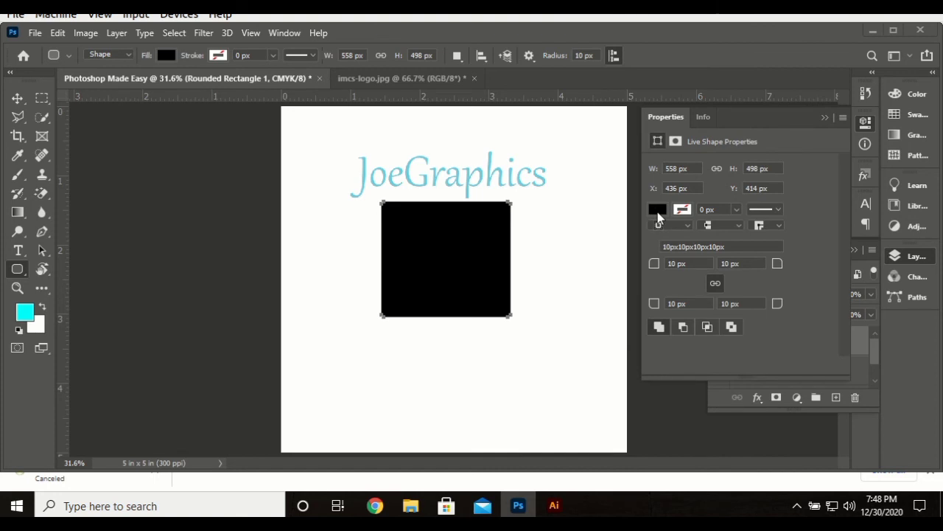
Change the rectangle's fill to dark red from recent colors, then collapse the panel dock
left_click(657, 208)
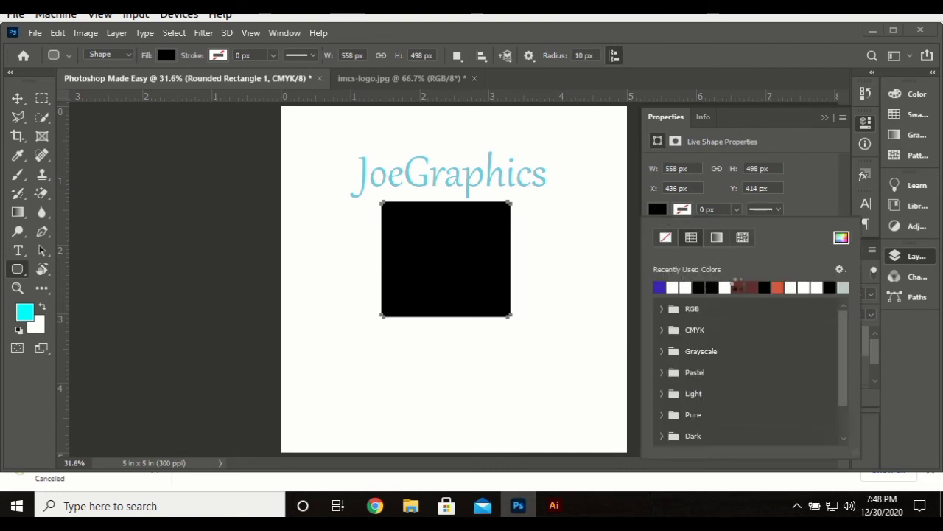
left_click(764, 286)
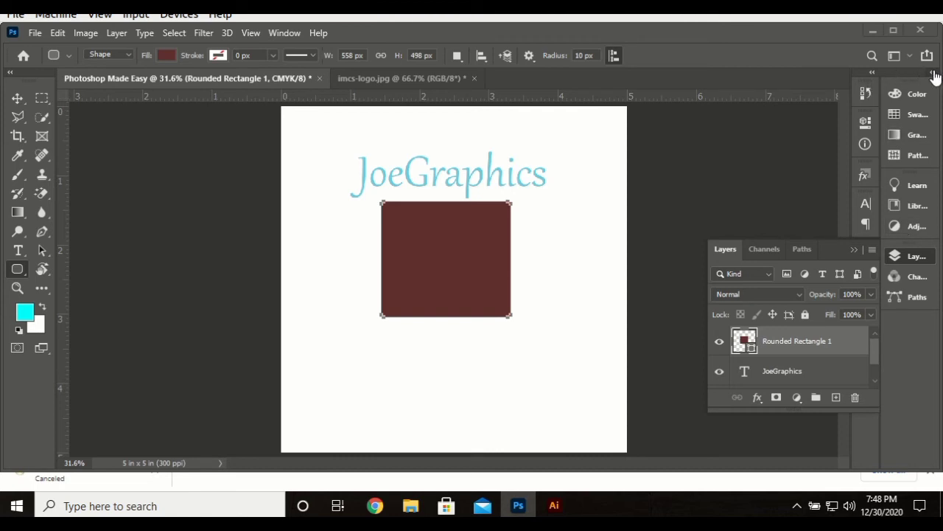
left_click(936, 72)
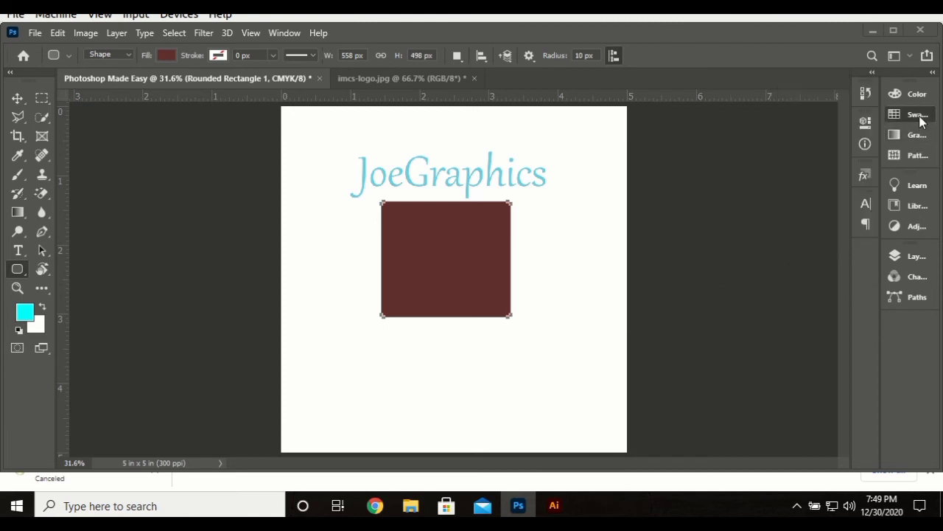
Peek at and close the Learn panel, then reopen the Layers panel
left_click(895, 91)
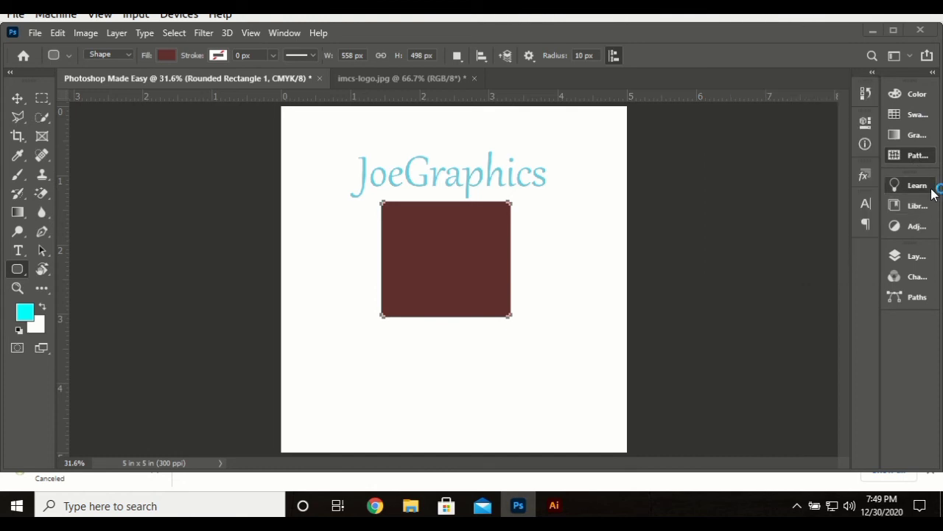
left_click(916, 185)
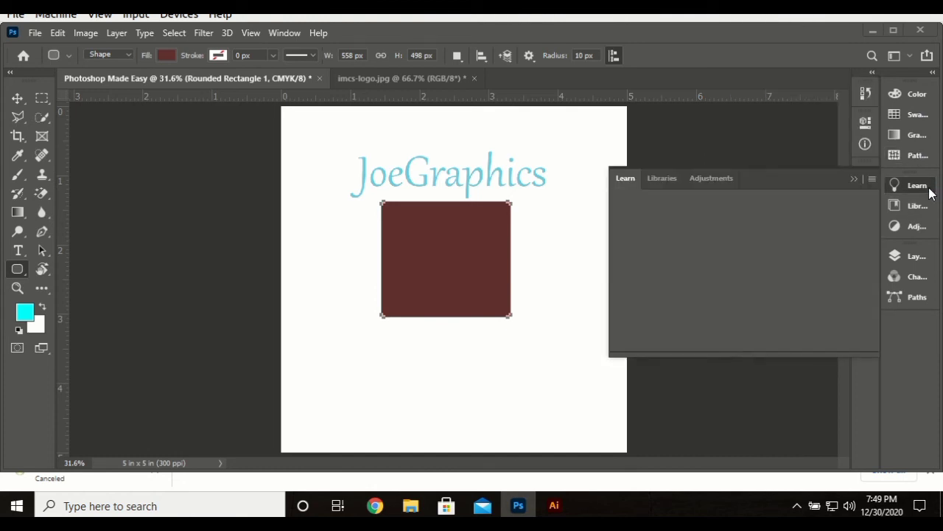
left_click(854, 178)
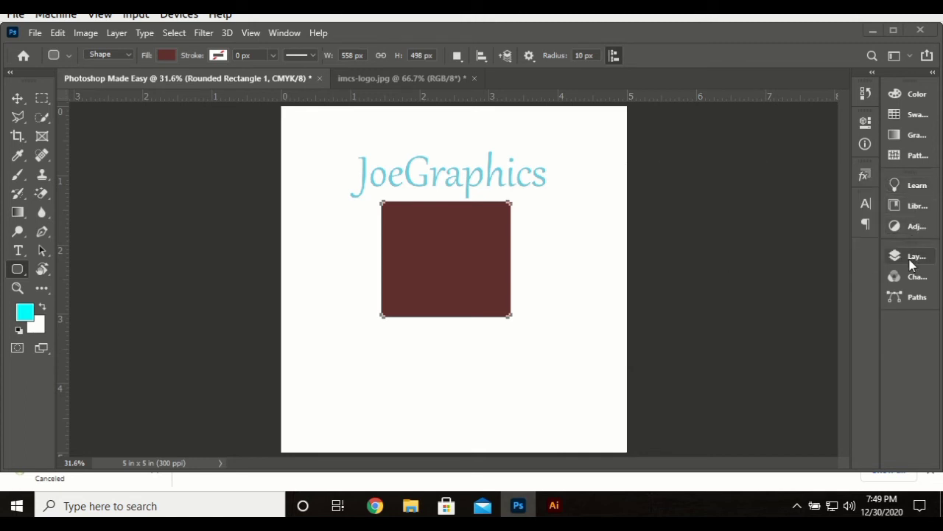
left_click(914, 256)
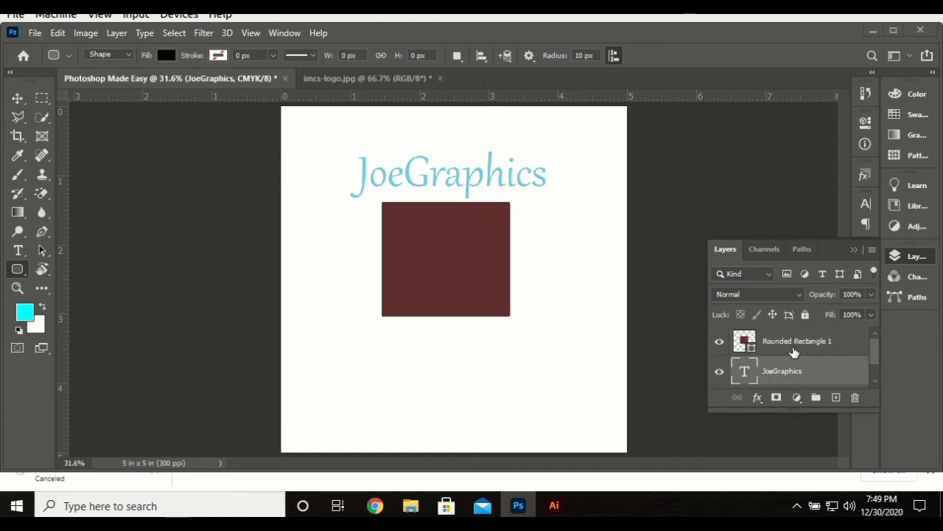
Select Rounded Rectangle 1, marquee over it, and dismiss the layer-not-editable warning
left_click(798, 341)
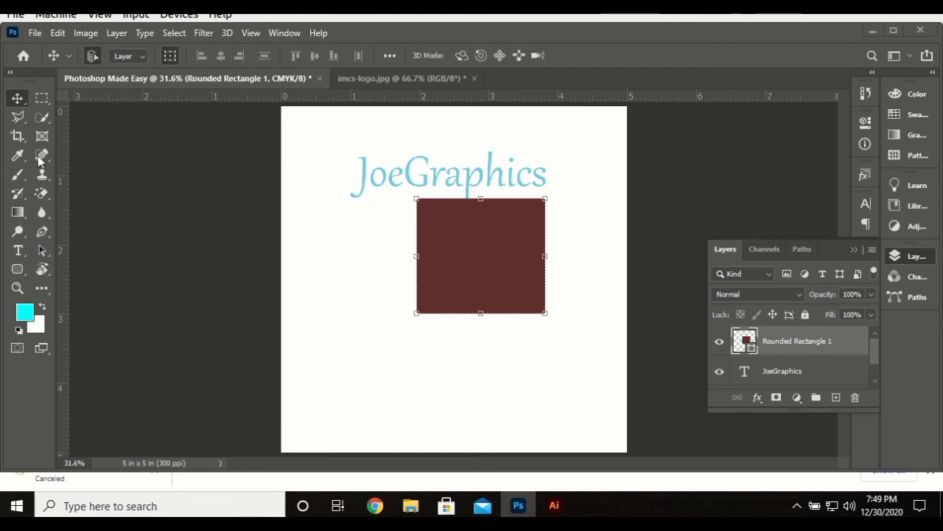
left_click_drag(400, 253, 566, 356)
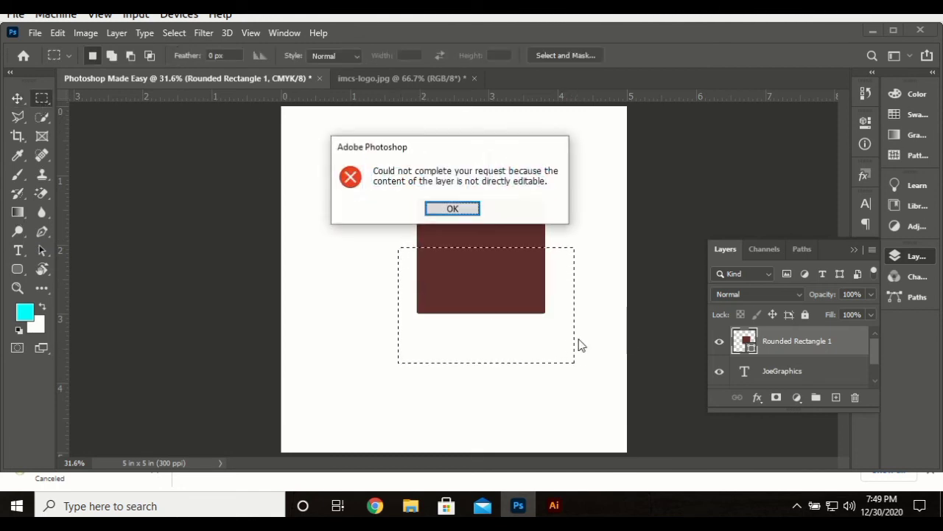
left_click(452, 207)
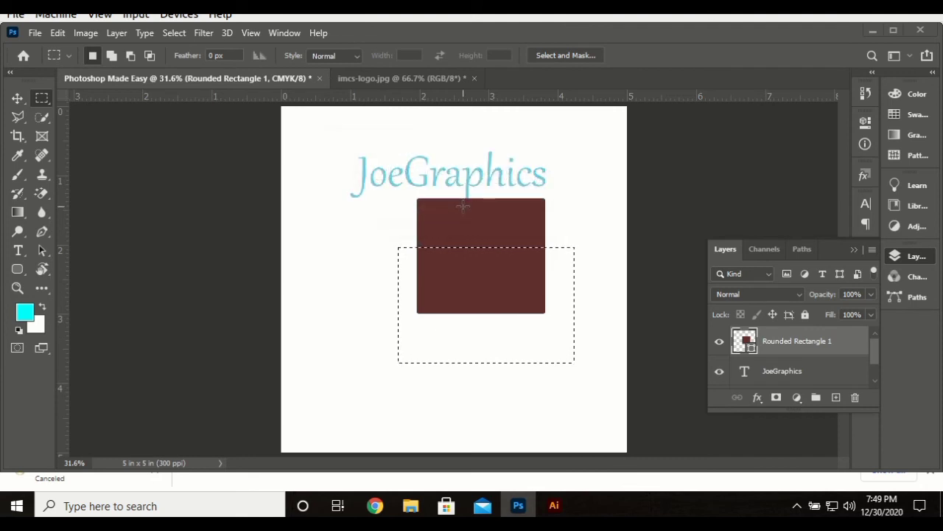
mouse_move(244, 242)
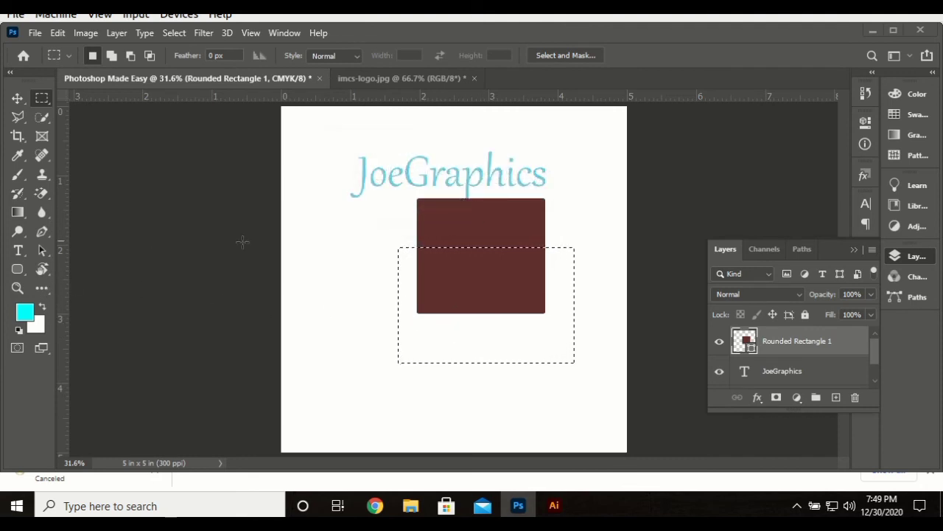
left_click(17, 231)
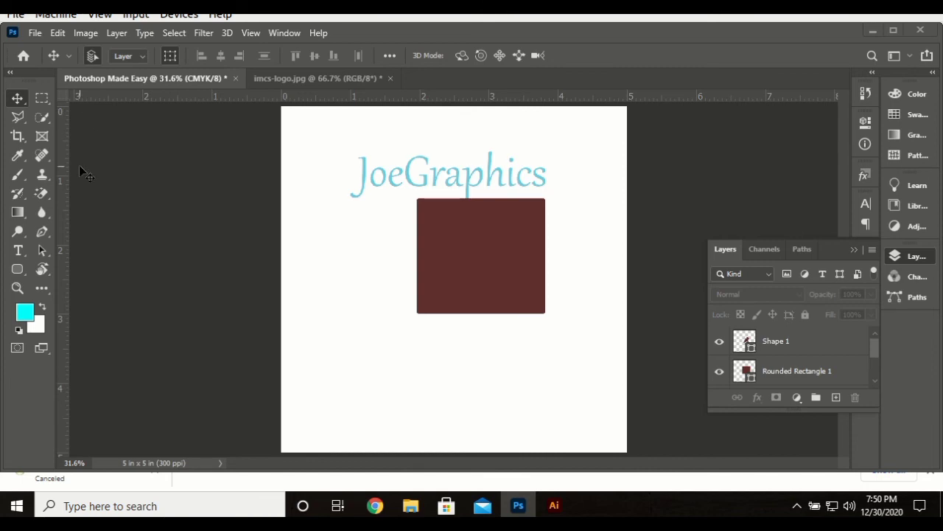
Browse the File and Edit menus to reach Preferences
left_click(37, 32)
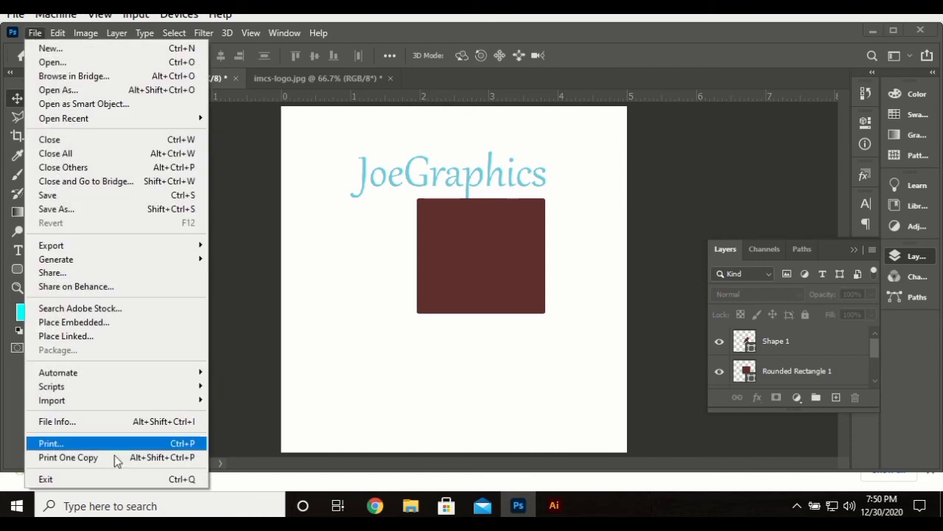
left_click(61, 33)
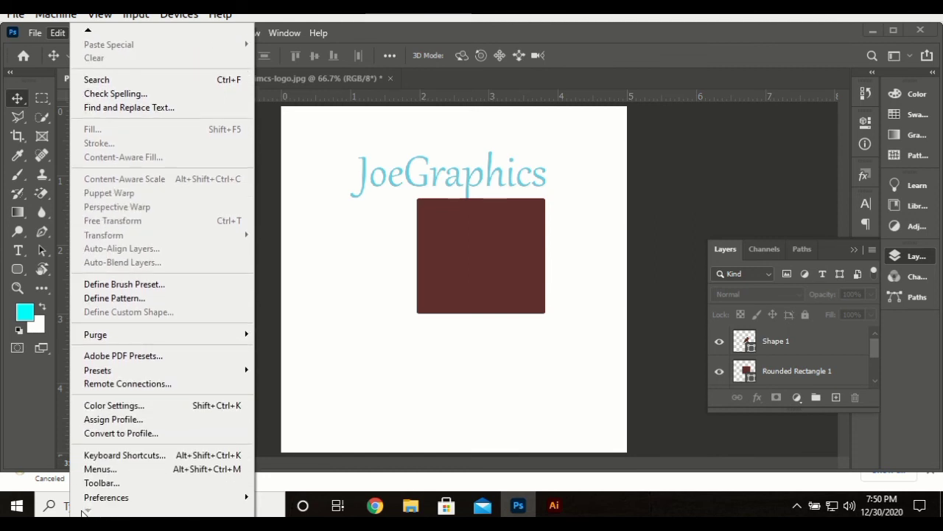
mouse_move(106, 497)
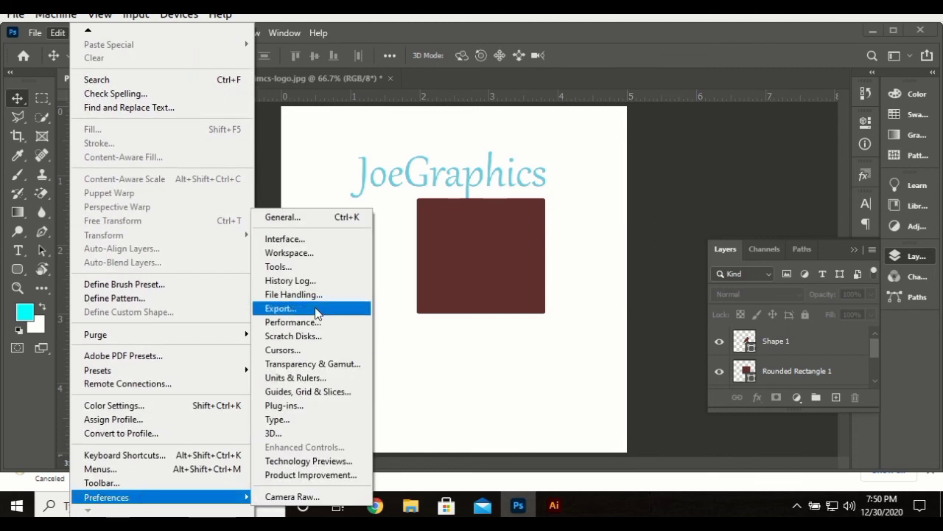
mouse_move(341, 227)
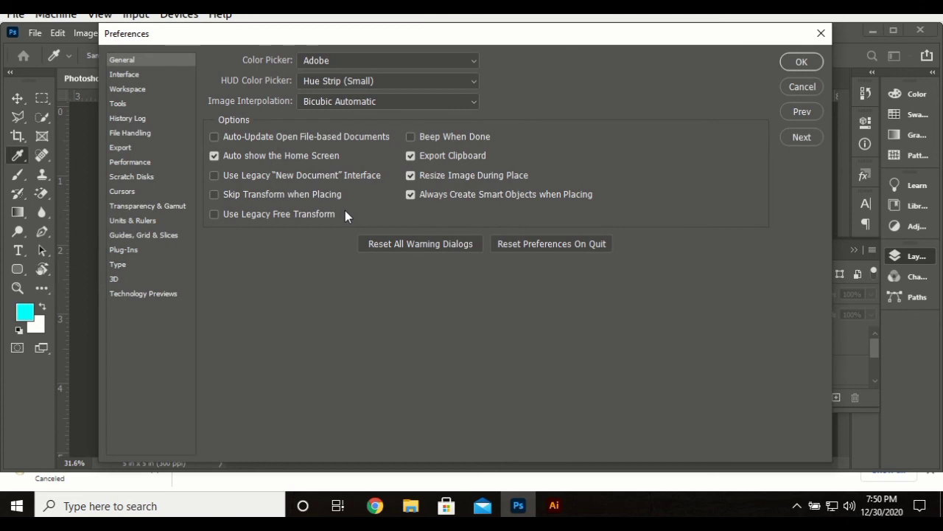
Toggle the Use Legacy "New Document" Interface option in General preferences
left_click(214, 155)
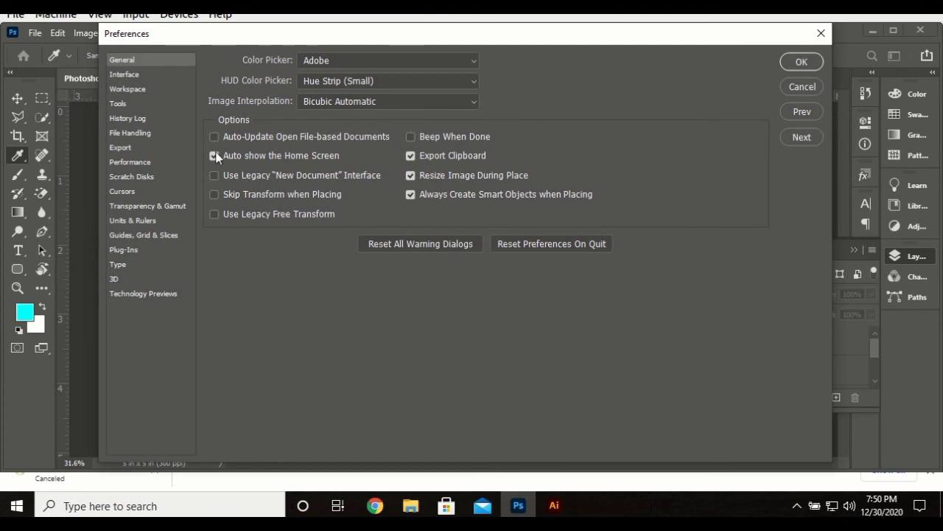
left_click(214, 156)
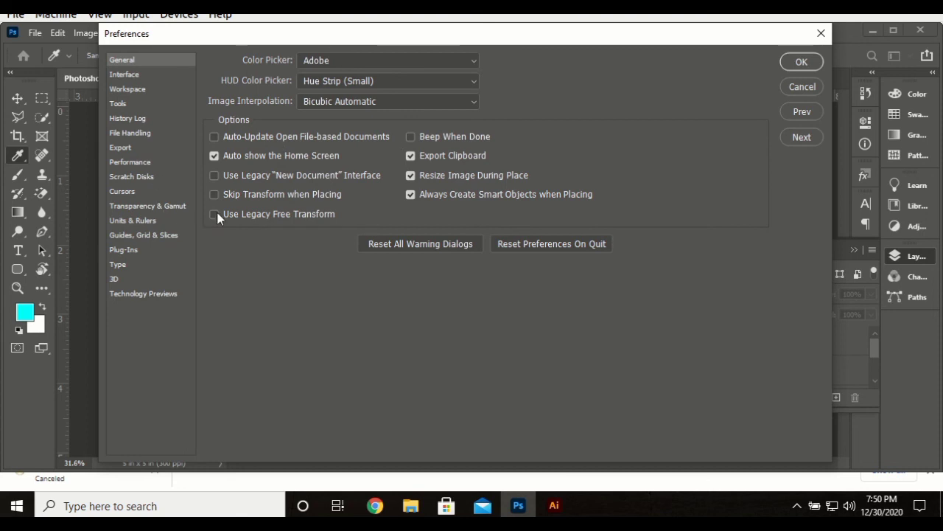
left_click(214, 174)
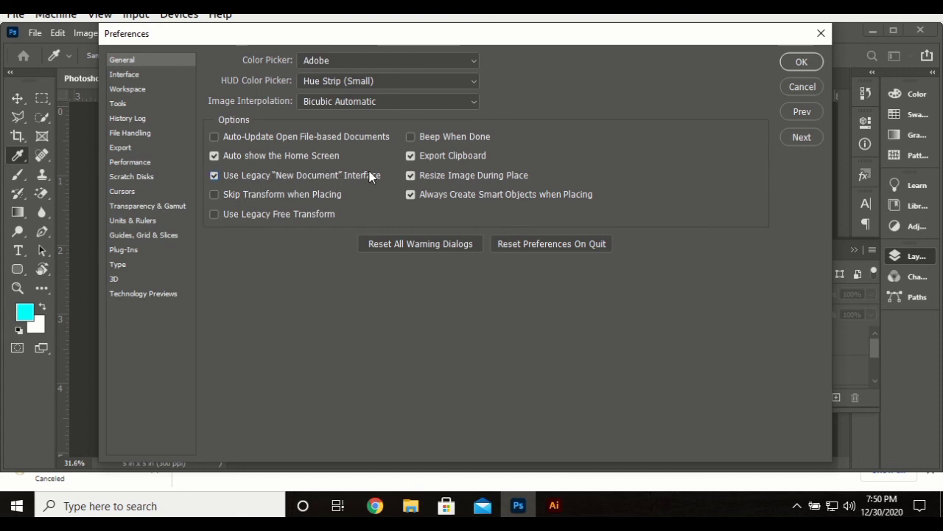
mouse_move(381, 174)
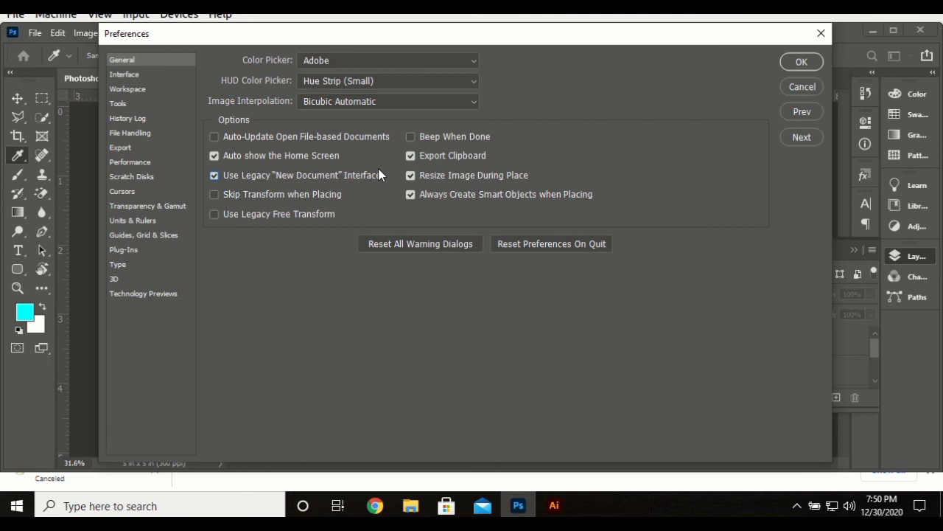
mouse_move(342, 181)
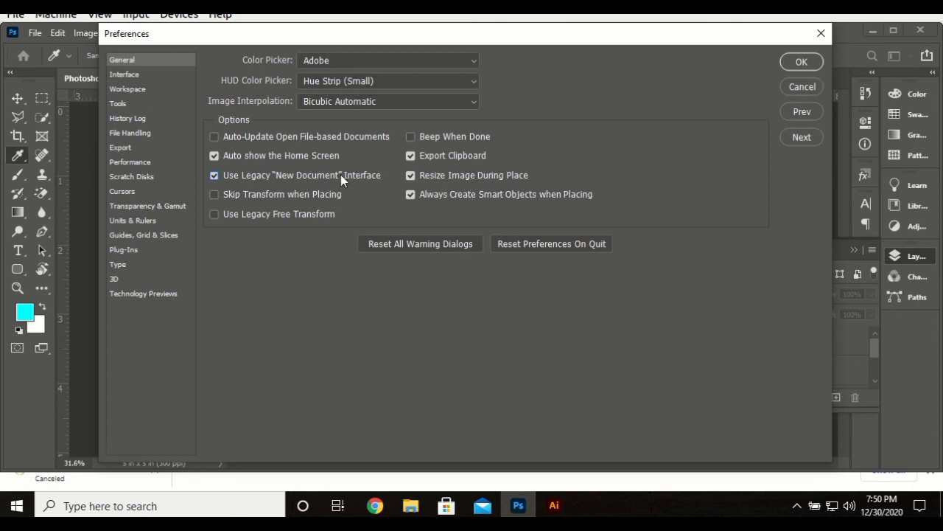
left_click(214, 175)
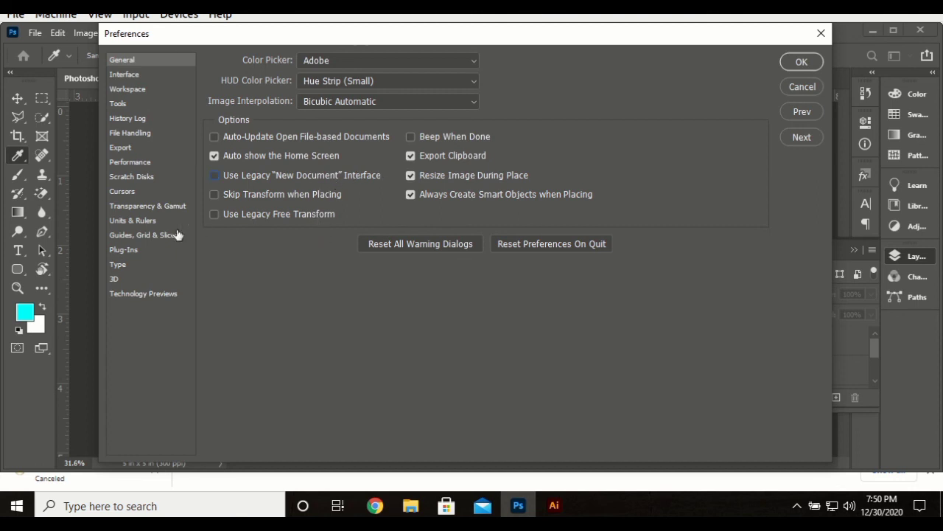
mouse_move(122, 103)
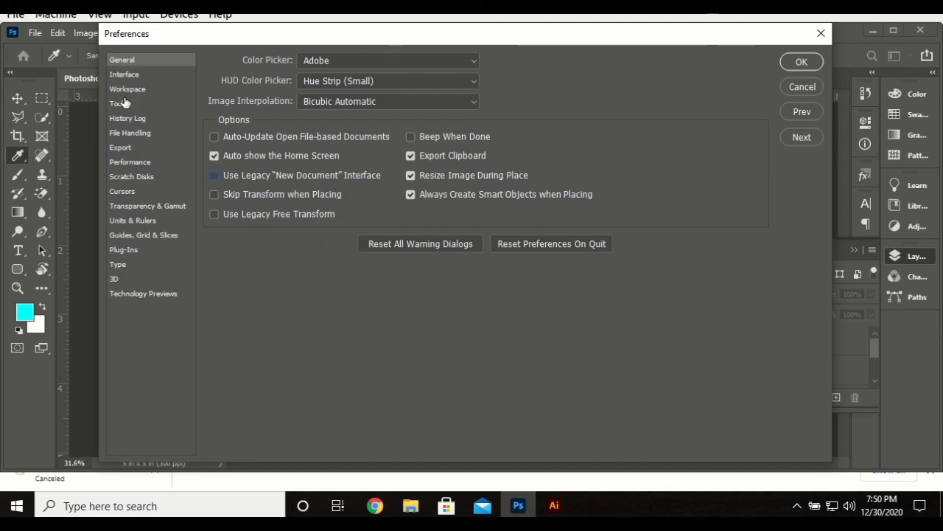
Toggle Overscroll in Tools preferences, then view the History Log settings
left_click(117, 104)
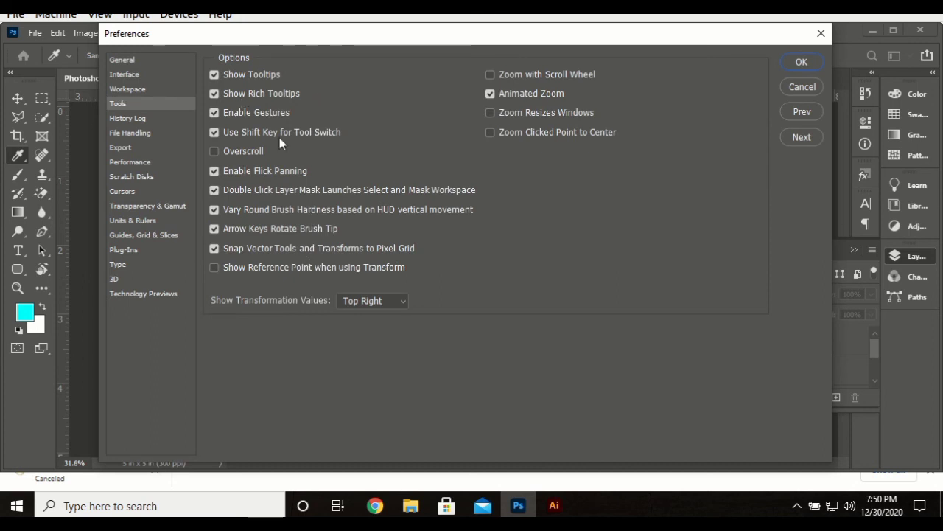
mouse_move(237, 151)
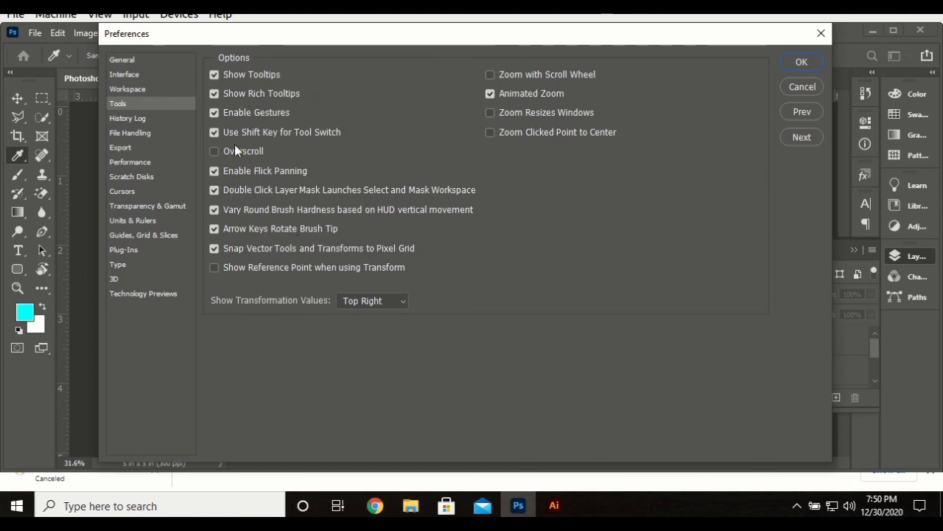
left_click(215, 151)
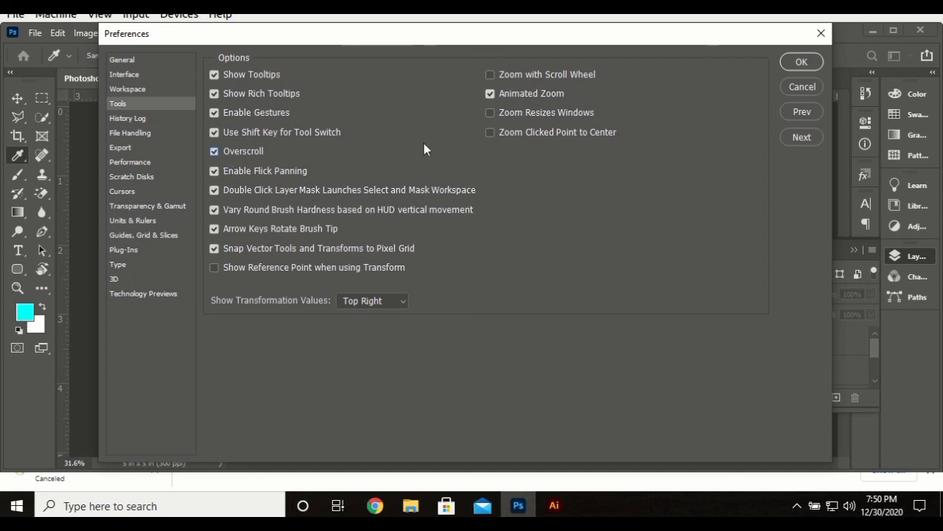
left_click(214, 151)
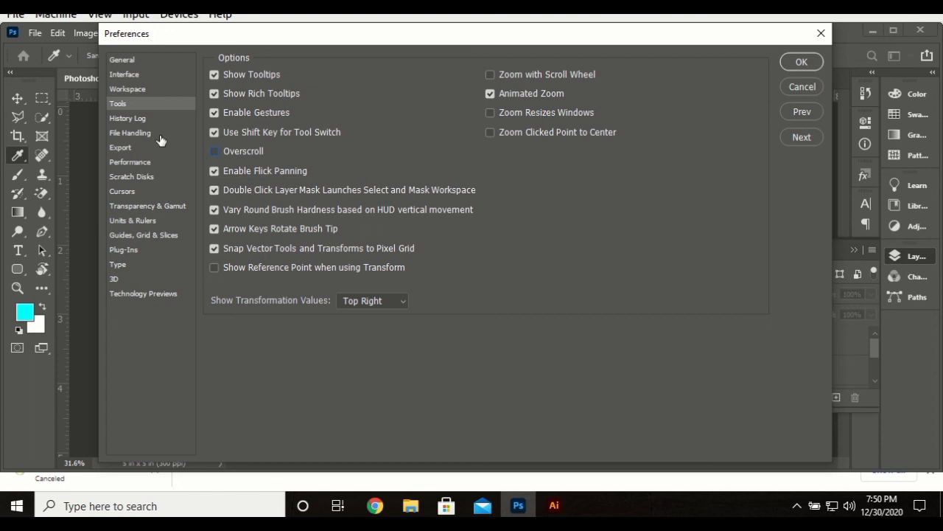
left_click(127, 118)
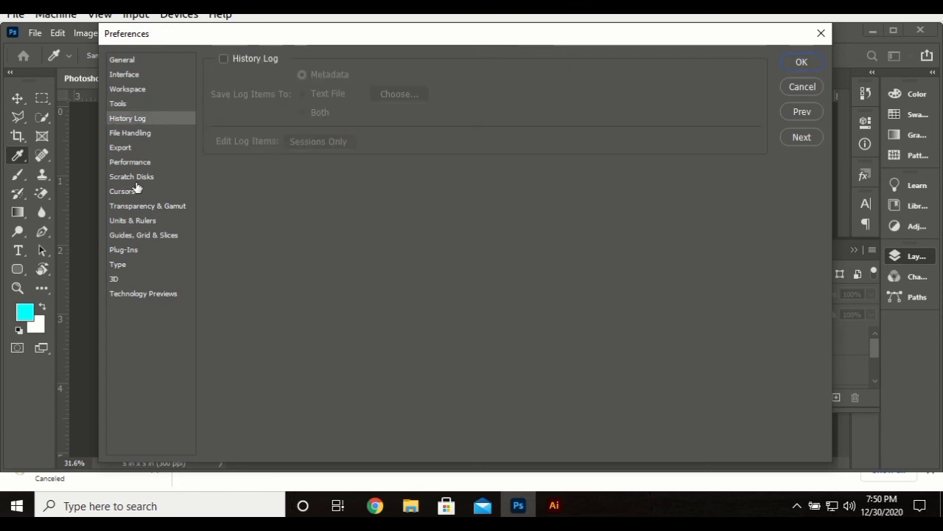
Review Units & Rulers preferences, then switch to Interface preferences
left_click(133, 220)
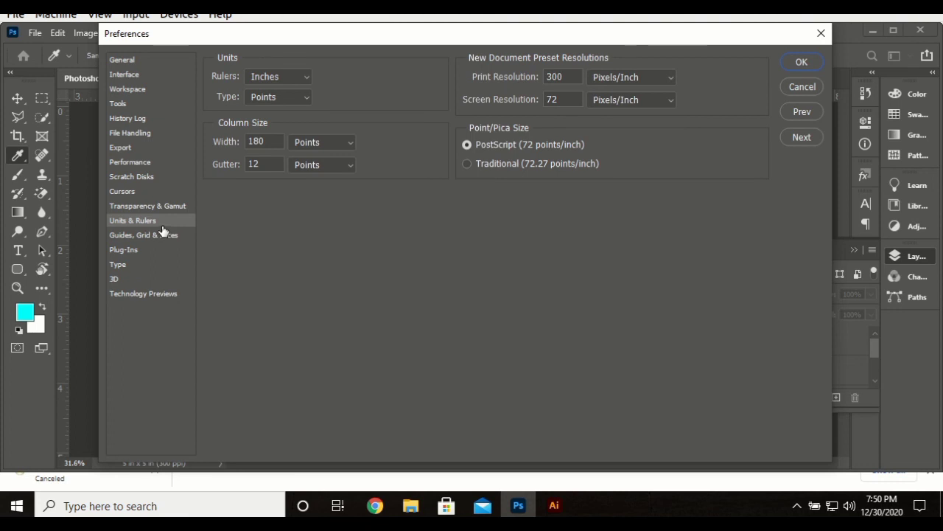
mouse_move(136, 163)
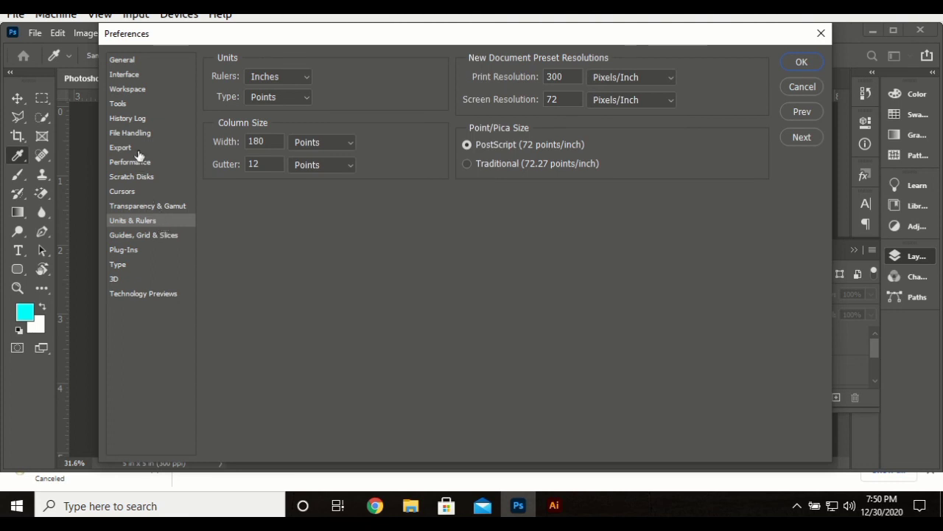
mouse_move(141, 97)
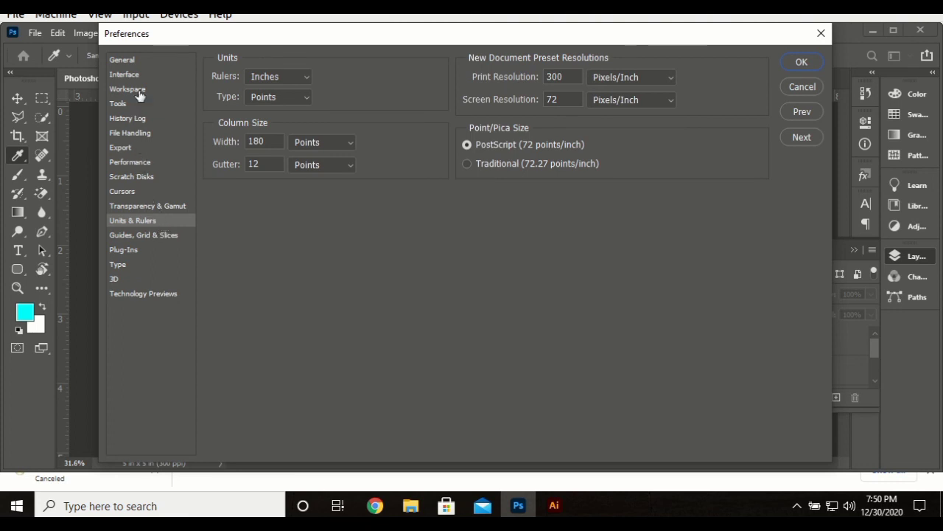
left_click(124, 74)
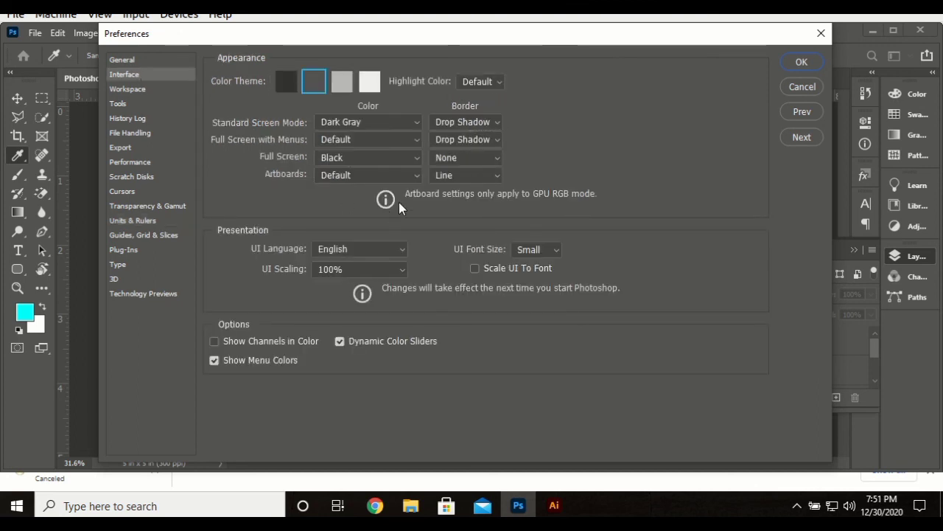
mouse_move(452, 185)
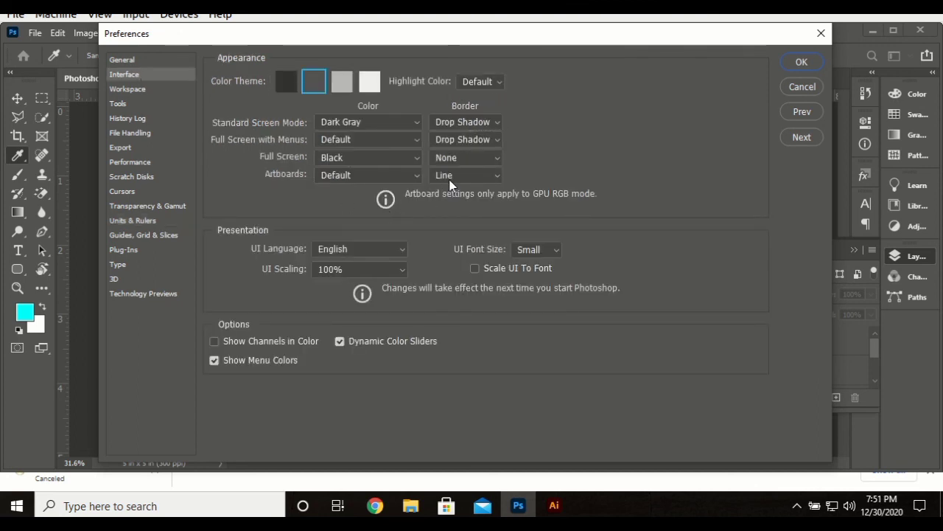
Try the lightest, light gray and darkest color themes, settle on dark gray, and close Preferences
left_click(368, 81)
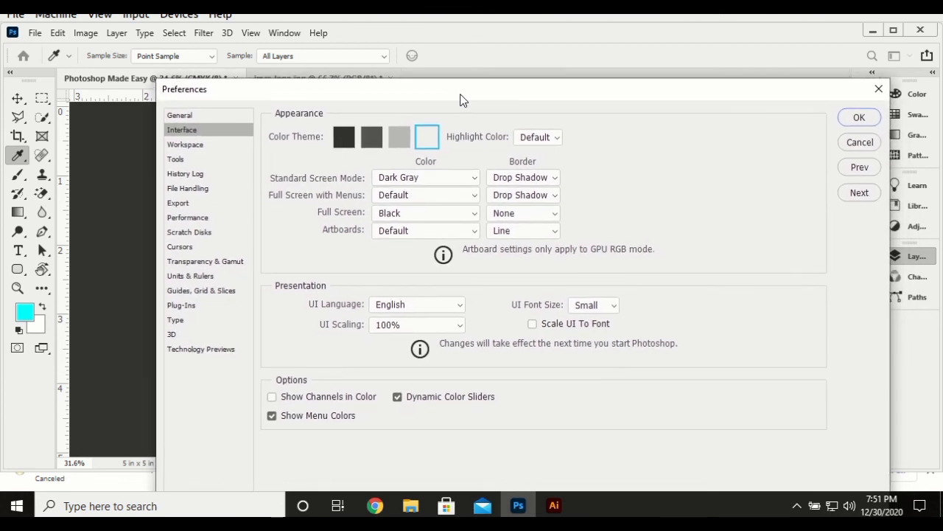
mouse_move(470, 91)
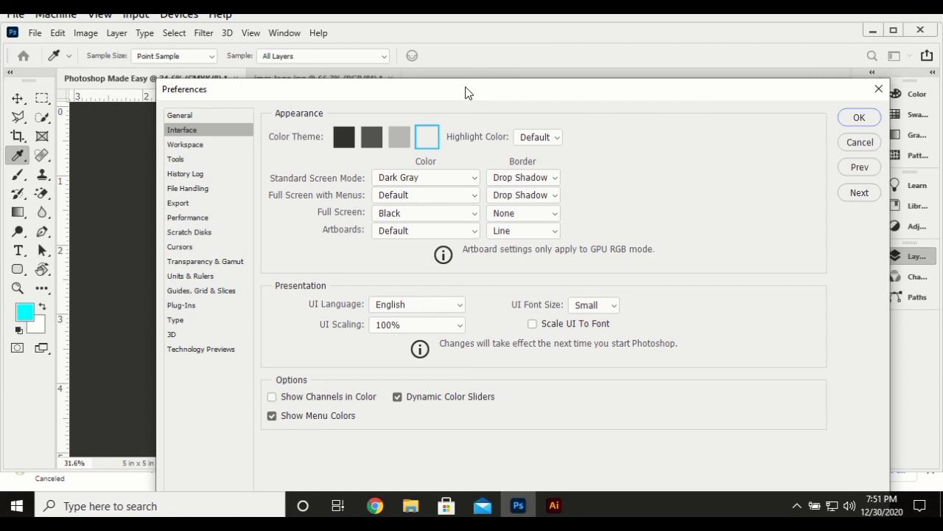
mouse_move(426, 139)
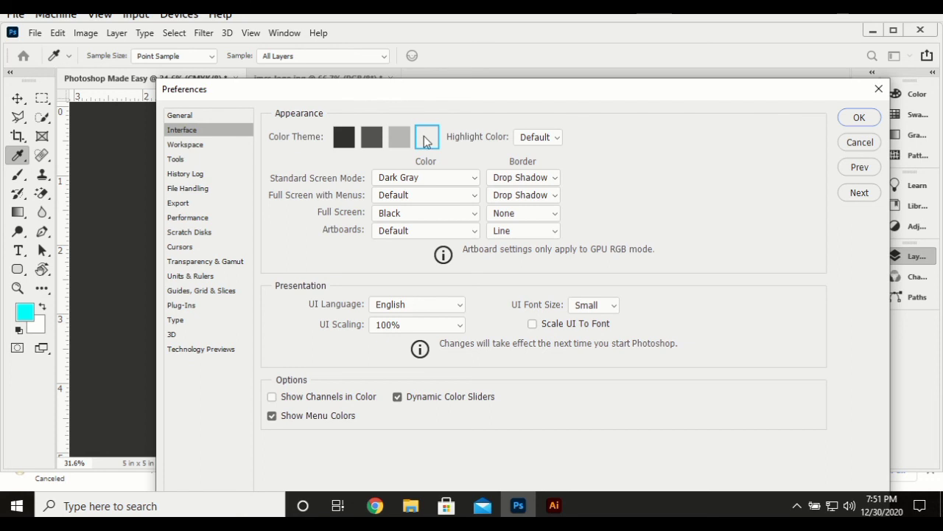
left_click(398, 136)
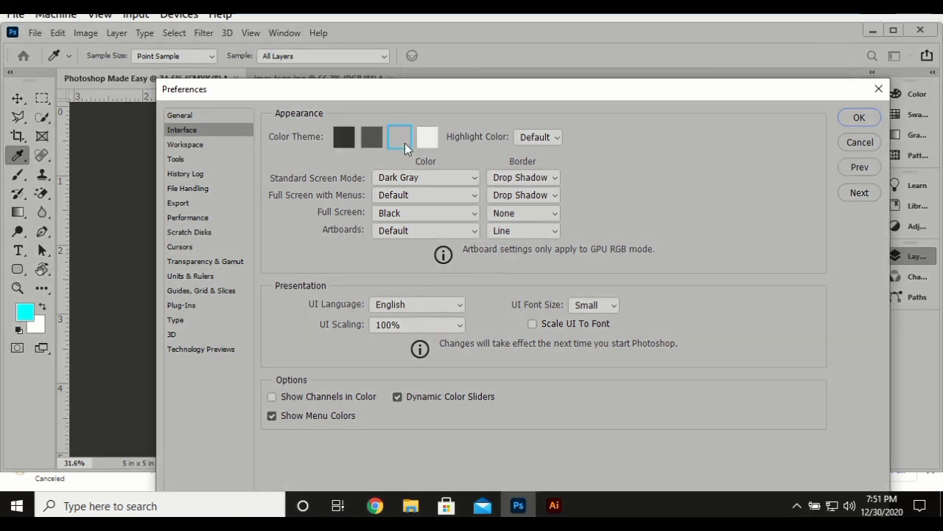
left_click(372, 136)
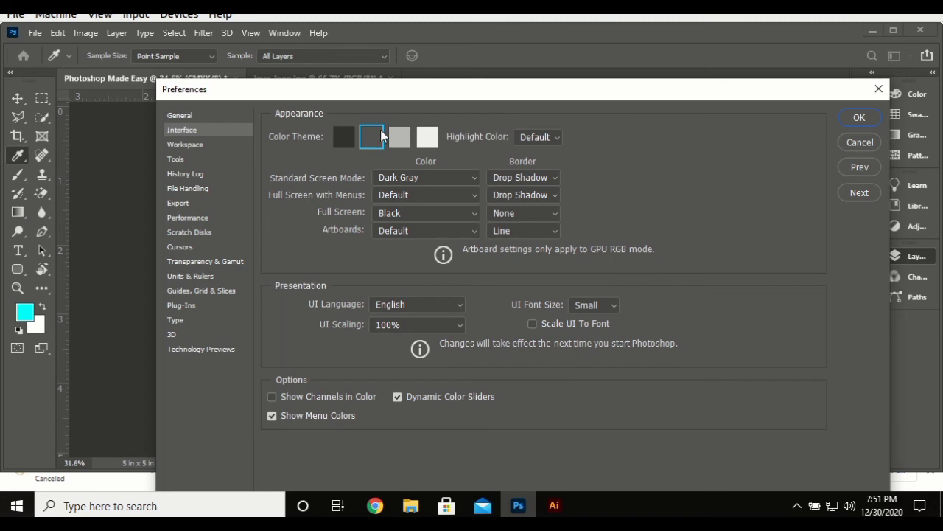
mouse_move(359, 147)
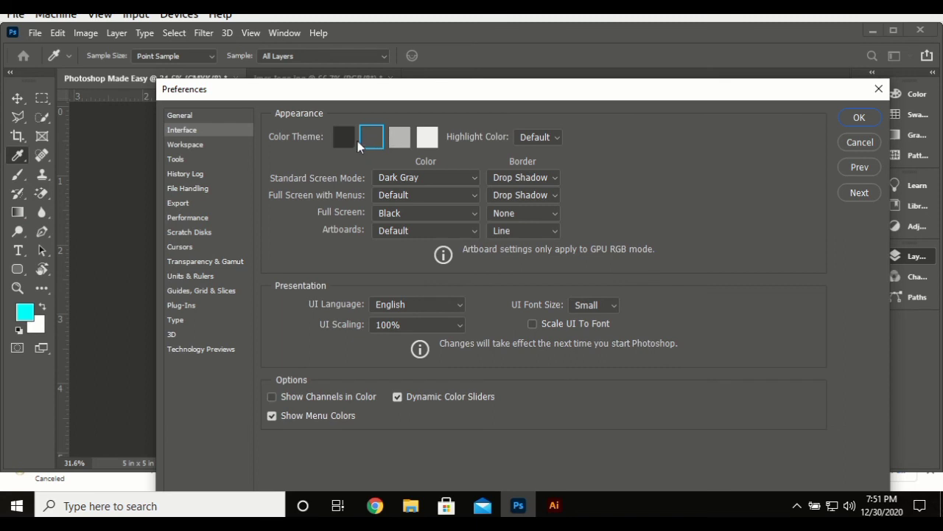
left_click(344, 136)
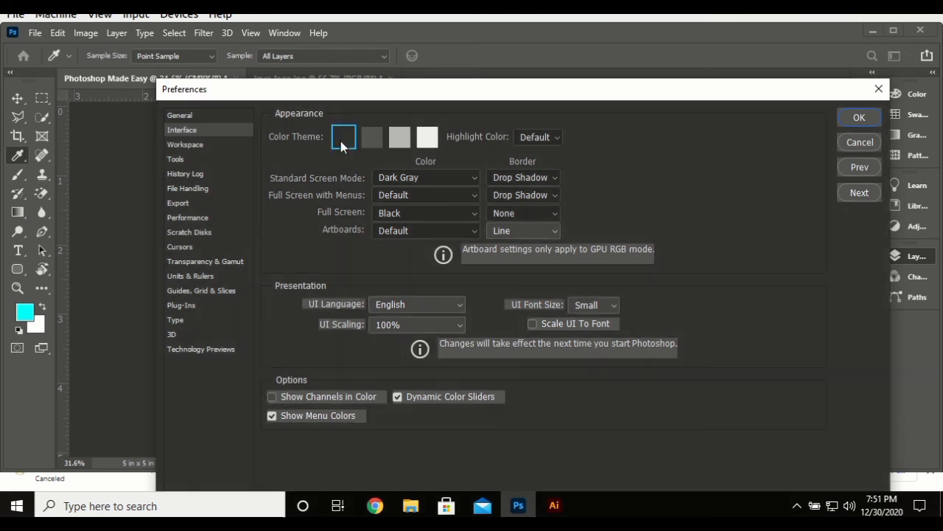
left_click_drag(516, 89, 527, 83)
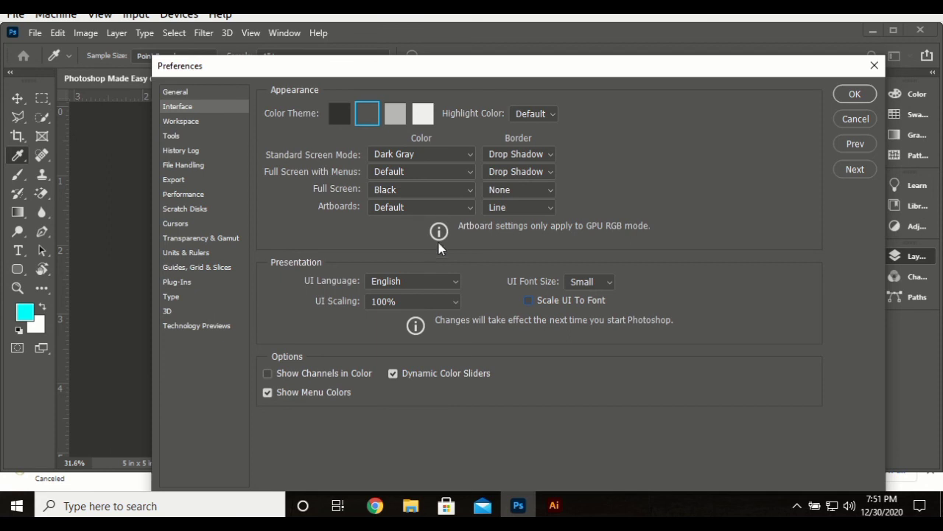
left_click(865, 118)
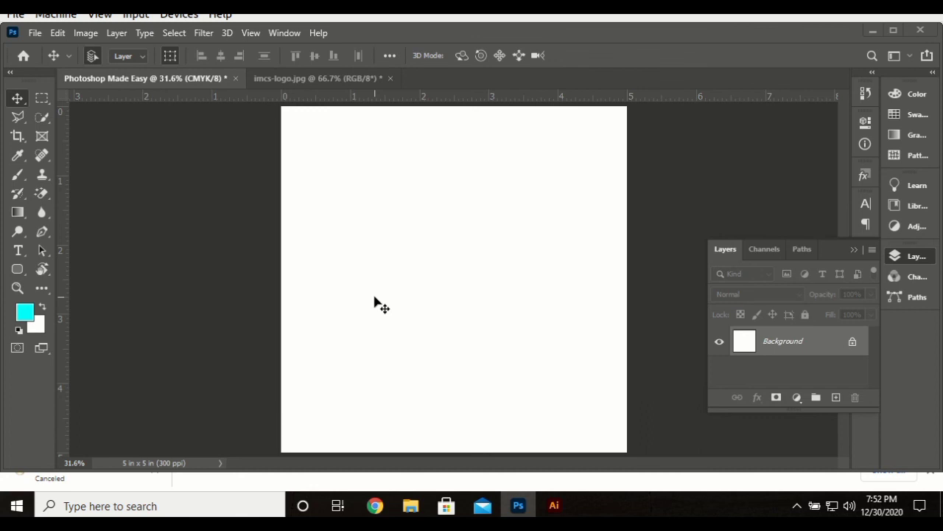
mouse_move(308, 242)
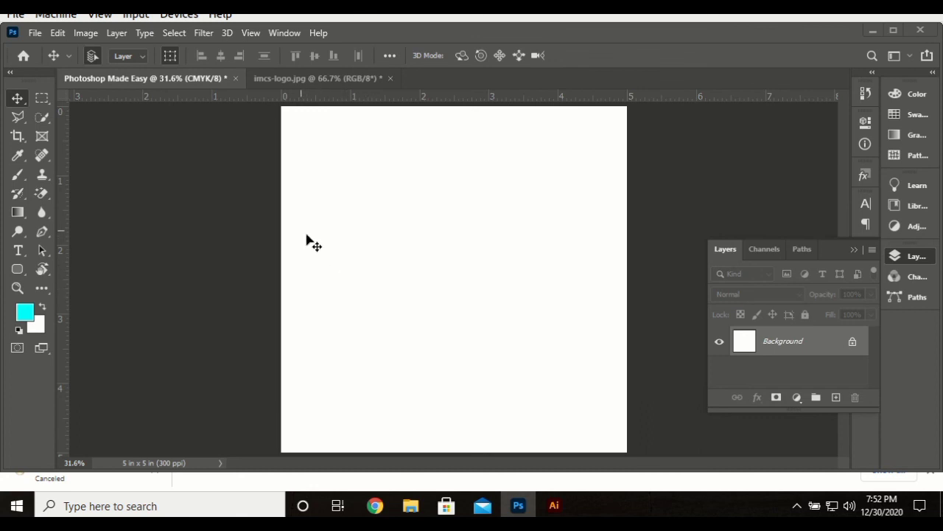